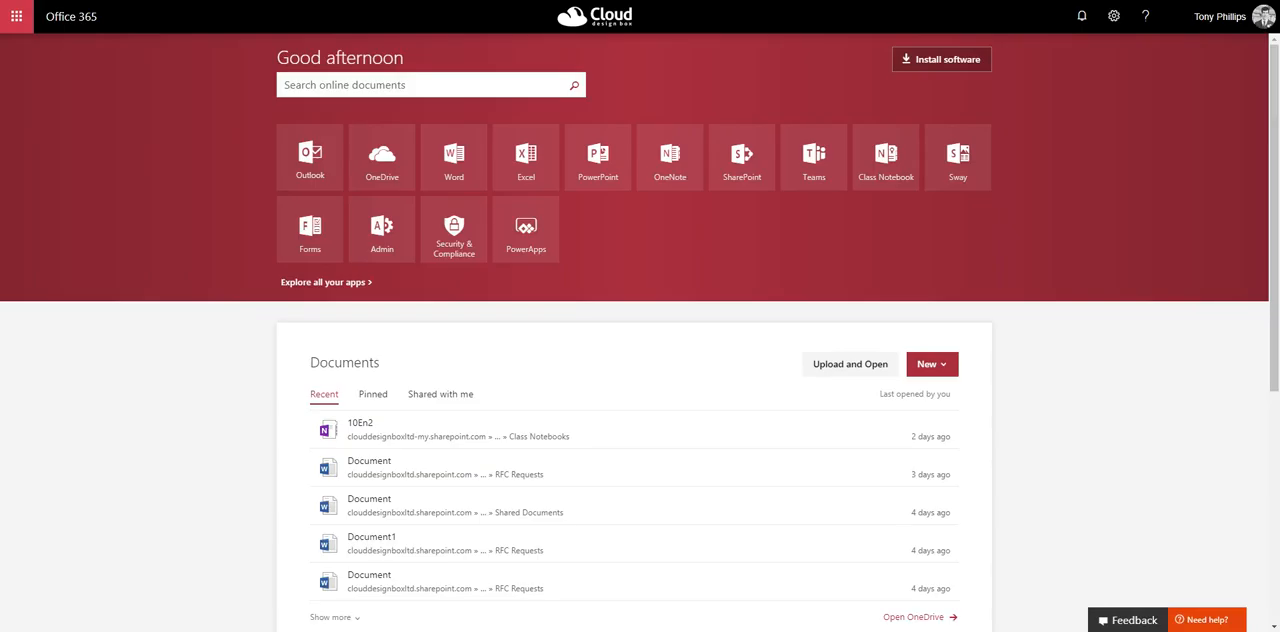
mouse_move(652, 98)
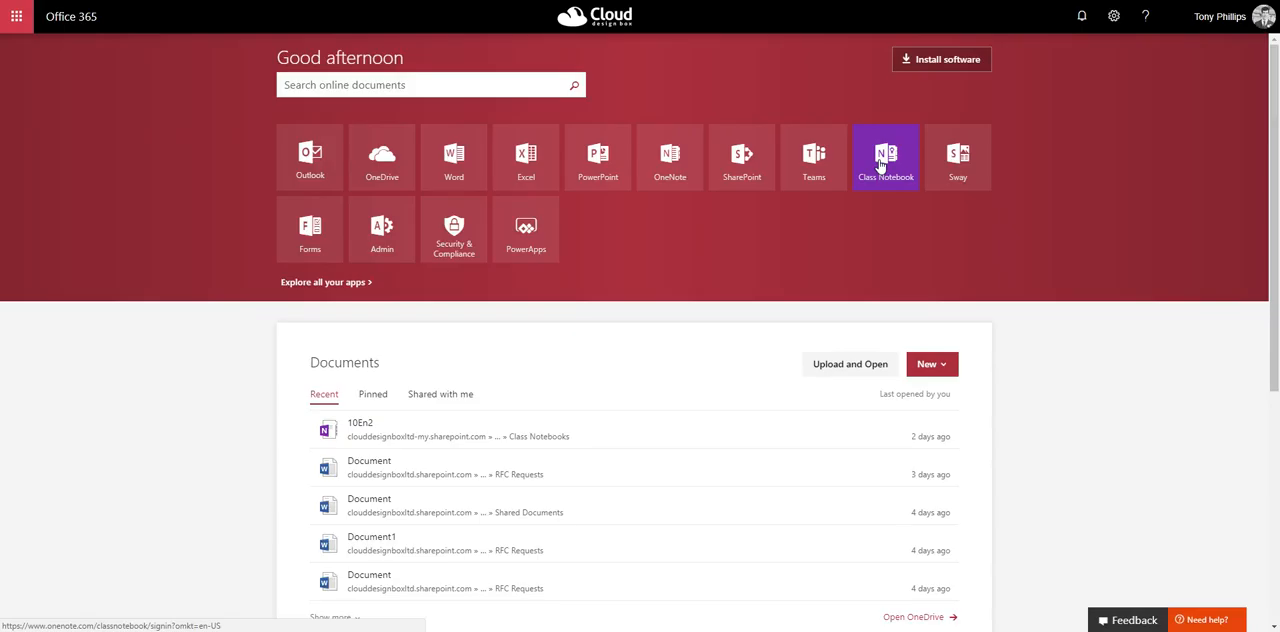
mouse_move(820, 248)
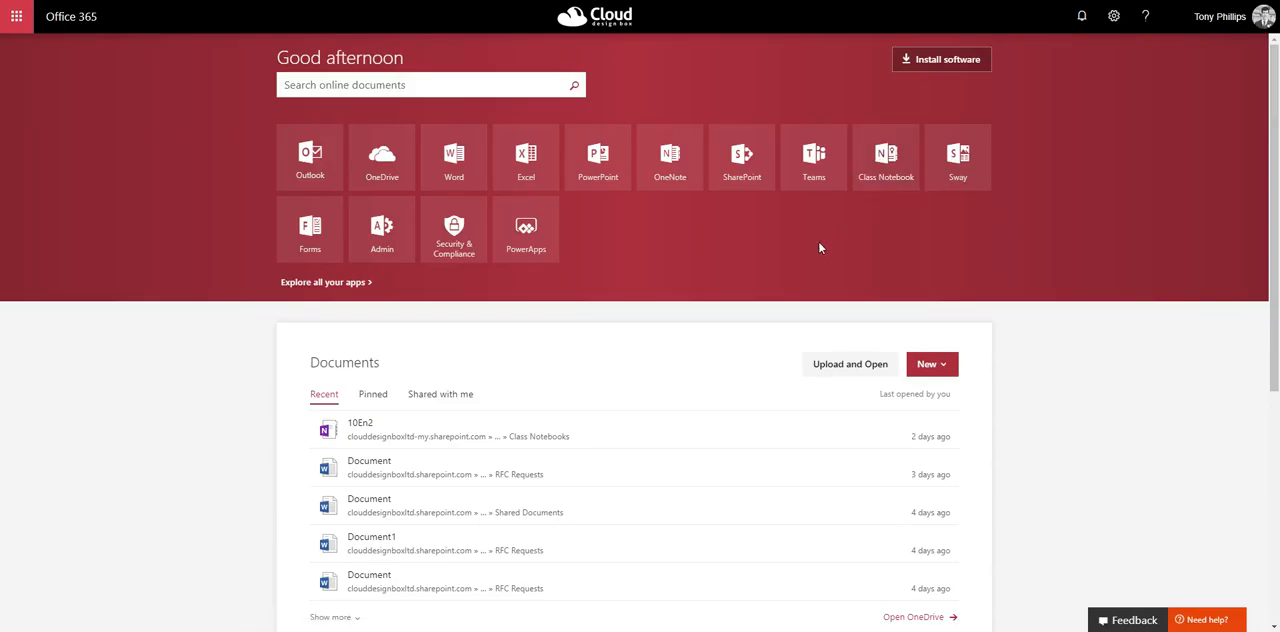
mouse_move(812, 156)
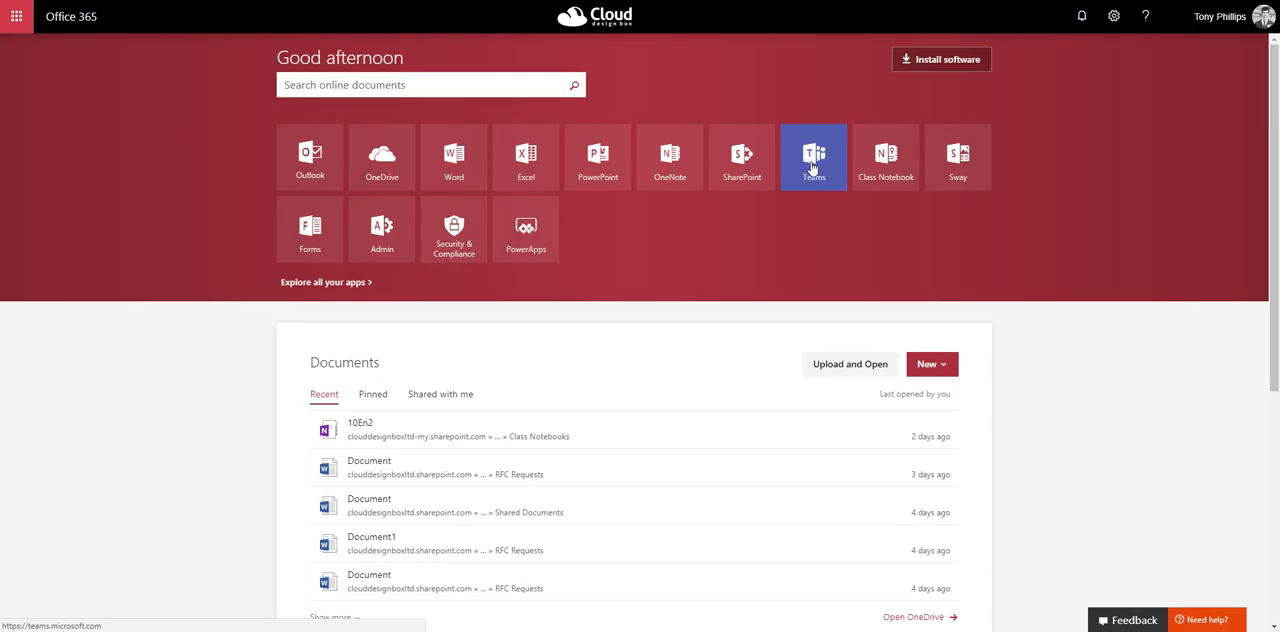
mouse_move(814, 170)
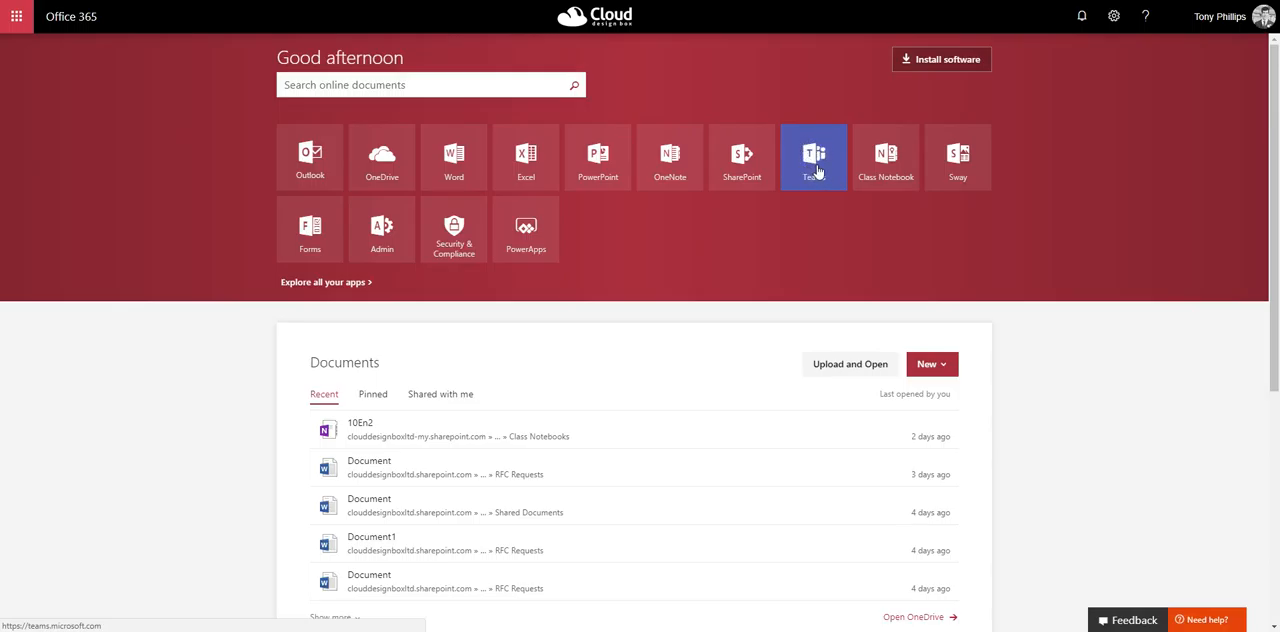
mouse_move(796, 228)
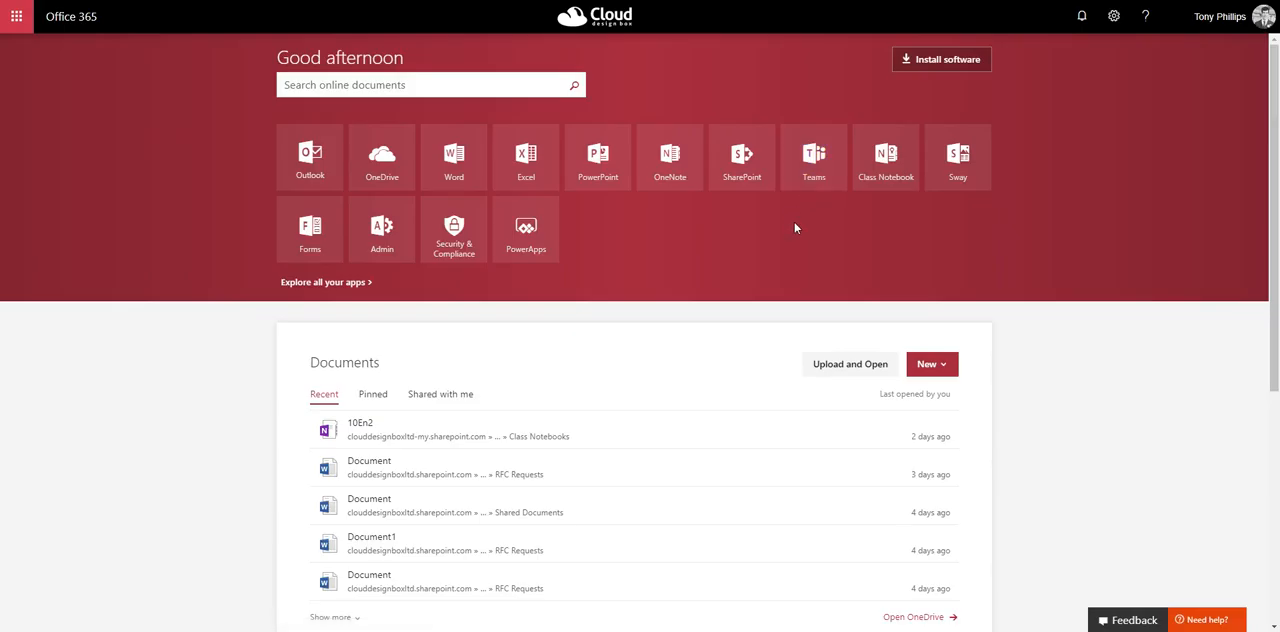
mouse_move(740, 156)
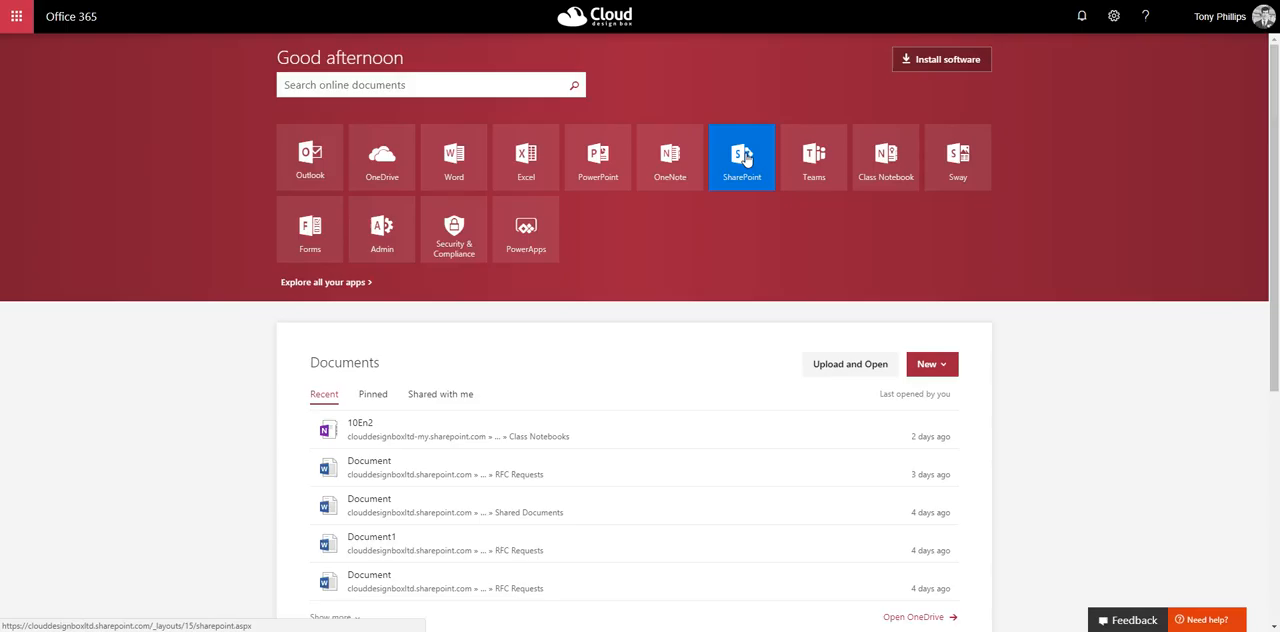
mouse_move(804, 236)
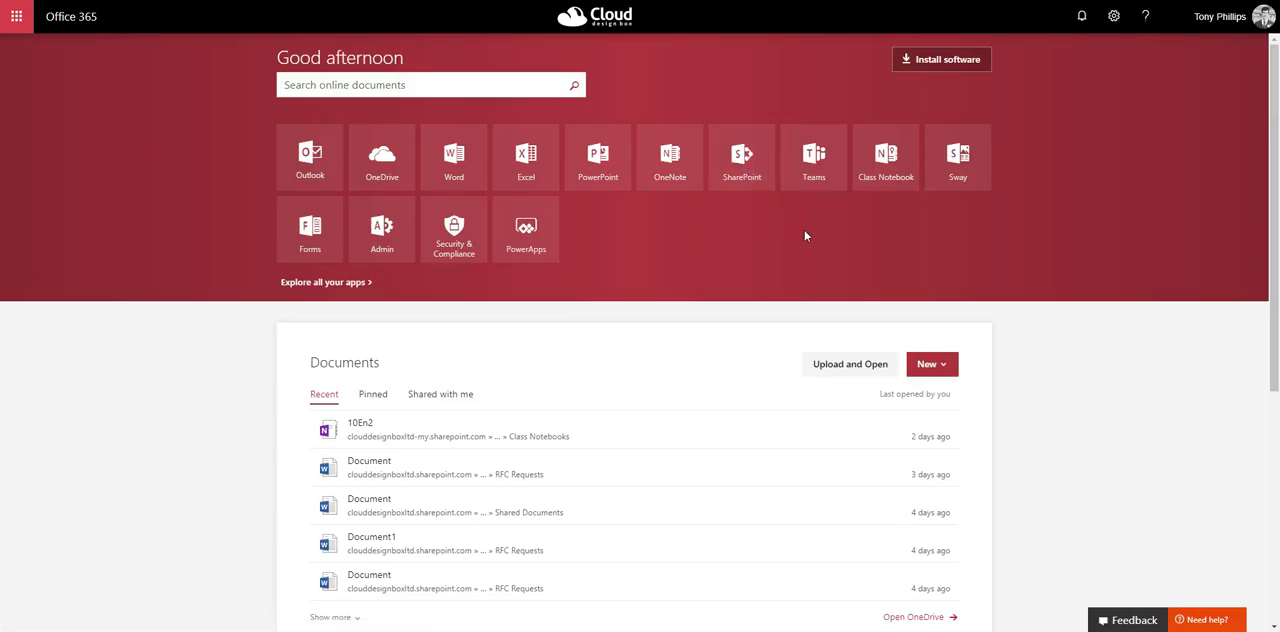
mouse_move(812, 156)
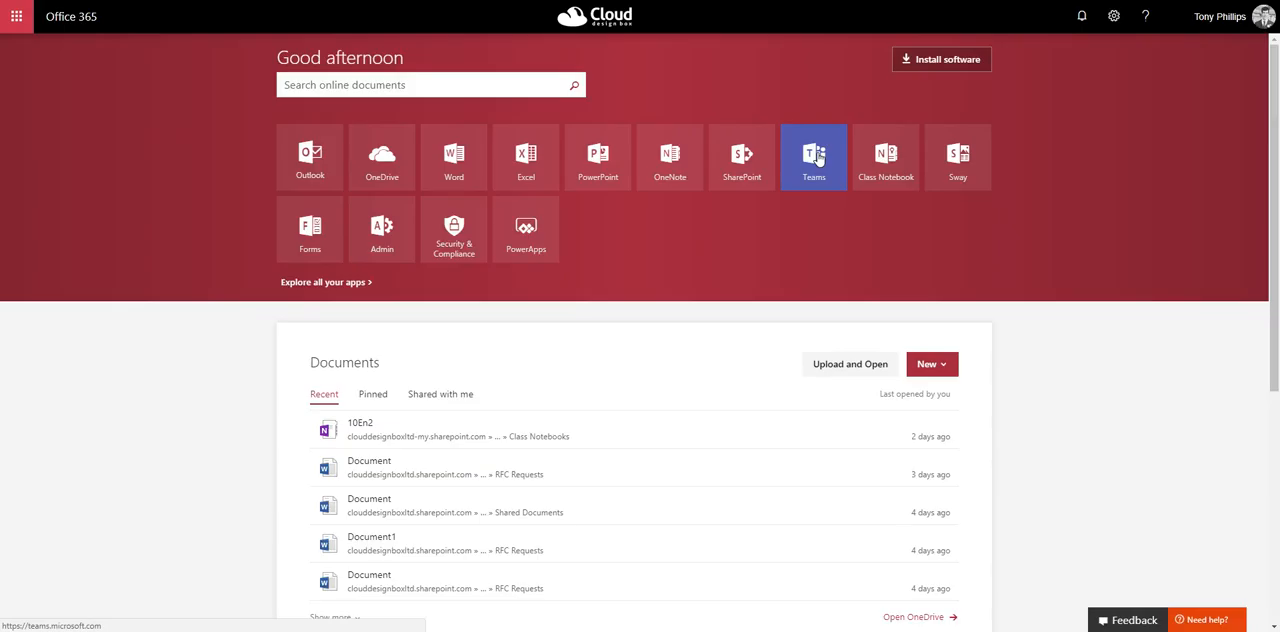
mouse_move(790, 176)
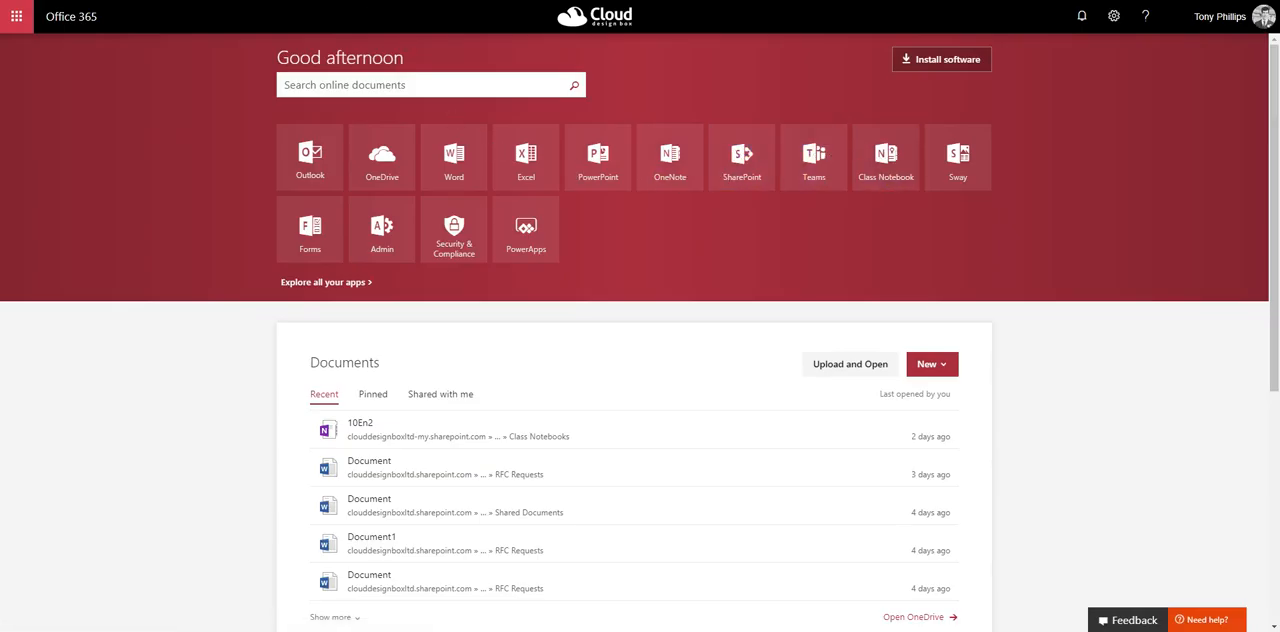
In Teams, start creating a Classes team, then cancel the Create your team dialog
click(812, 156)
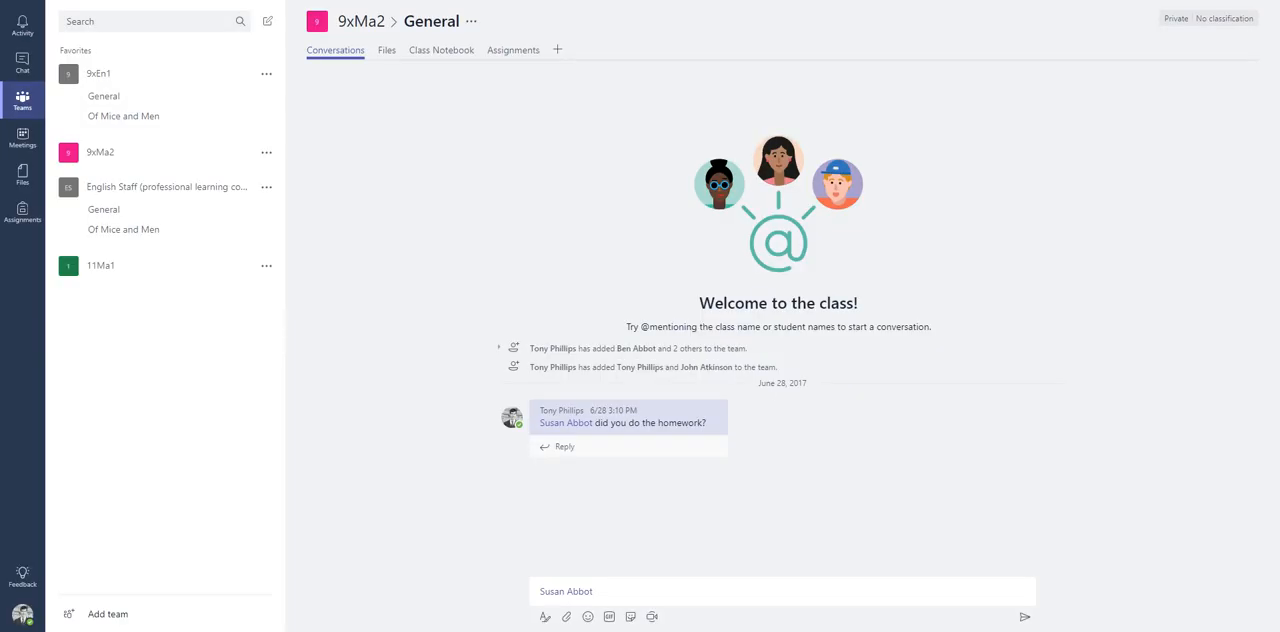
click(98, 72)
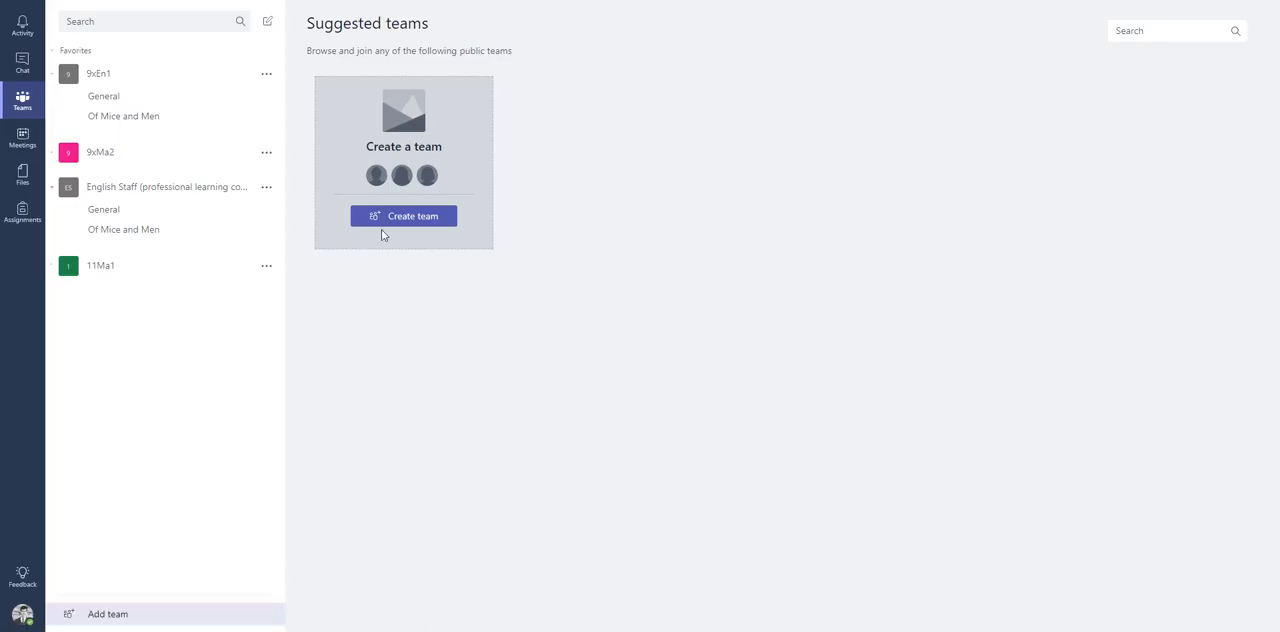
click(404, 216)
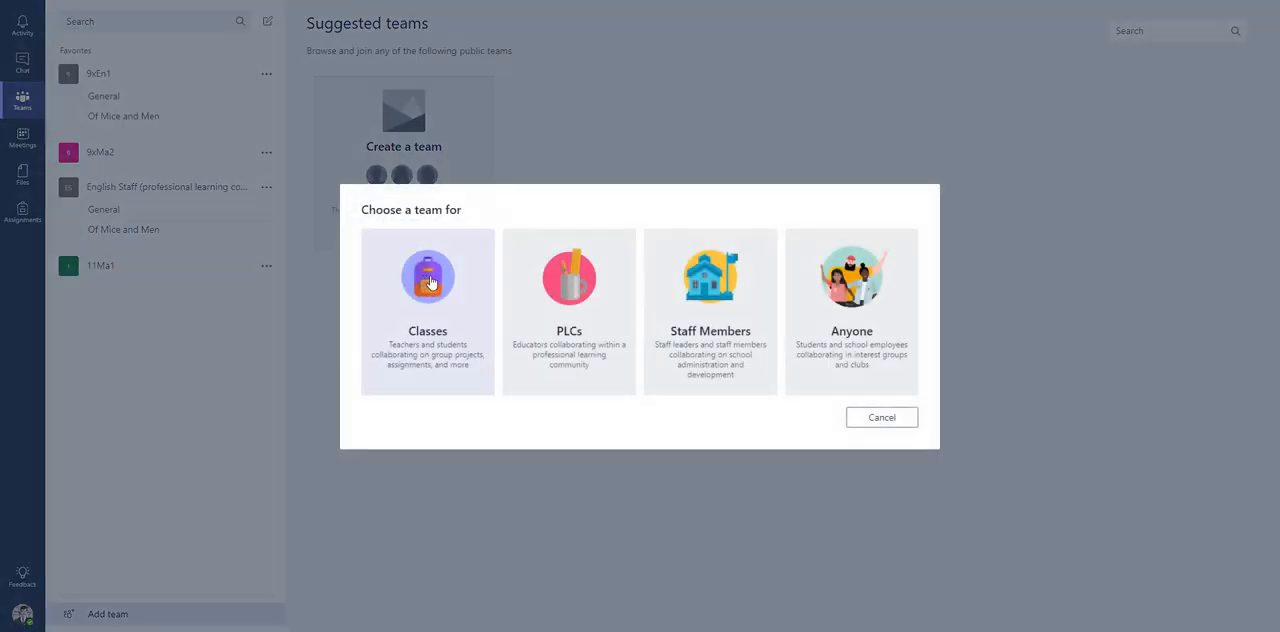
click(428, 310)
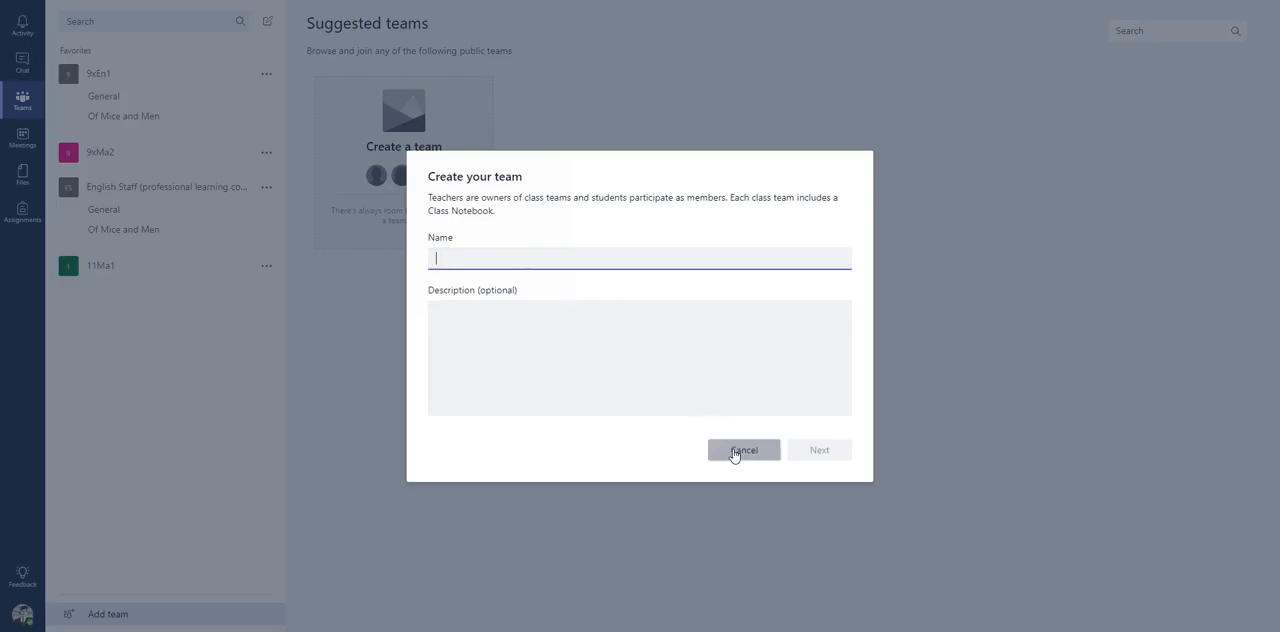
click(744, 448)
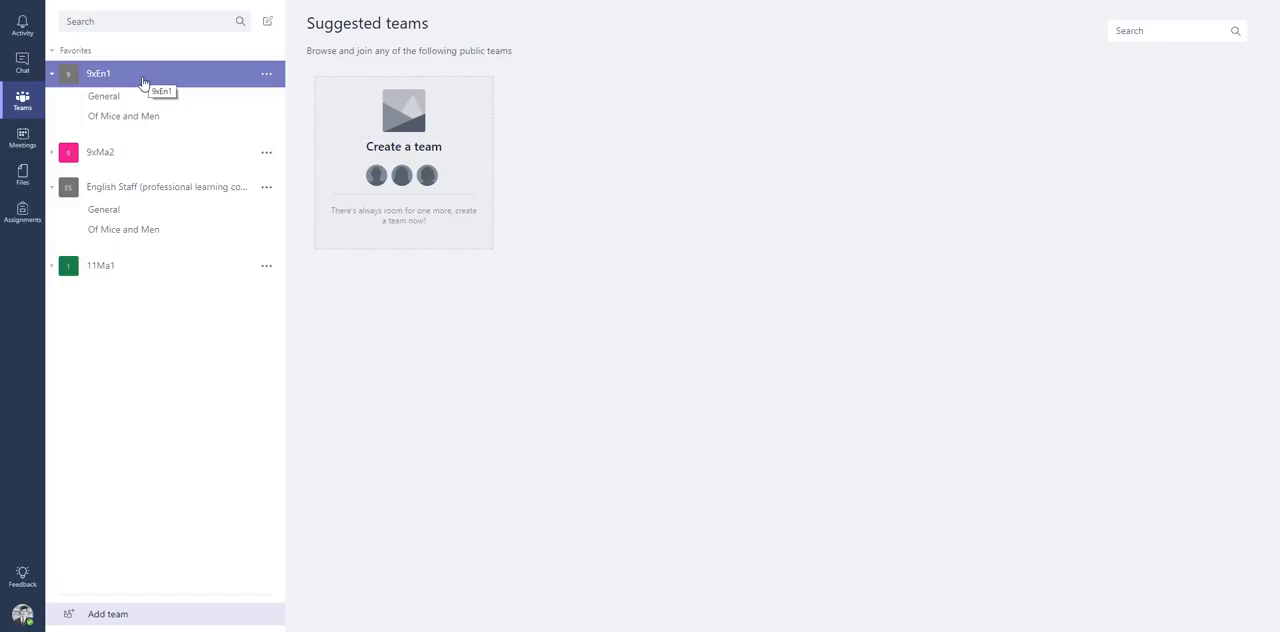
mouse_move(148, 76)
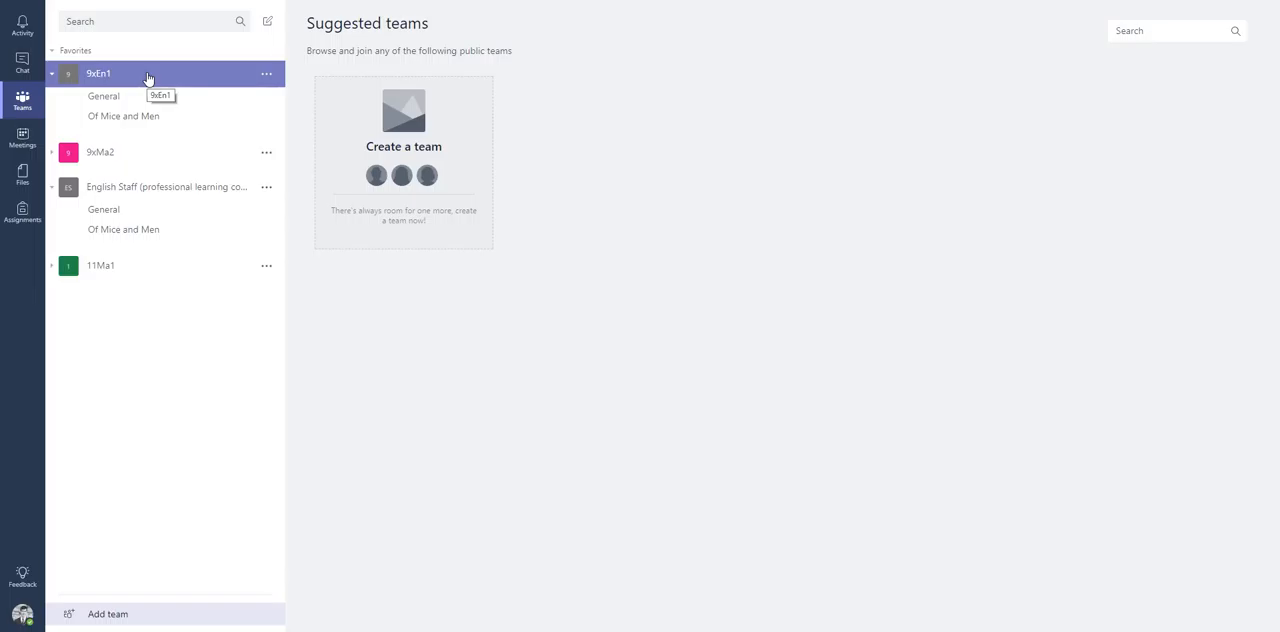
Show the Files tab of the 9xEn1 team's General channel with its two shared files
click(104, 96)
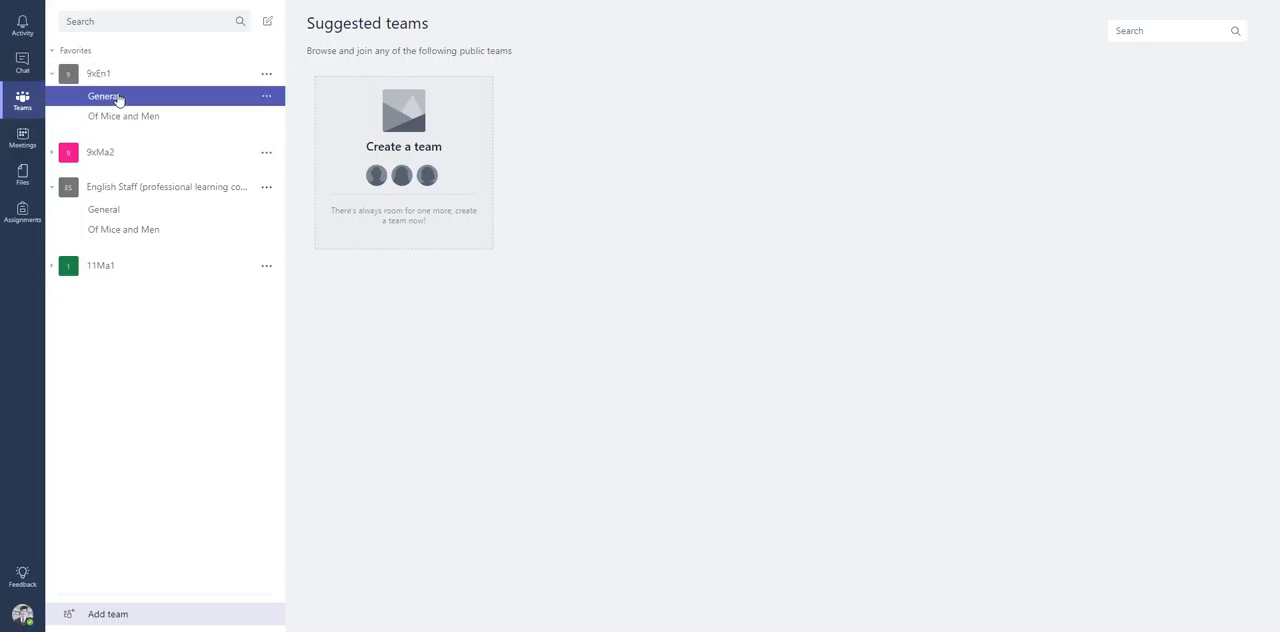
click(104, 96)
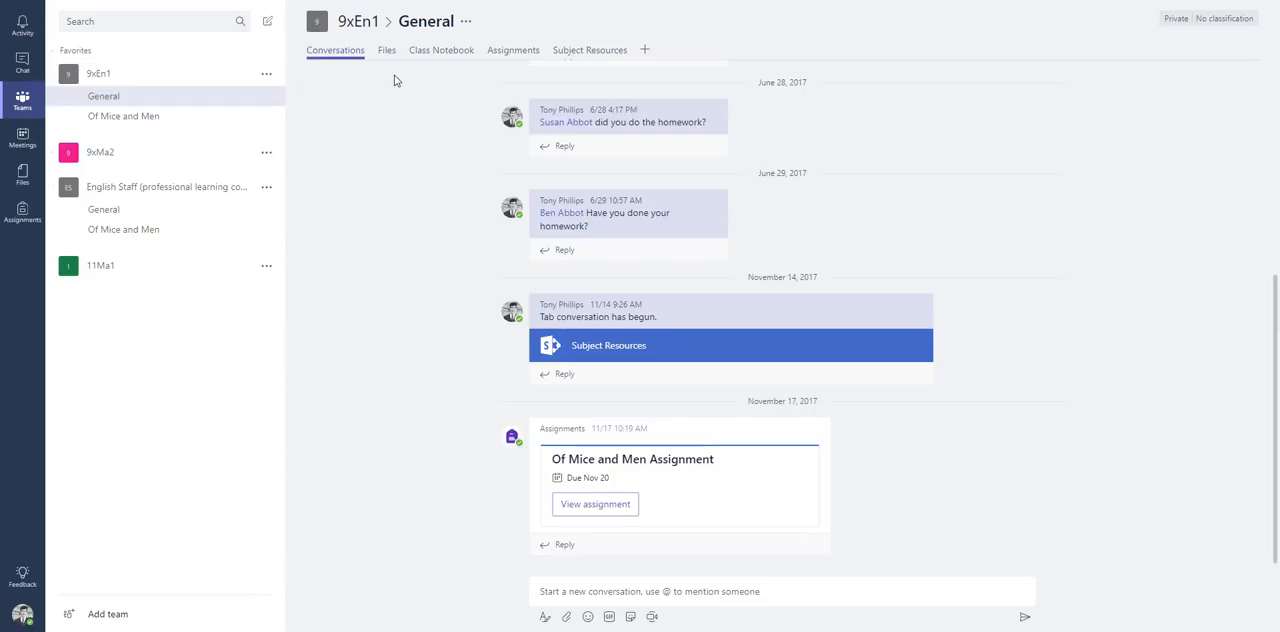
mouse_move(402, 220)
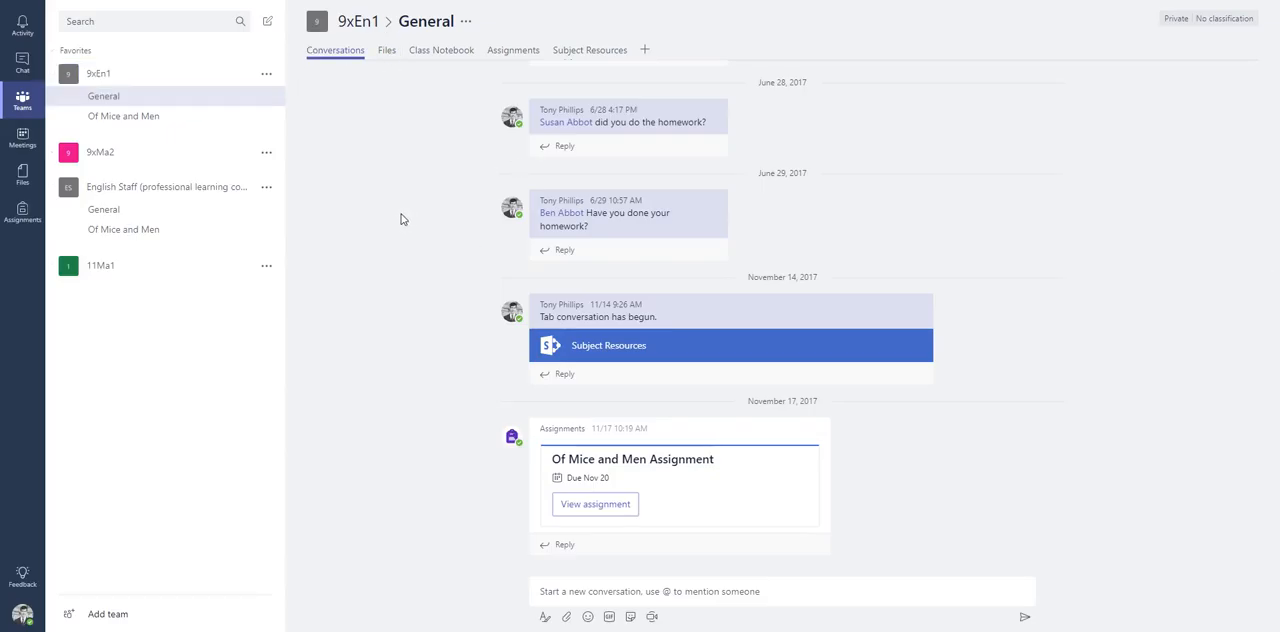
mouse_move(336, 50)
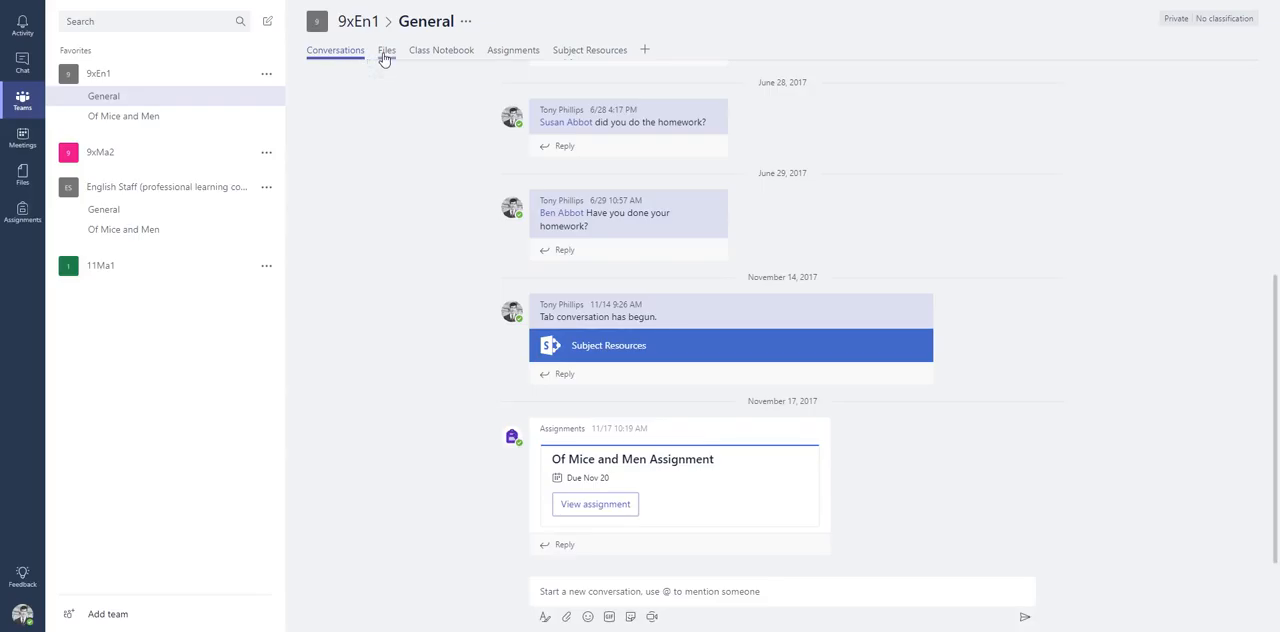
click(386, 50)
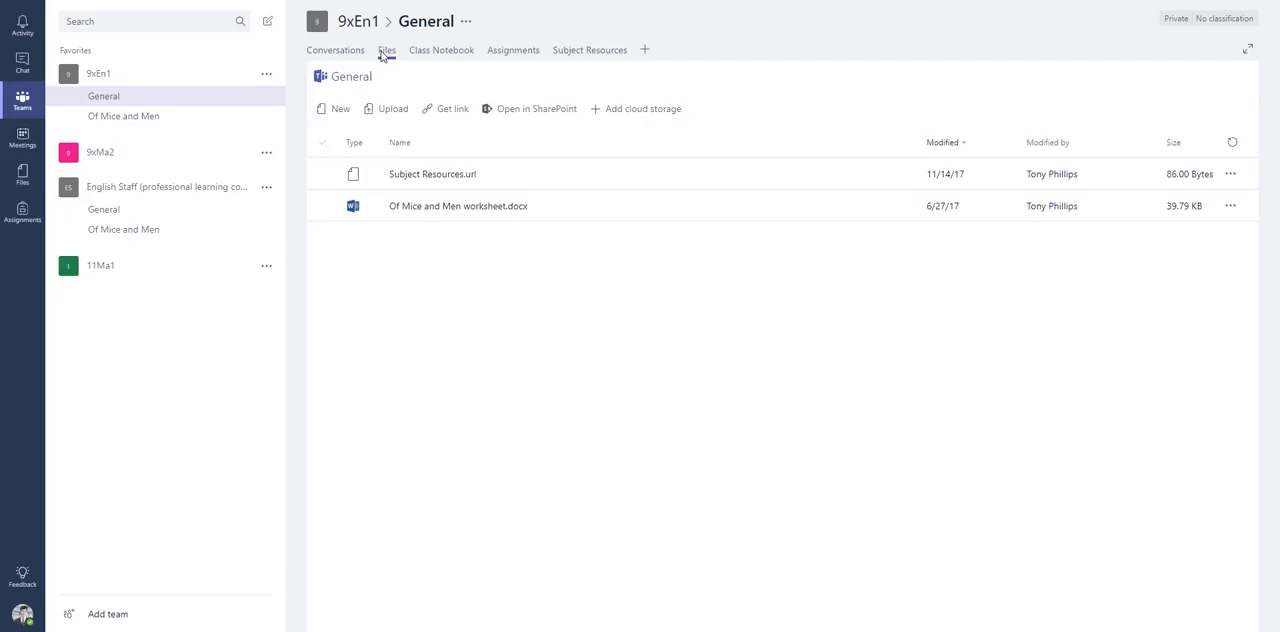
mouse_move(448, 58)
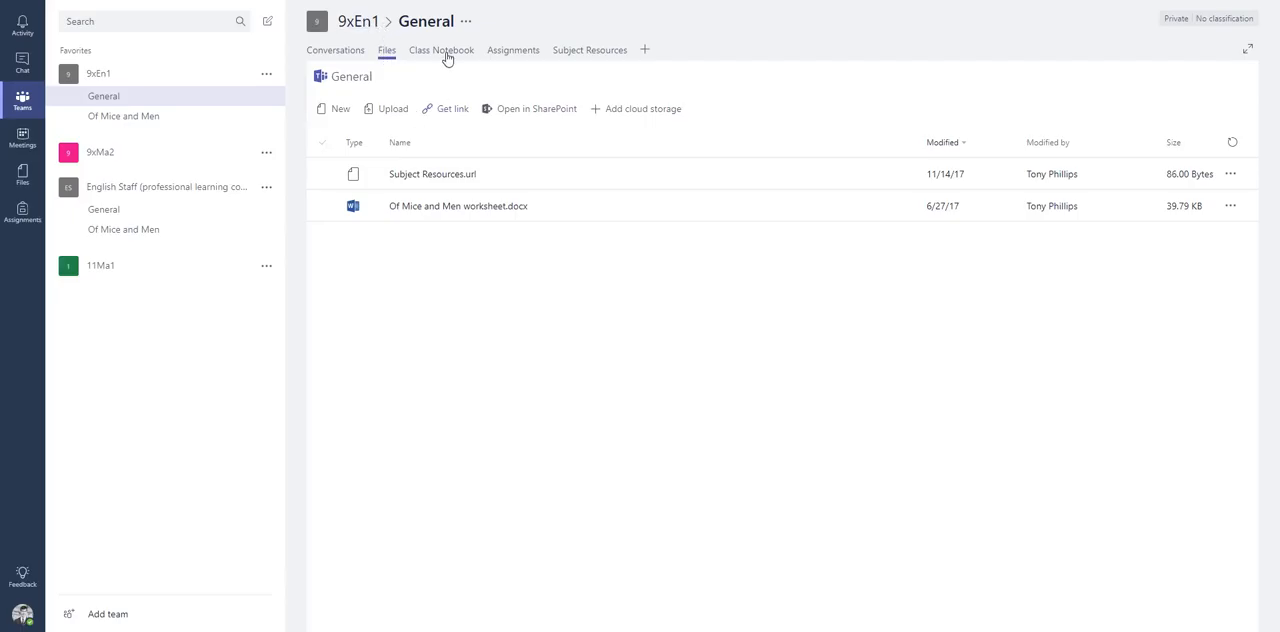
Open the 9xEn1 class notebook and browse Video Clips, Worksheet and Lesson 1 Assignment pages
click(440, 50)
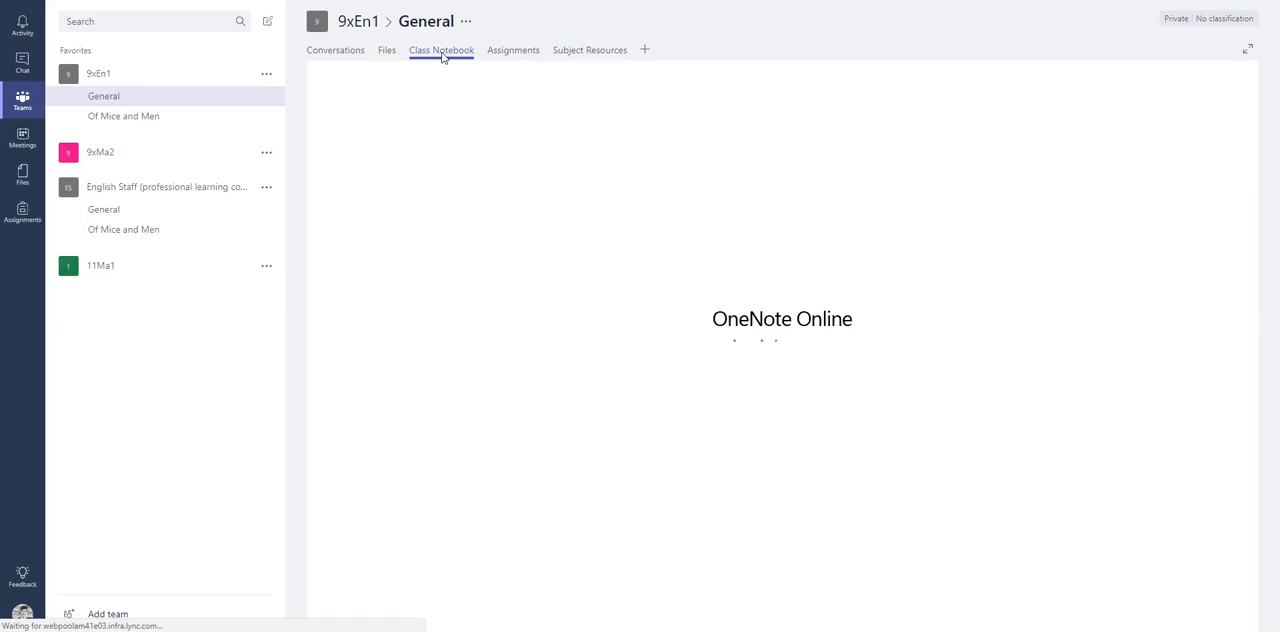
click(440, 50)
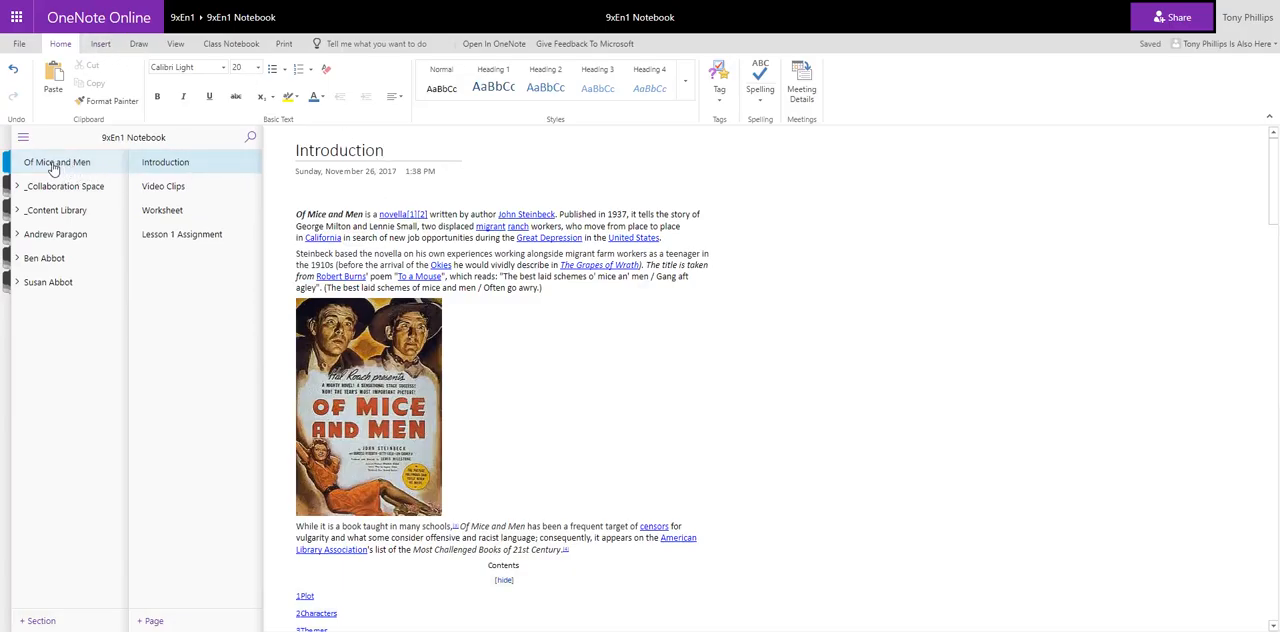
mouse_move(164, 186)
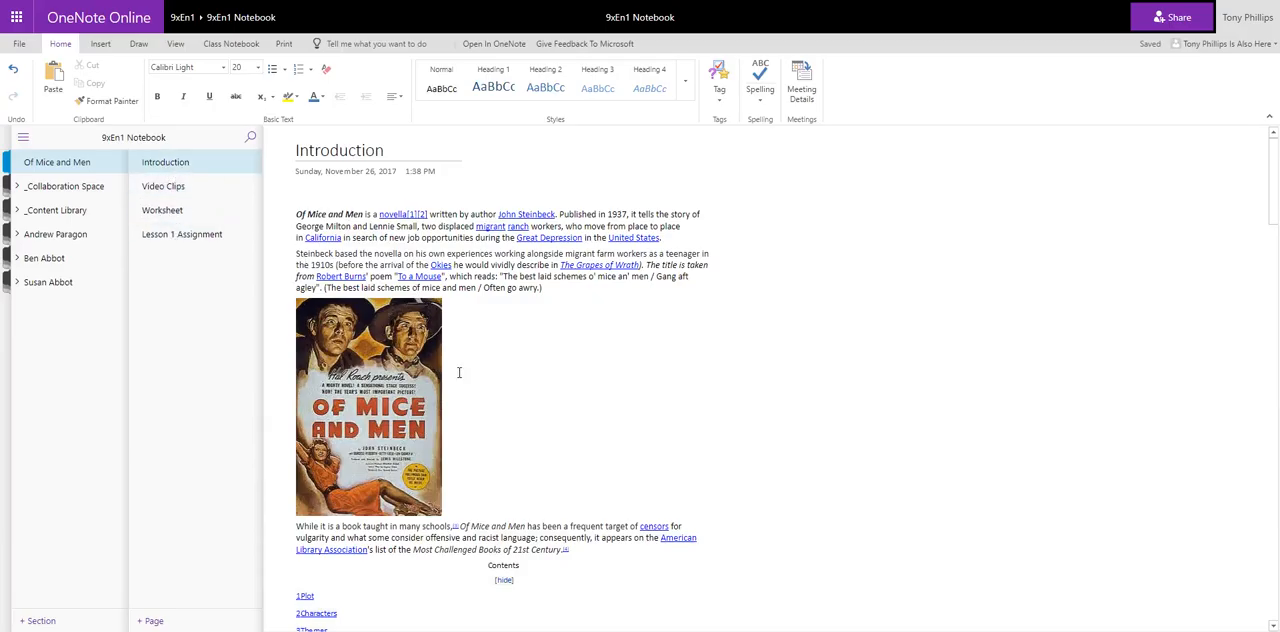
click(164, 186)
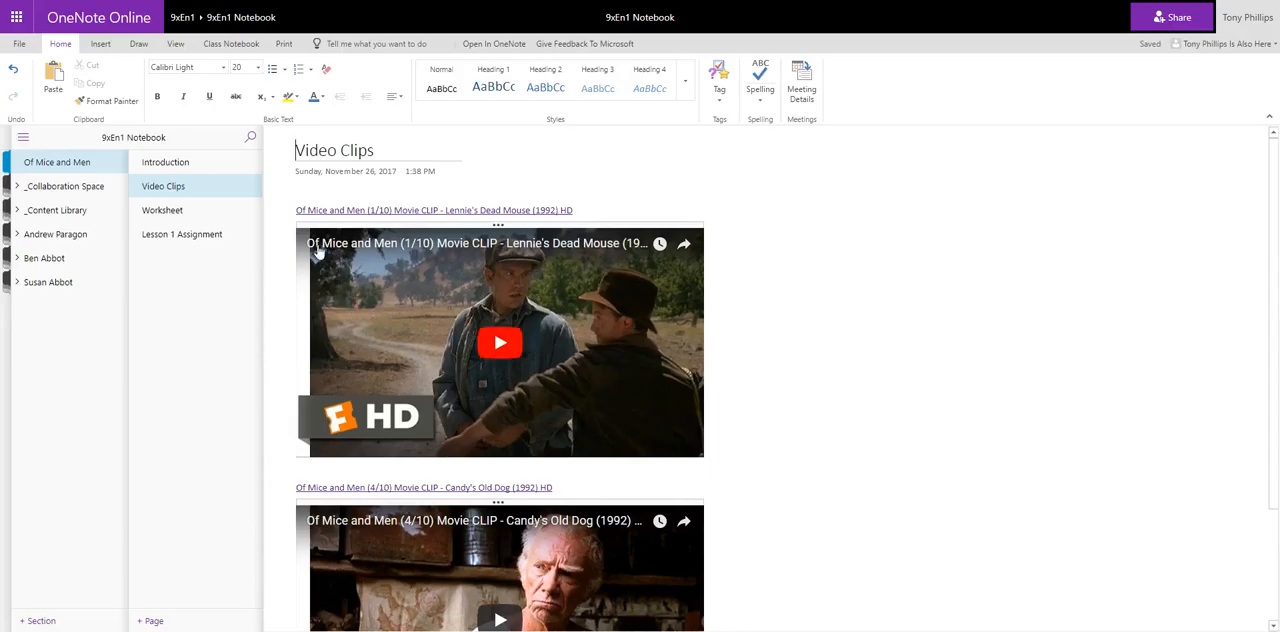
click(162, 210)
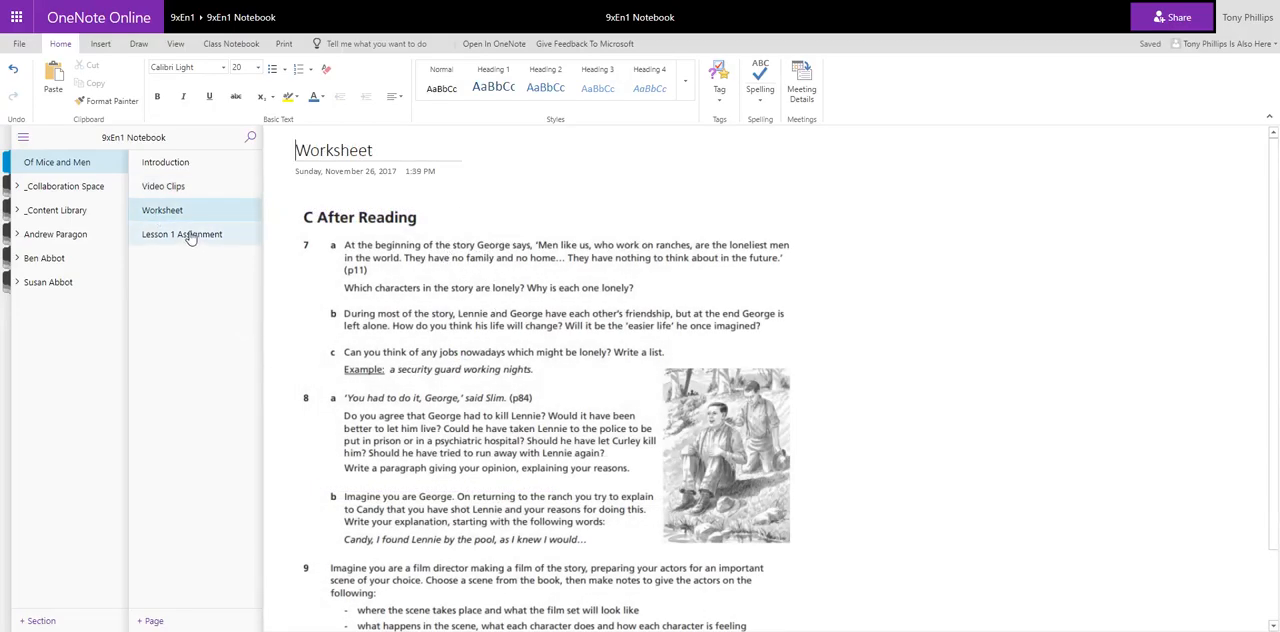
click(180, 234)
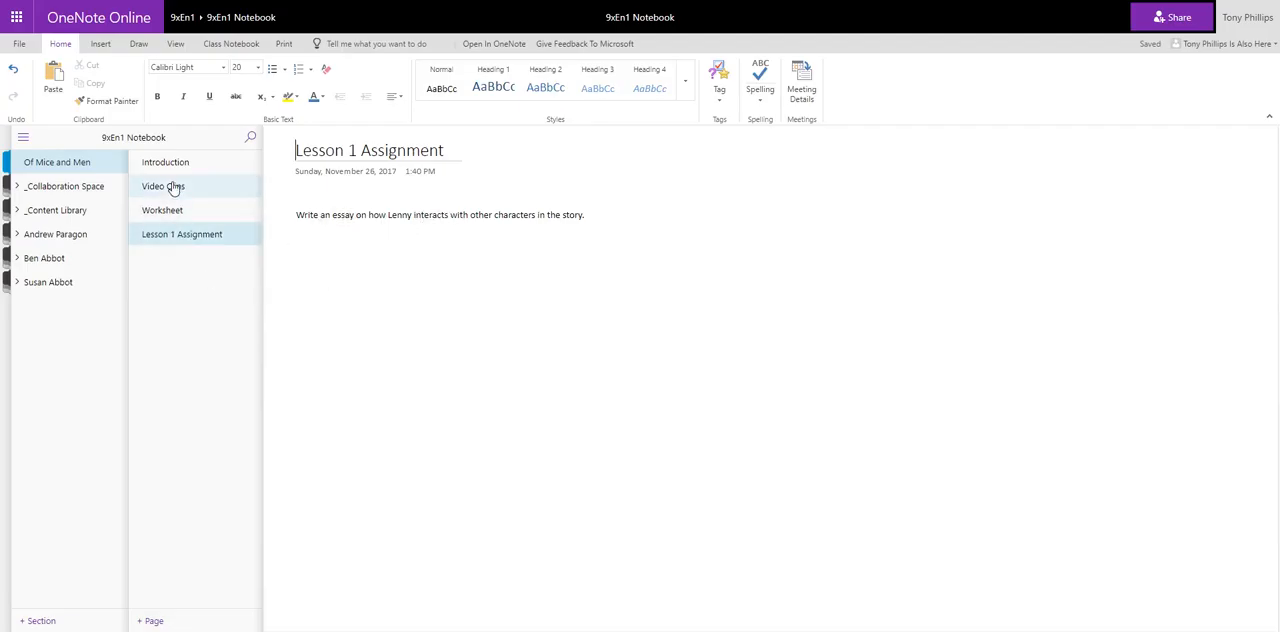
mouse_move(52, 210)
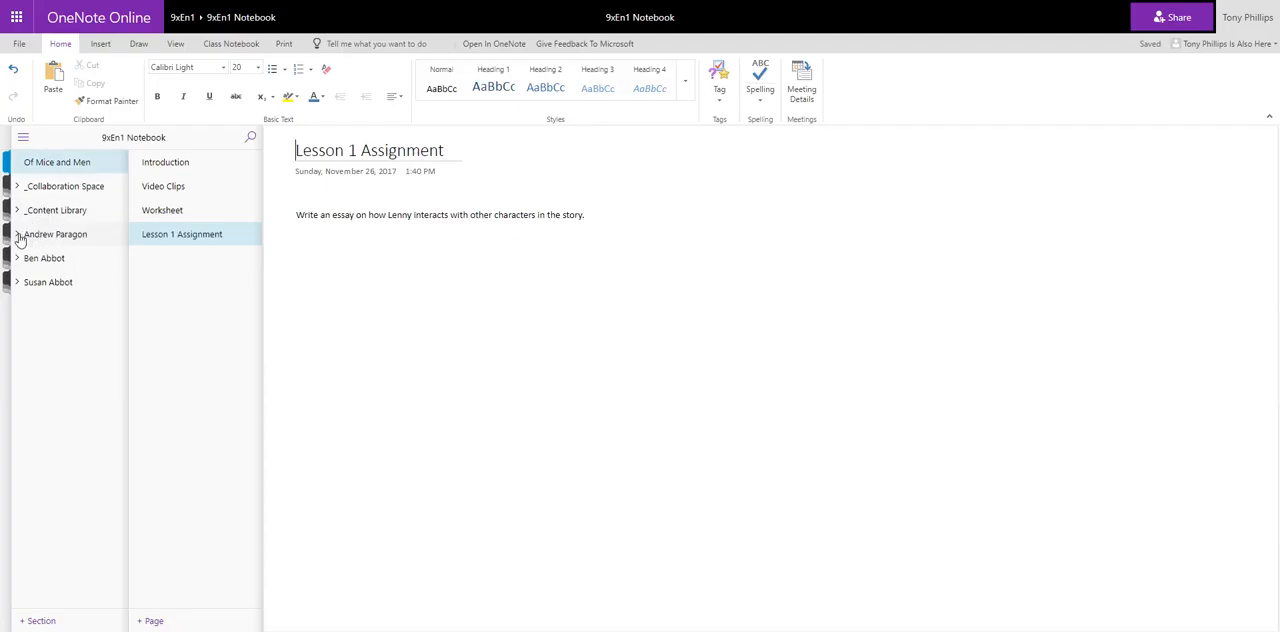
click(56, 234)
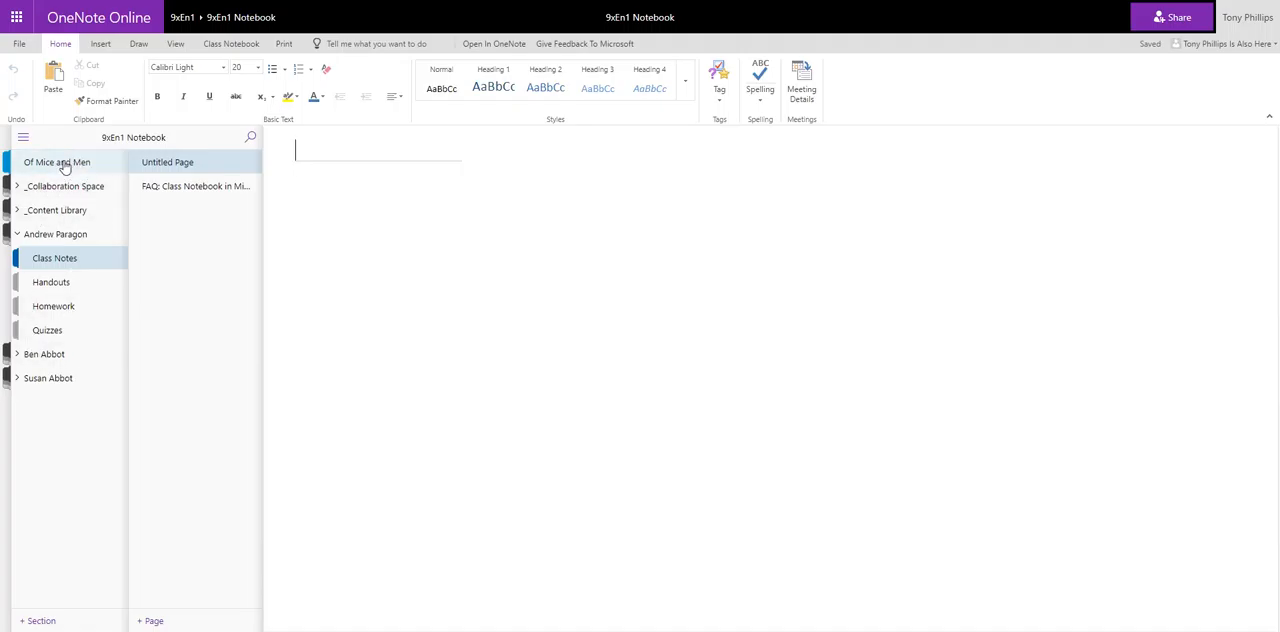
click(56, 162)
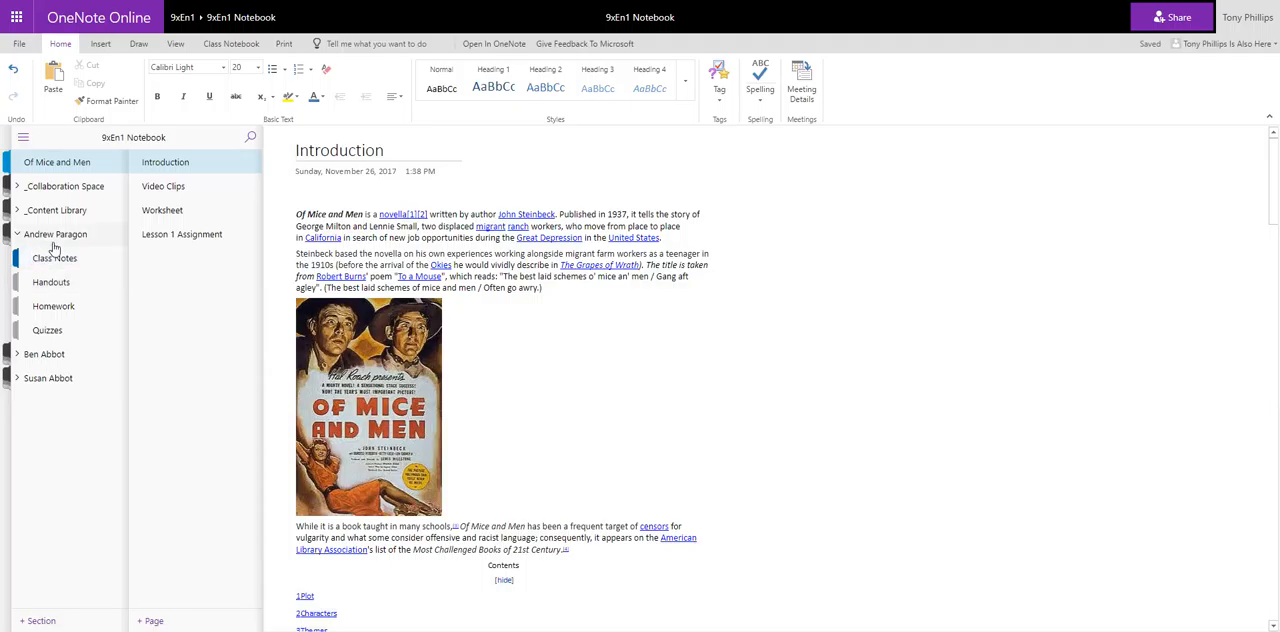
click(56, 258)
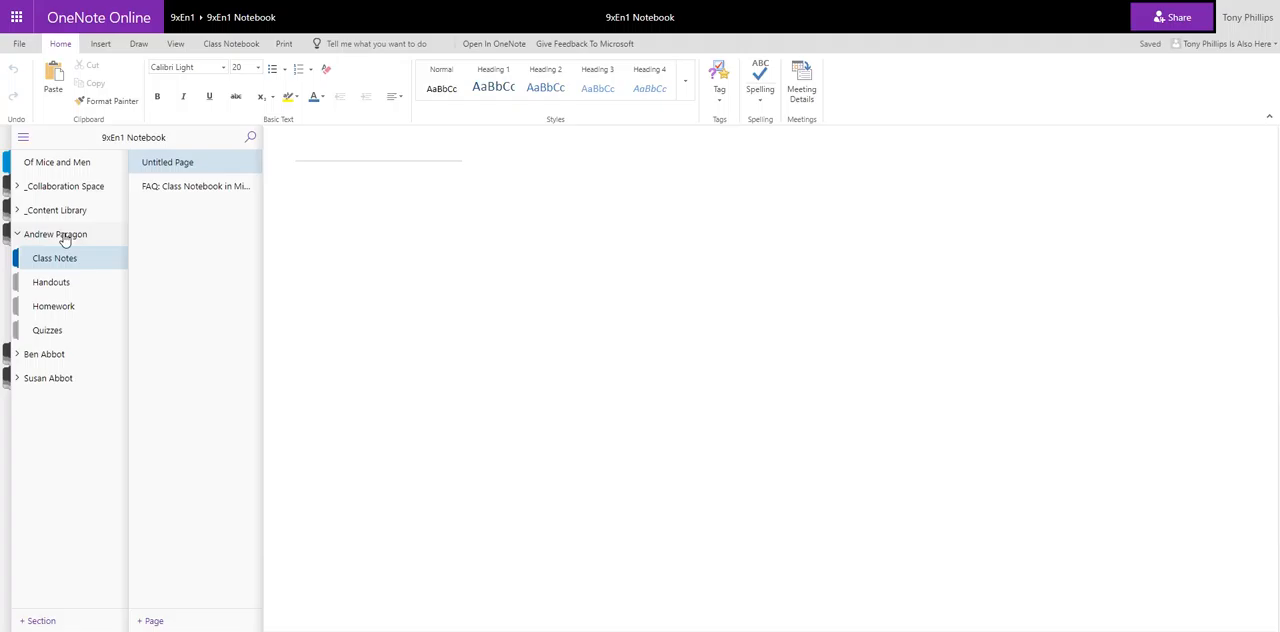
mouse_move(70, 308)
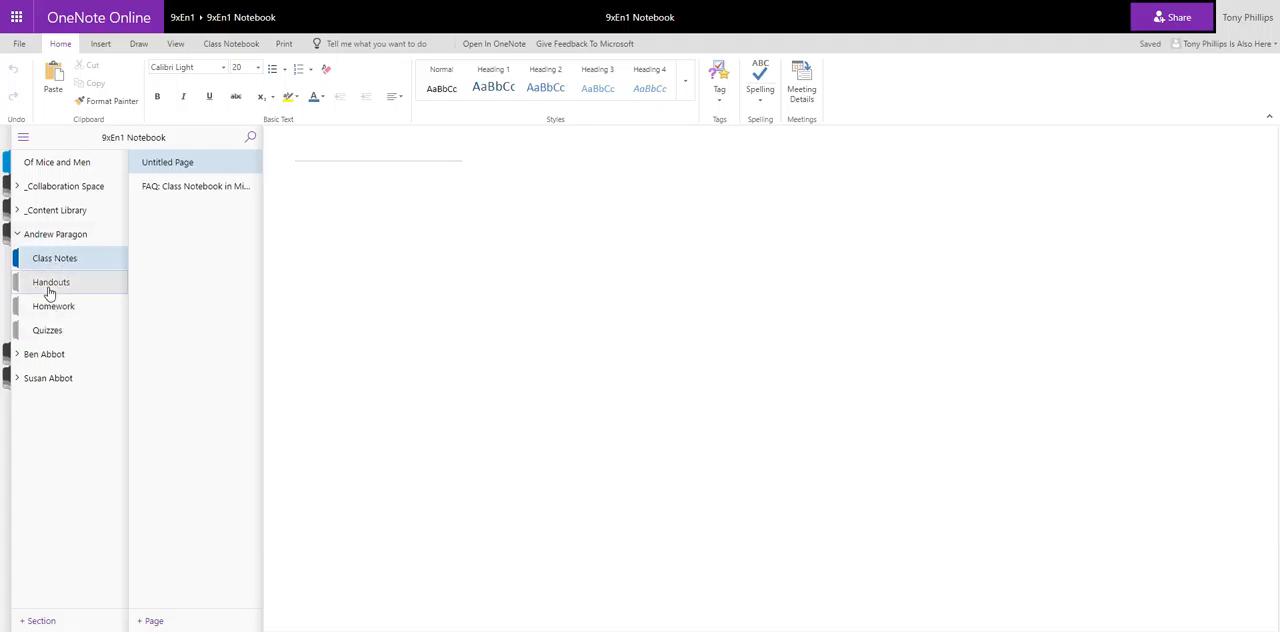
click(48, 330)
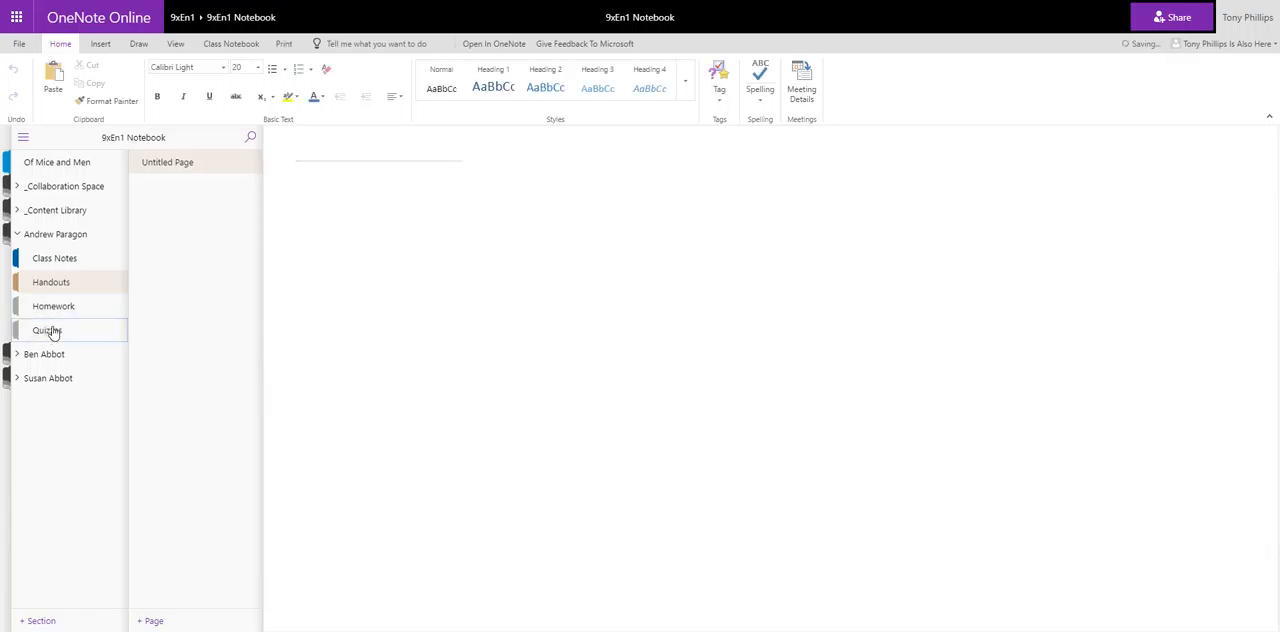
click(54, 258)
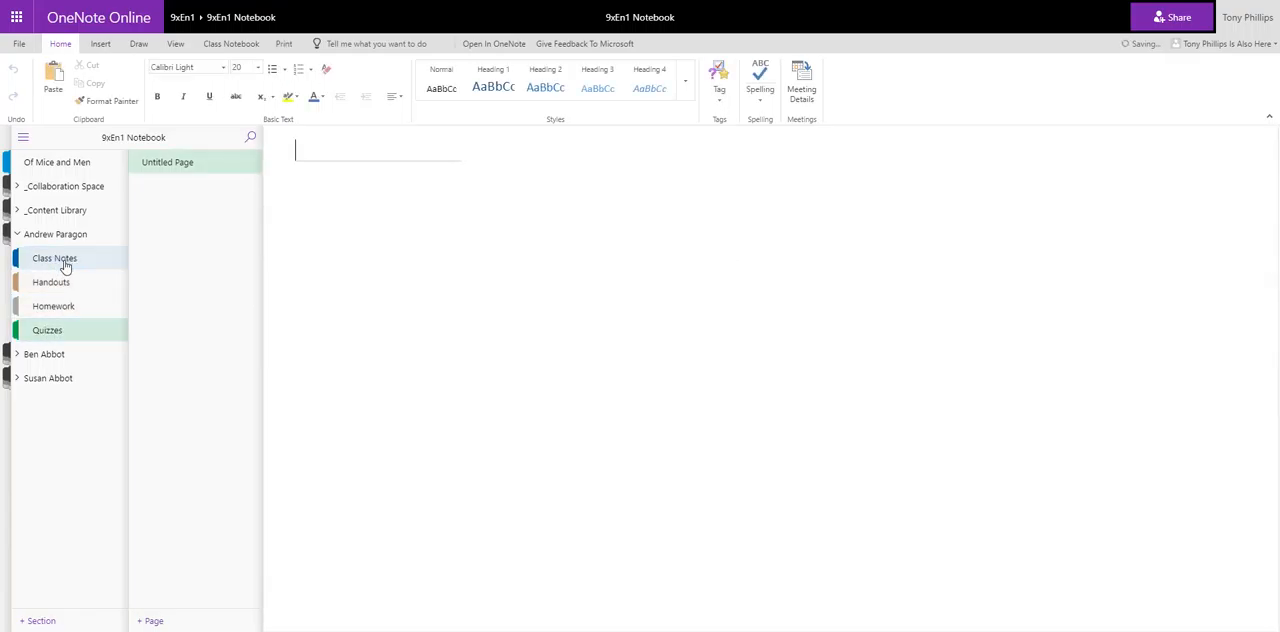
mouse_move(52, 306)
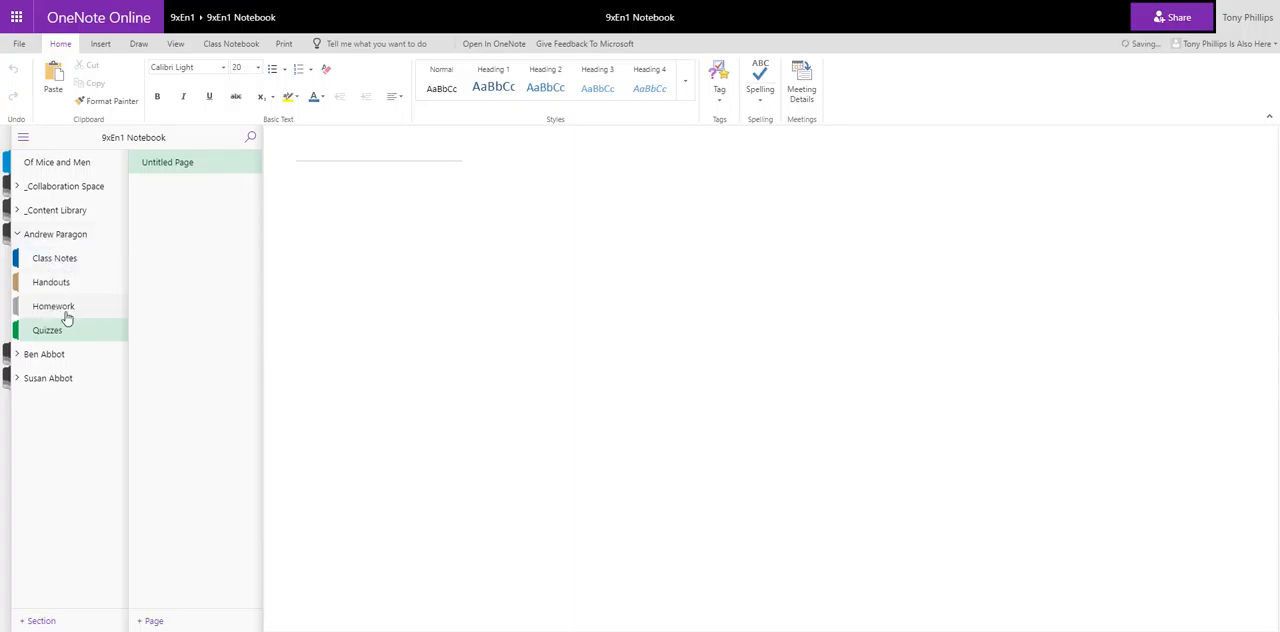
click(54, 258)
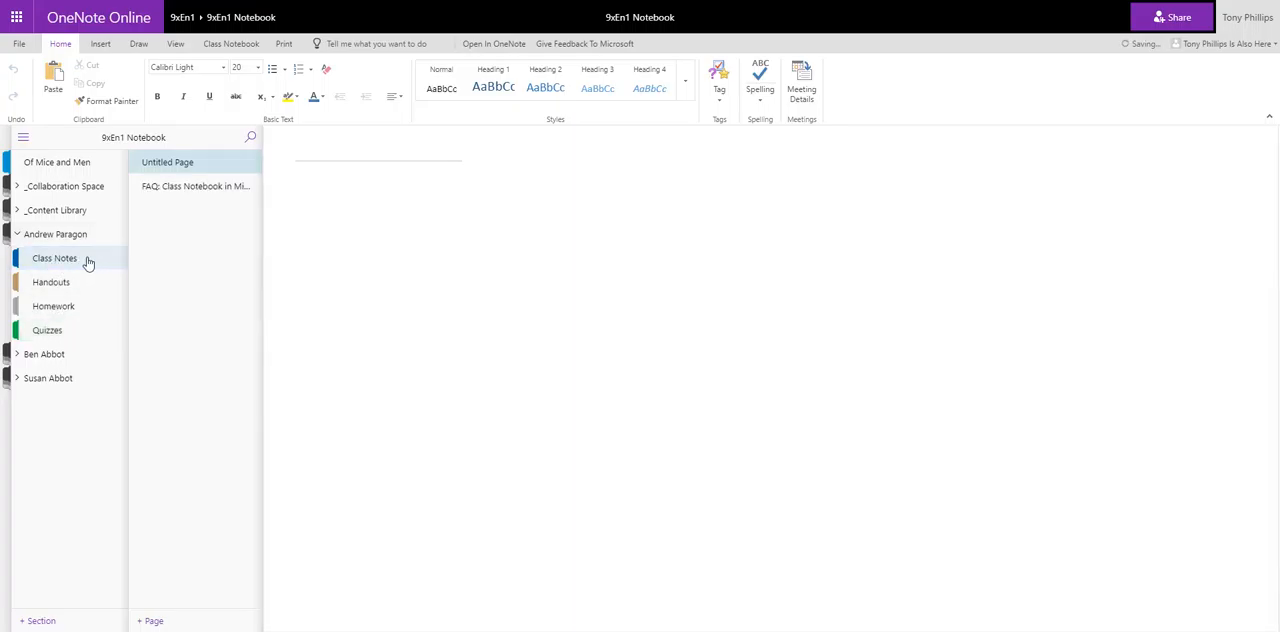
mouse_move(202, 292)
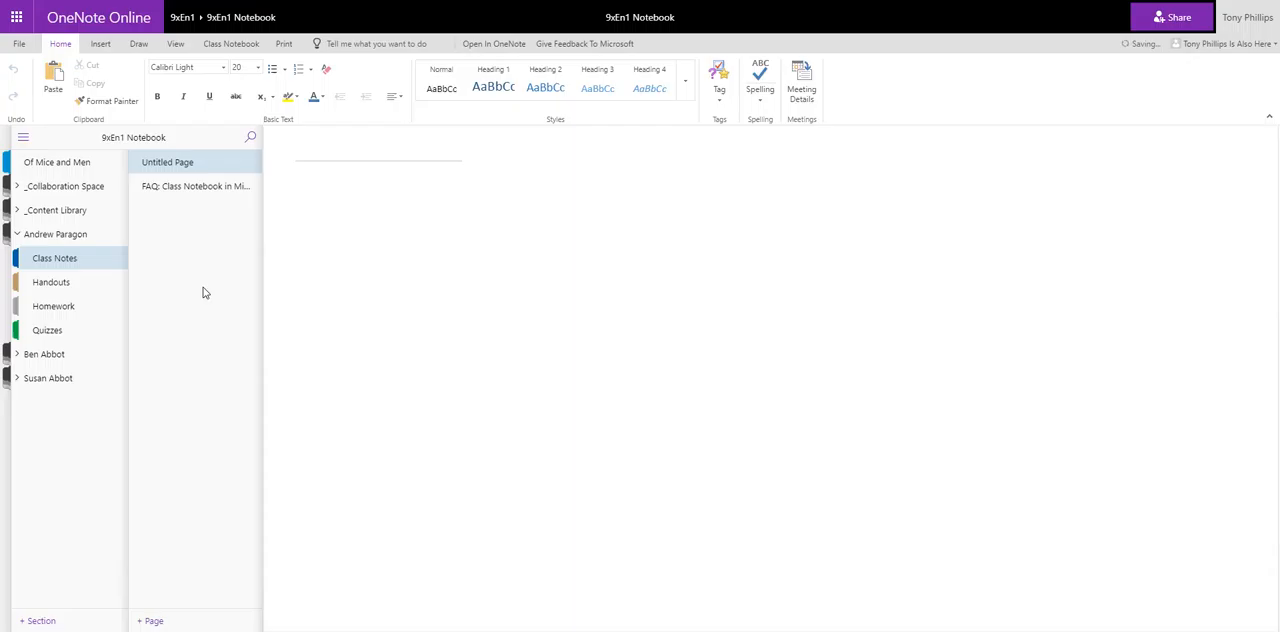
Return to the Lesson 1 Assignment page in the Of Mice and Men section
click(56, 162)
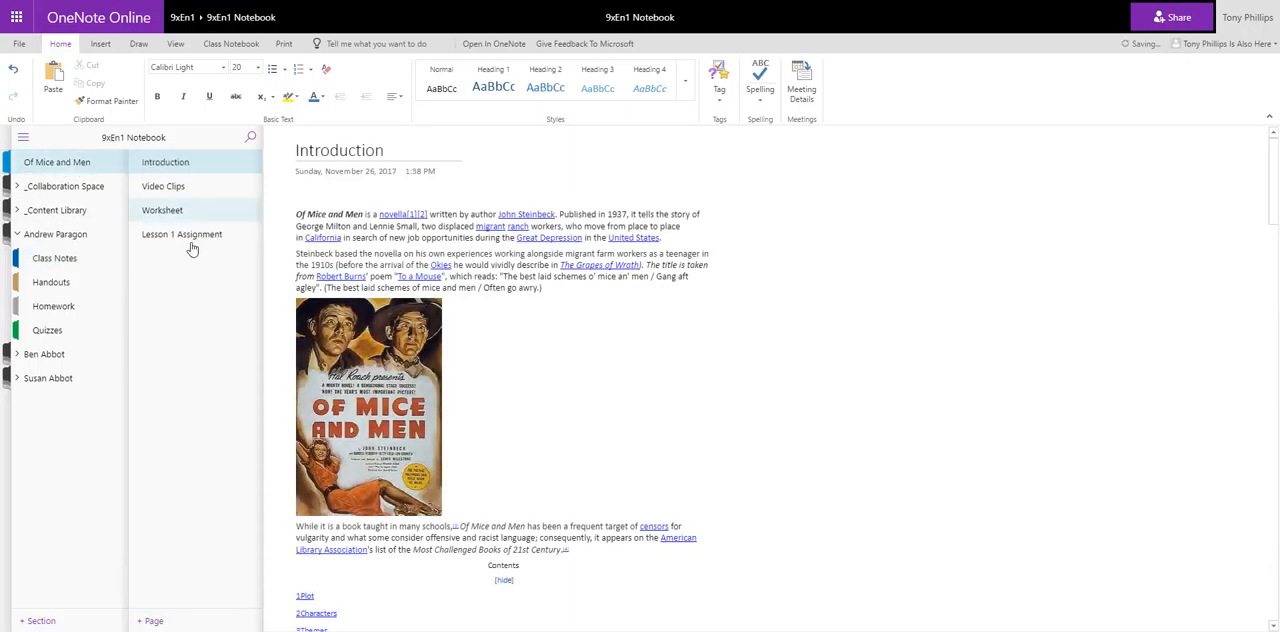
click(180, 234)
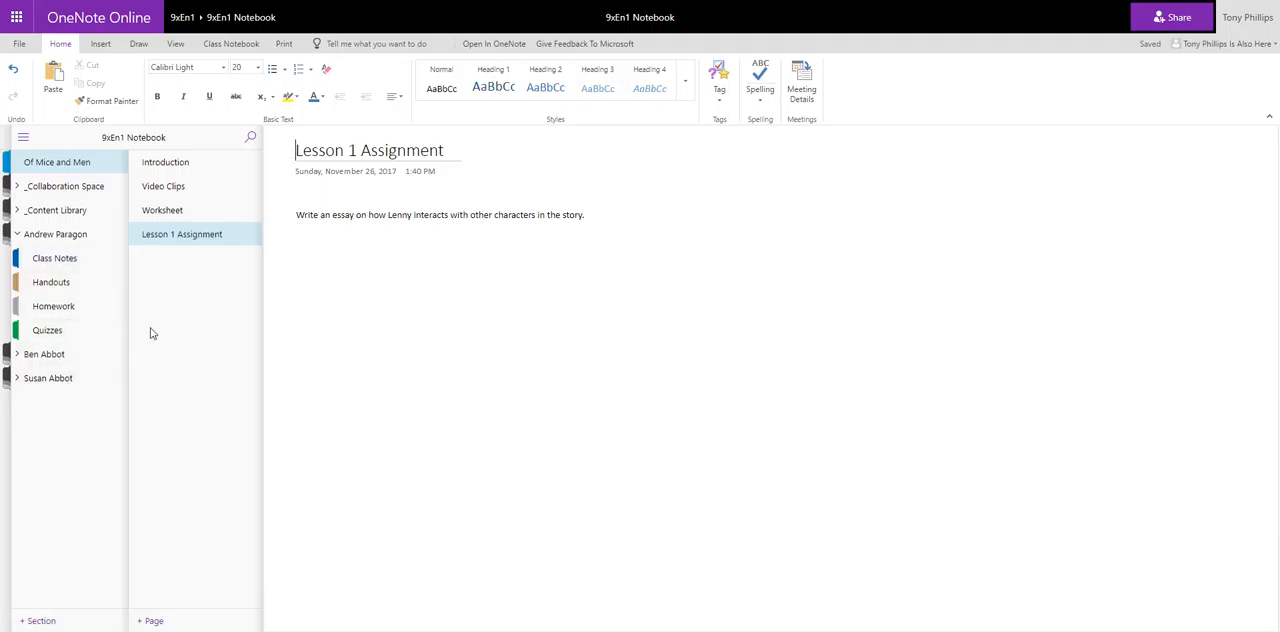
mouse_move(182, 308)
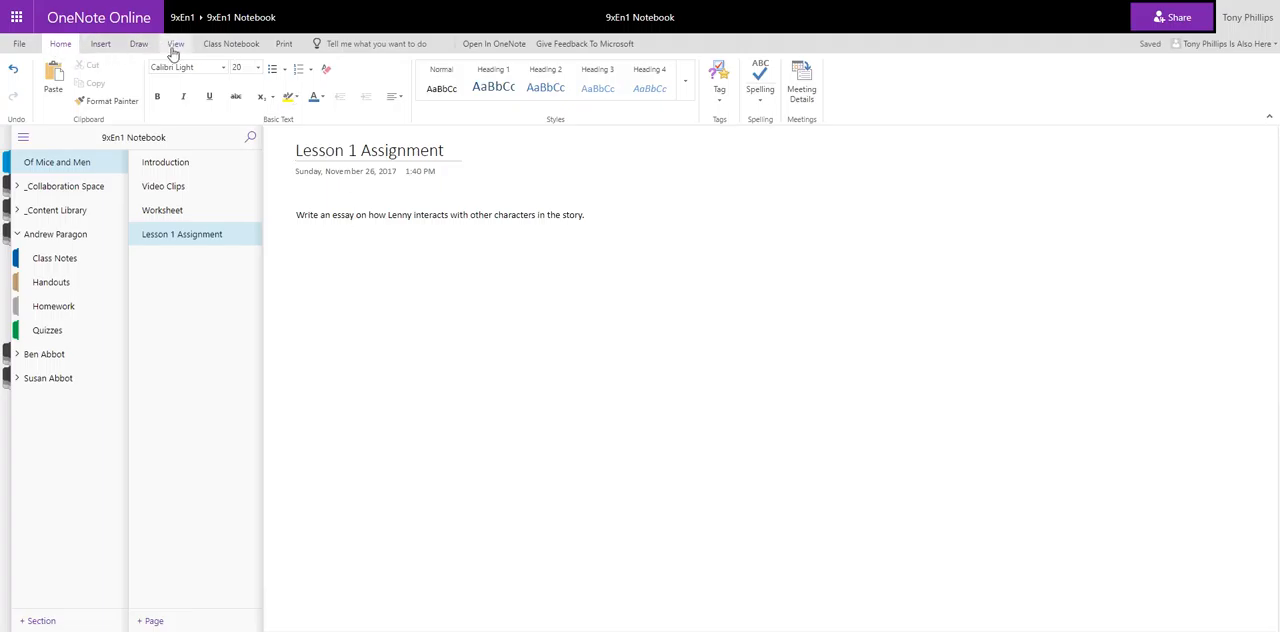
Show the Class Notebook tools and pick the Lesson 1 Assignment page for distribution
click(232, 44)
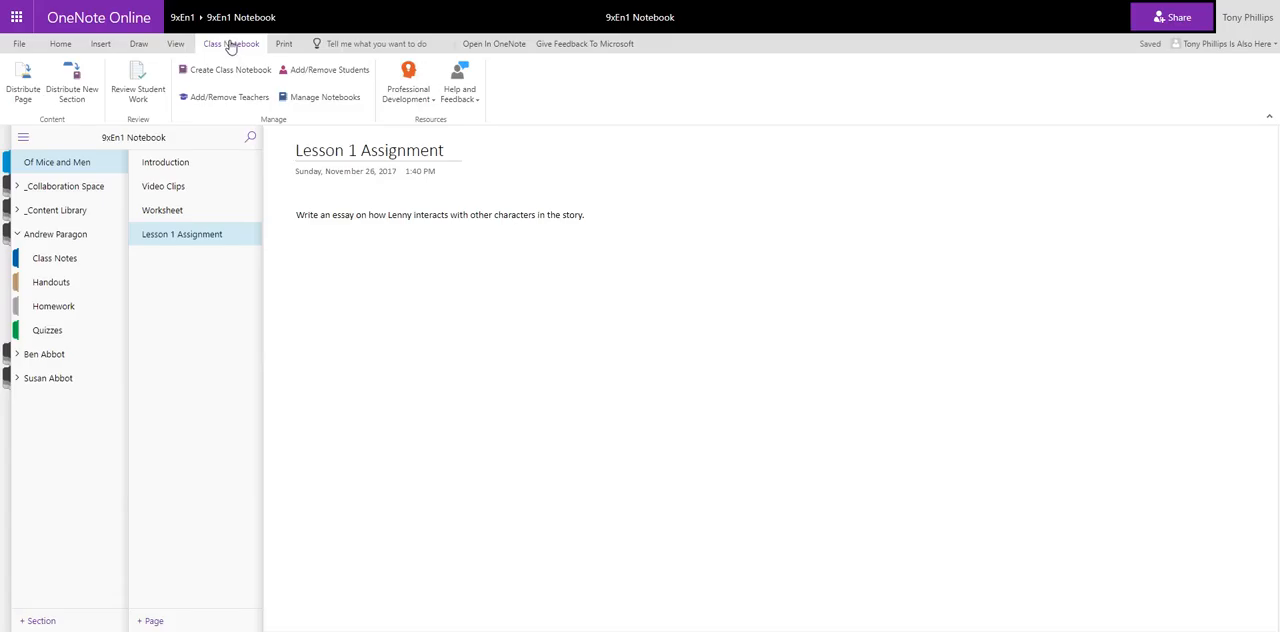
mouse_move(138, 82)
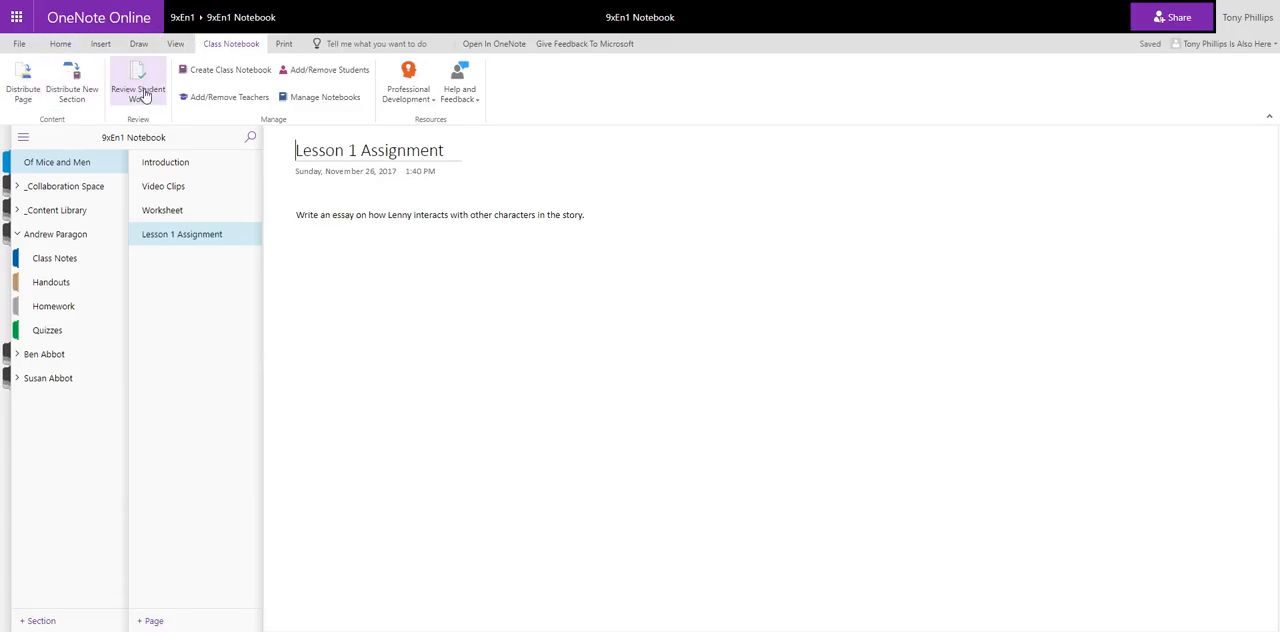
mouse_move(24, 82)
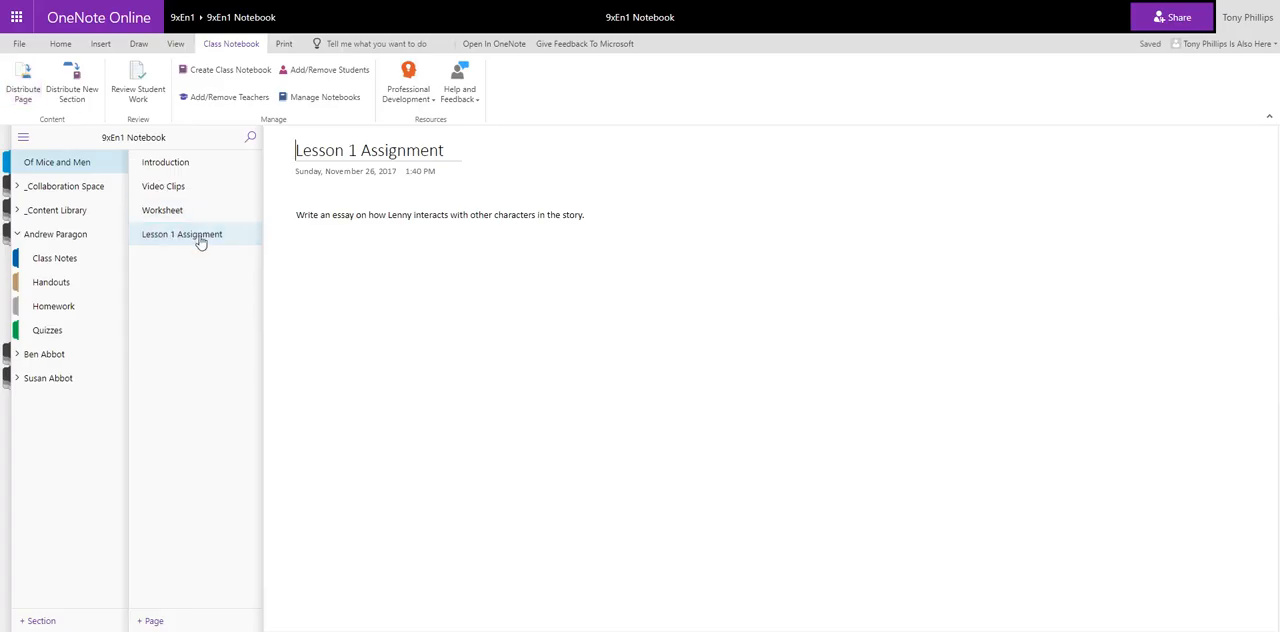
mouse_move(180, 242)
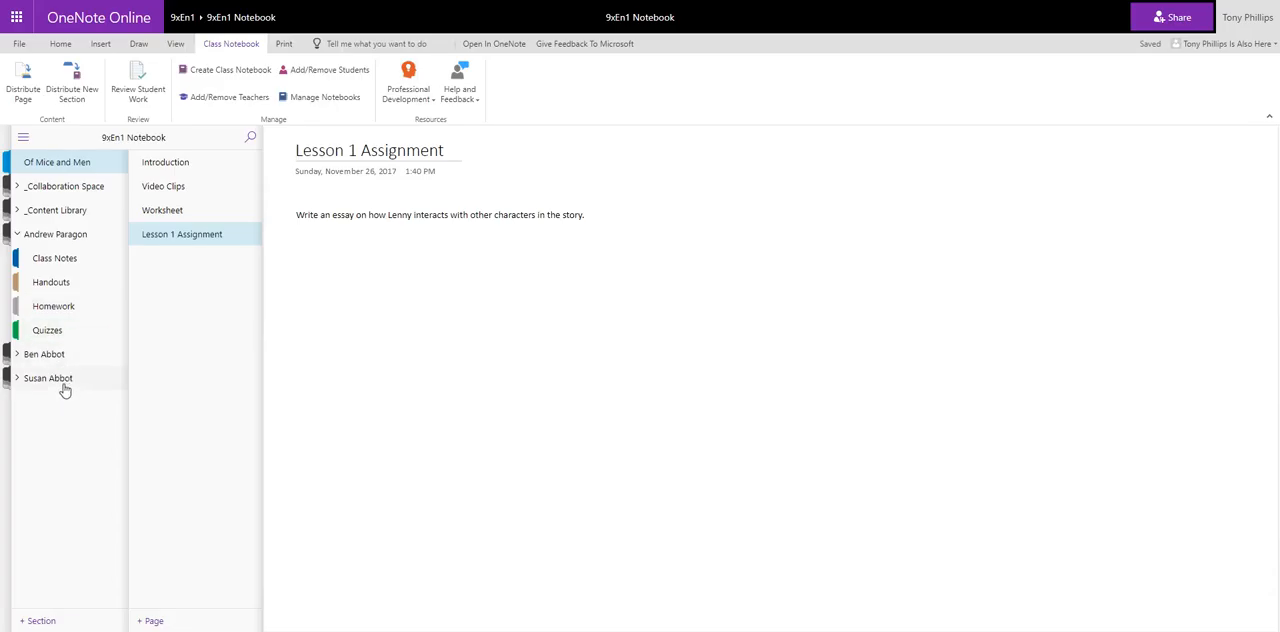
mouse_move(54, 306)
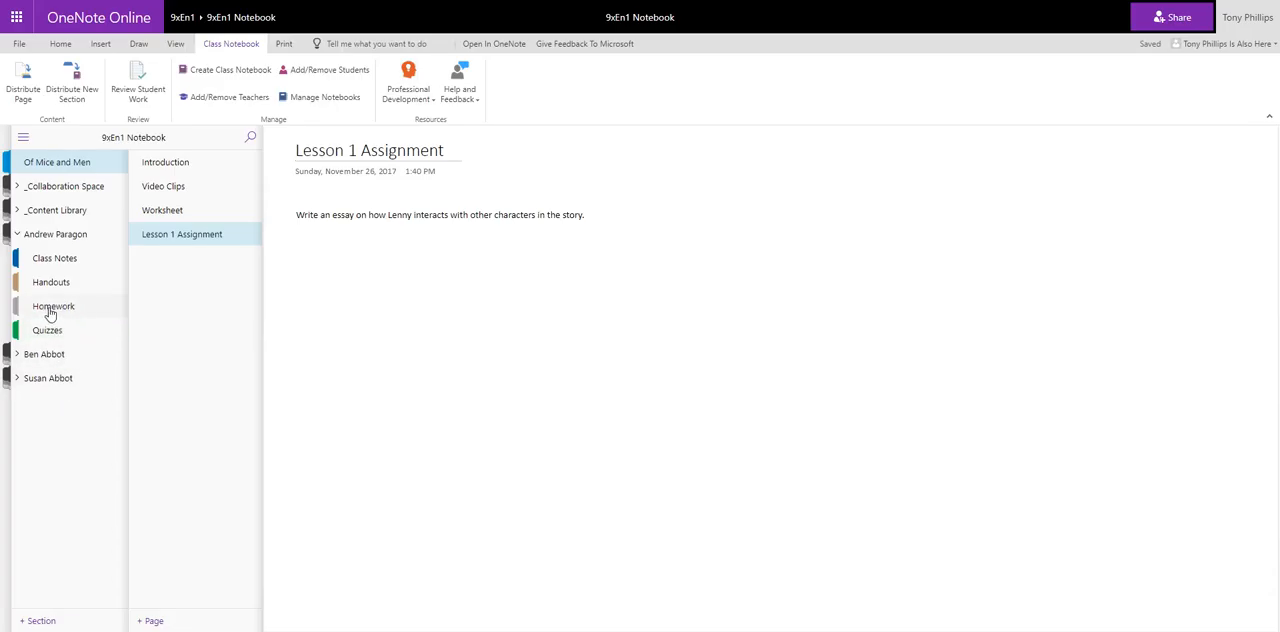
mouse_move(66, 312)
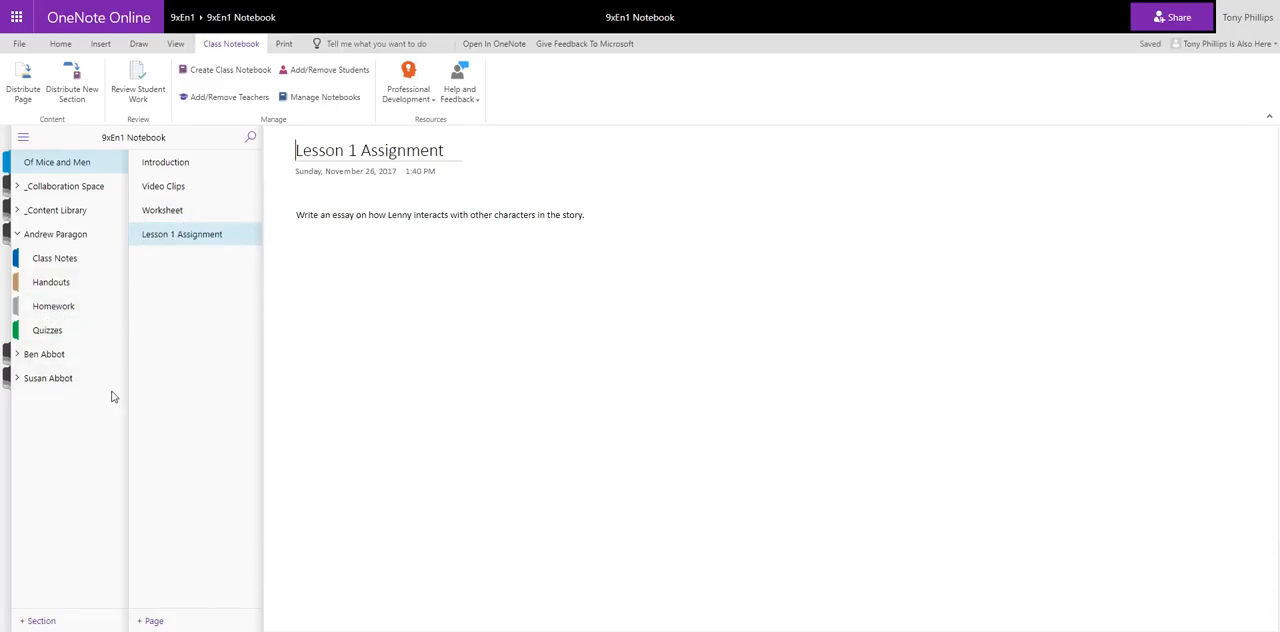
mouse_move(54, 248)
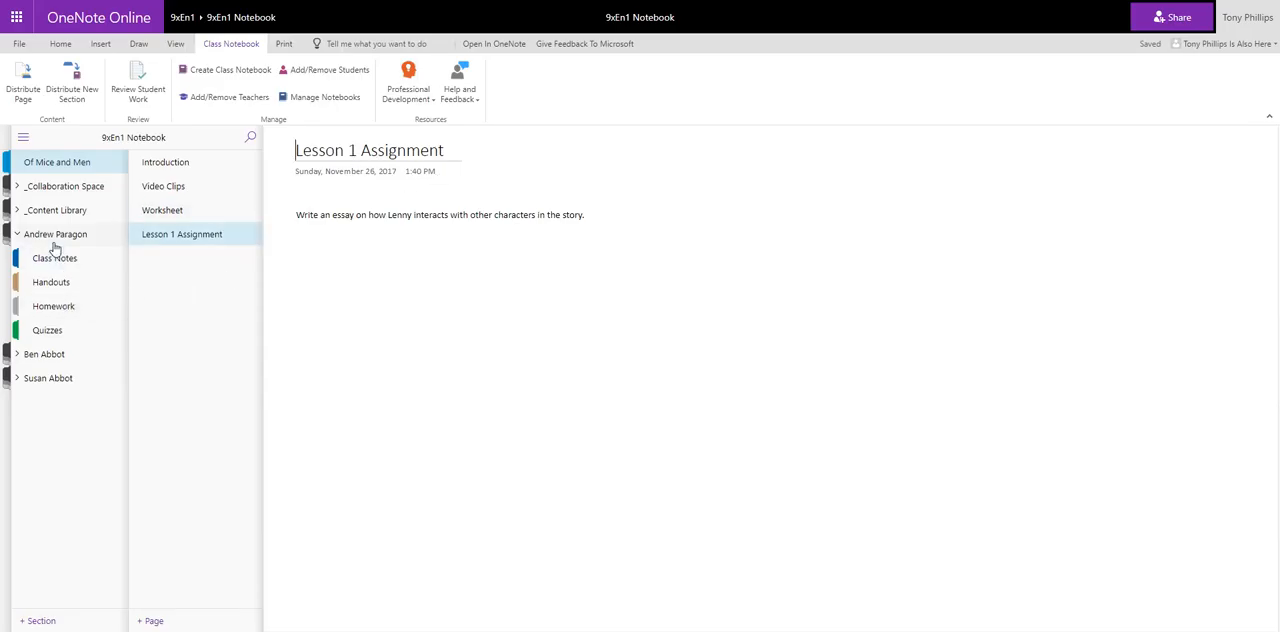
mouse_move(184, 236)
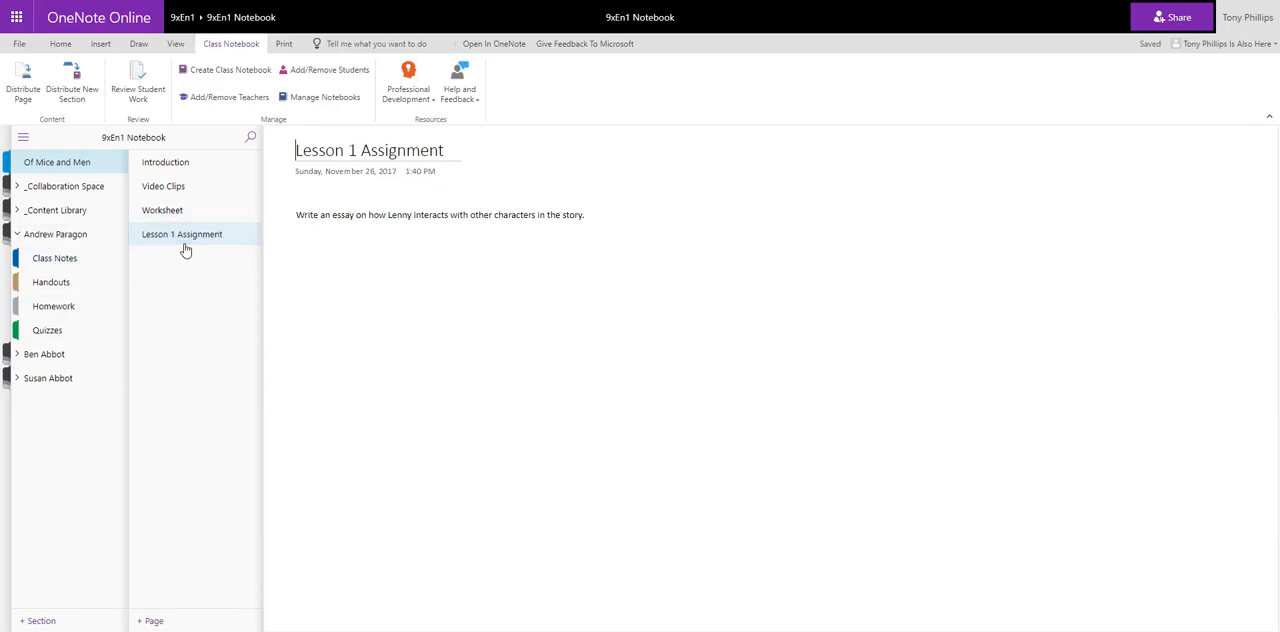
click(24, 82)
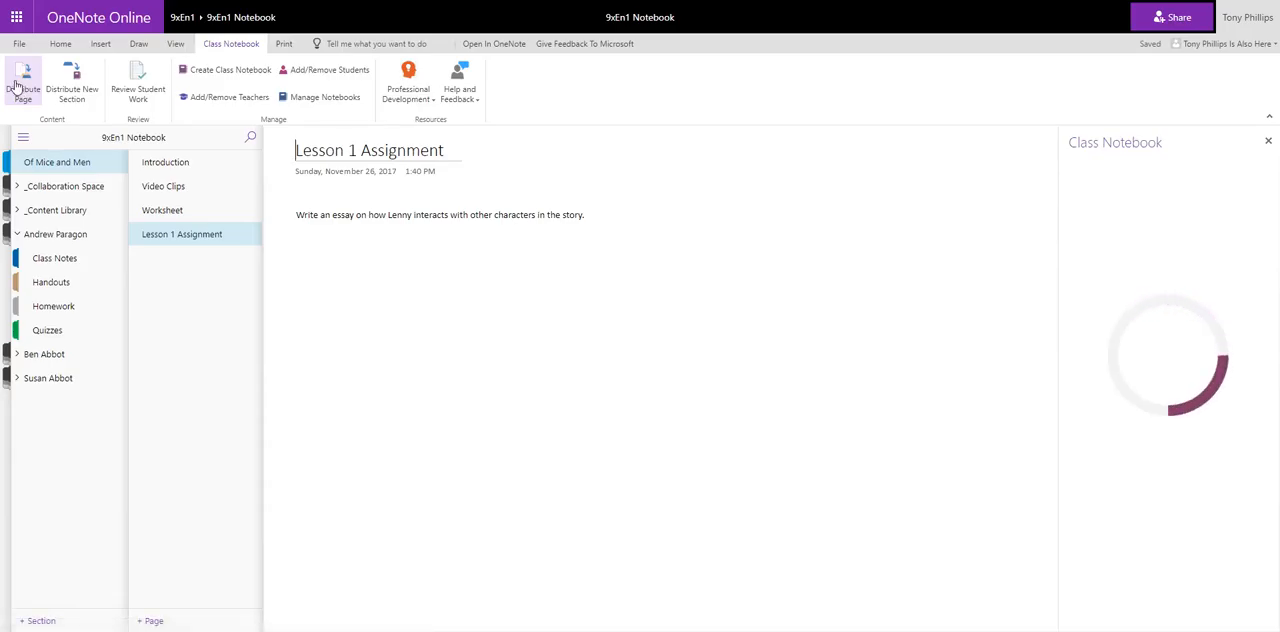
Distribute the Lesson 1 Assignment page to every student's Homework section
click(24, 82)
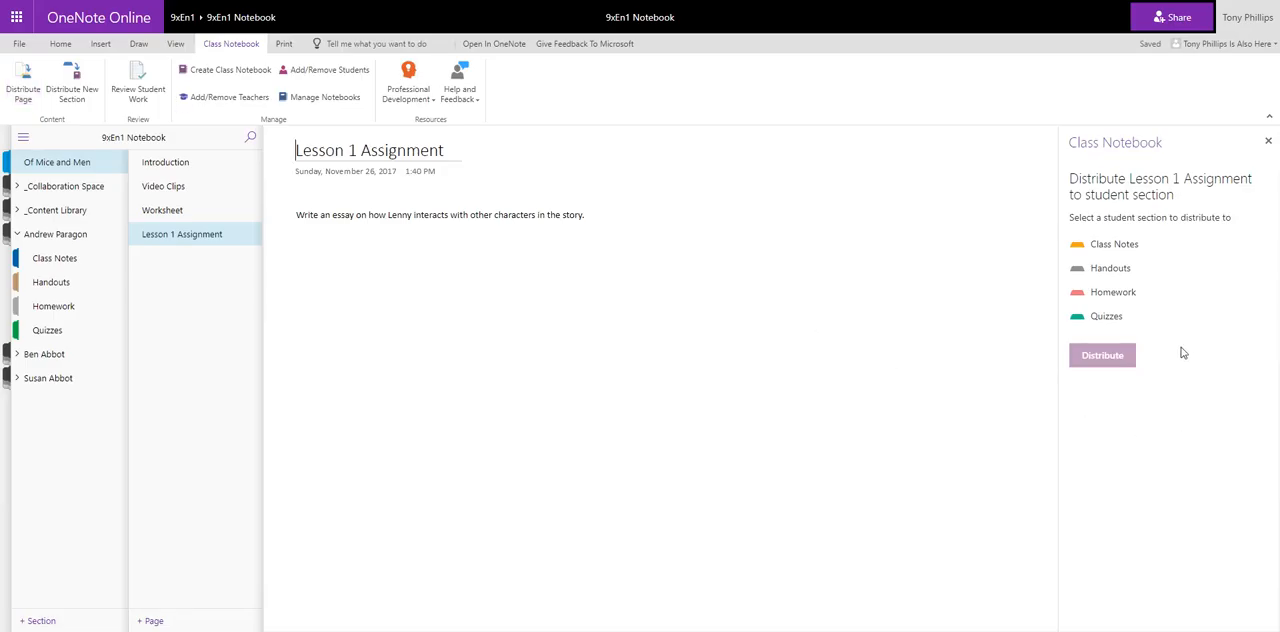
click(1112, 292)
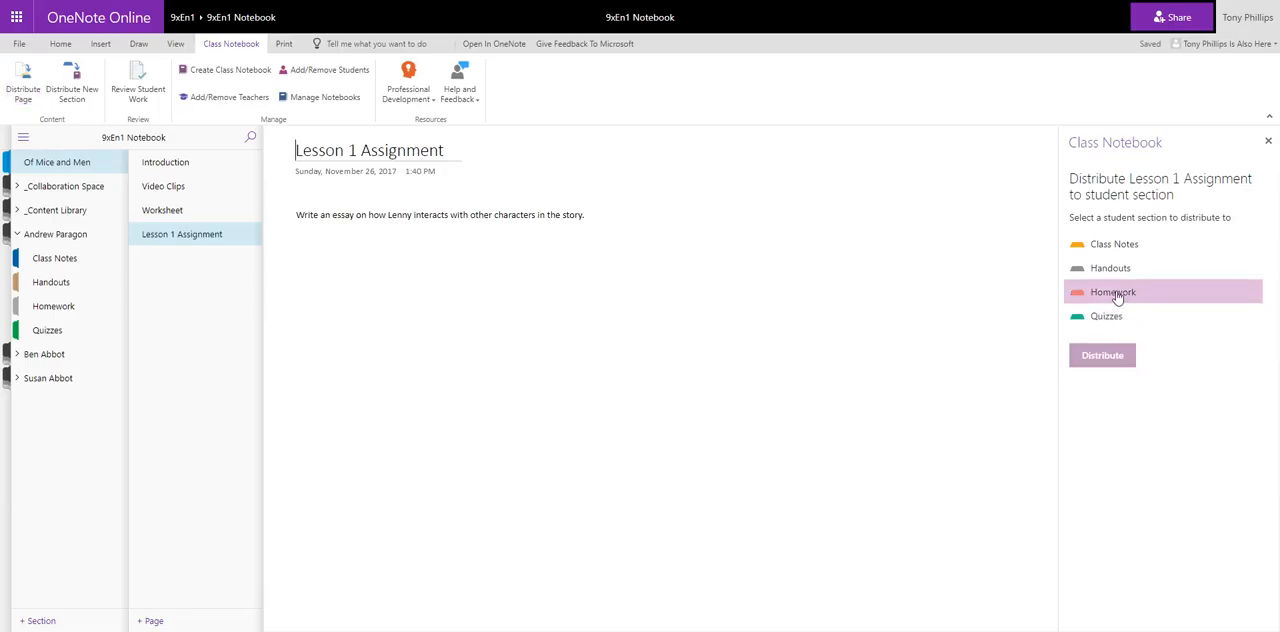
click(1100, 356)
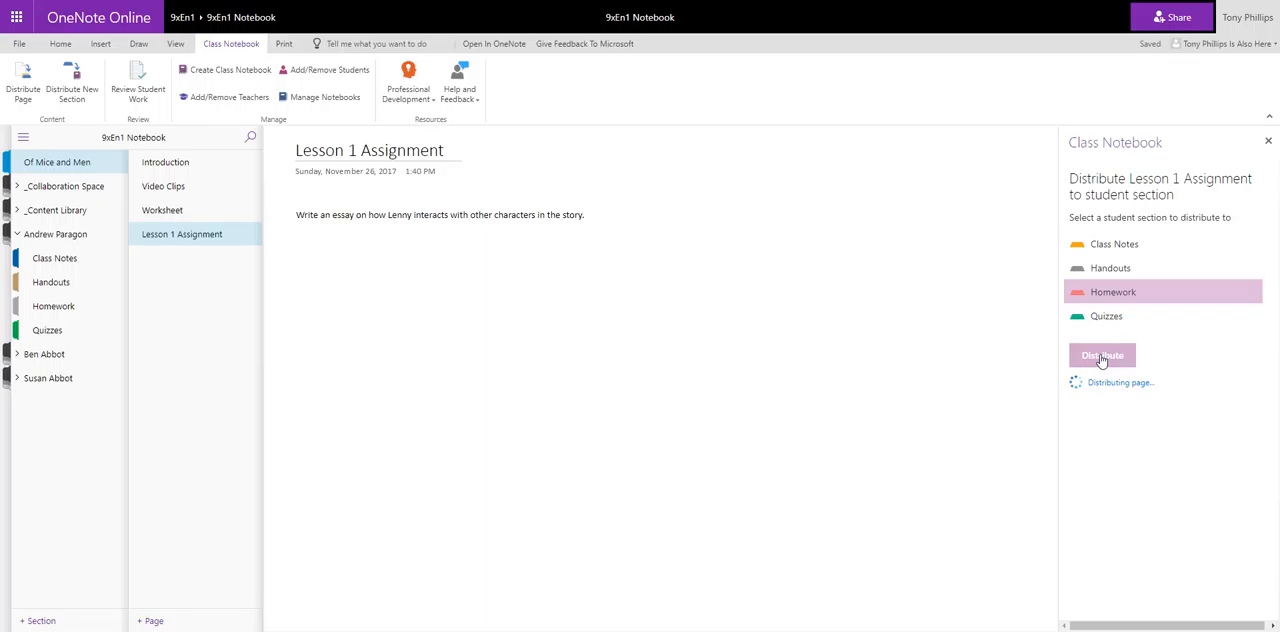
click(1100, 356)
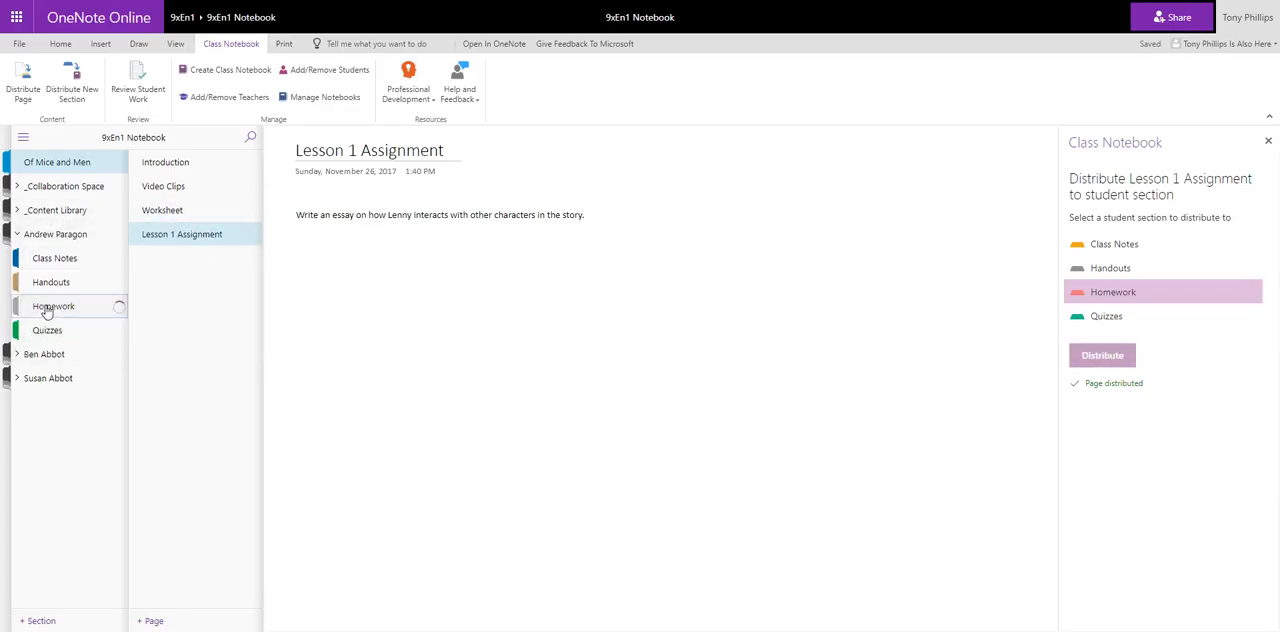
click(52, 306)
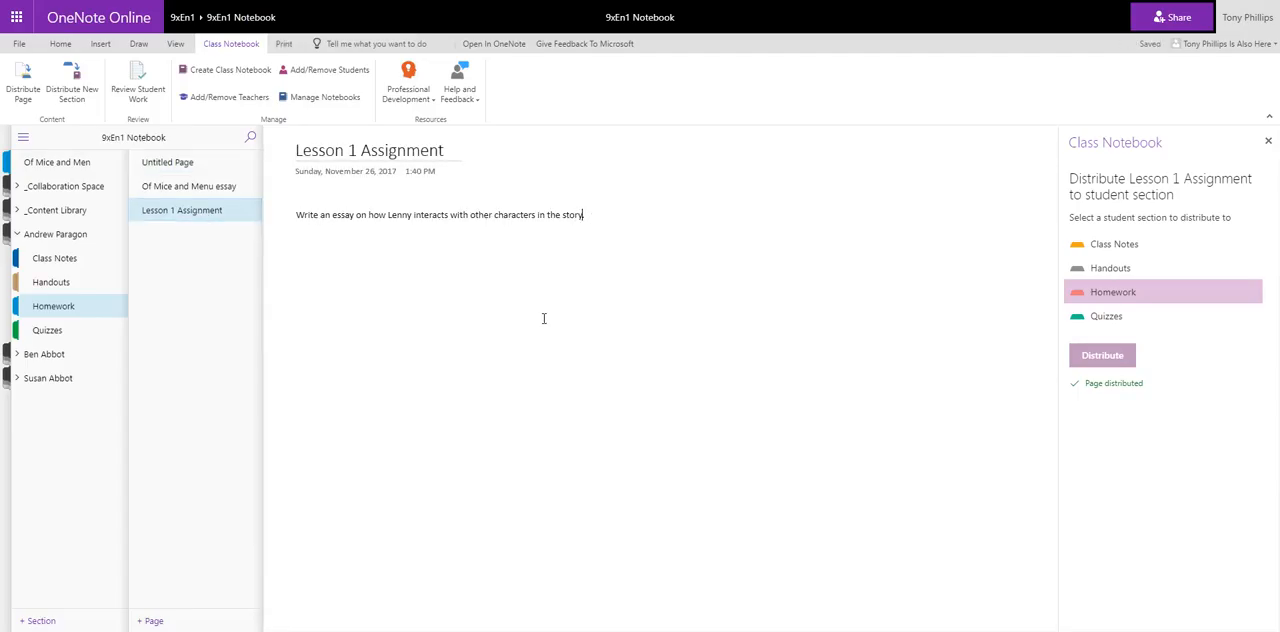
mouse_move(420, 330)
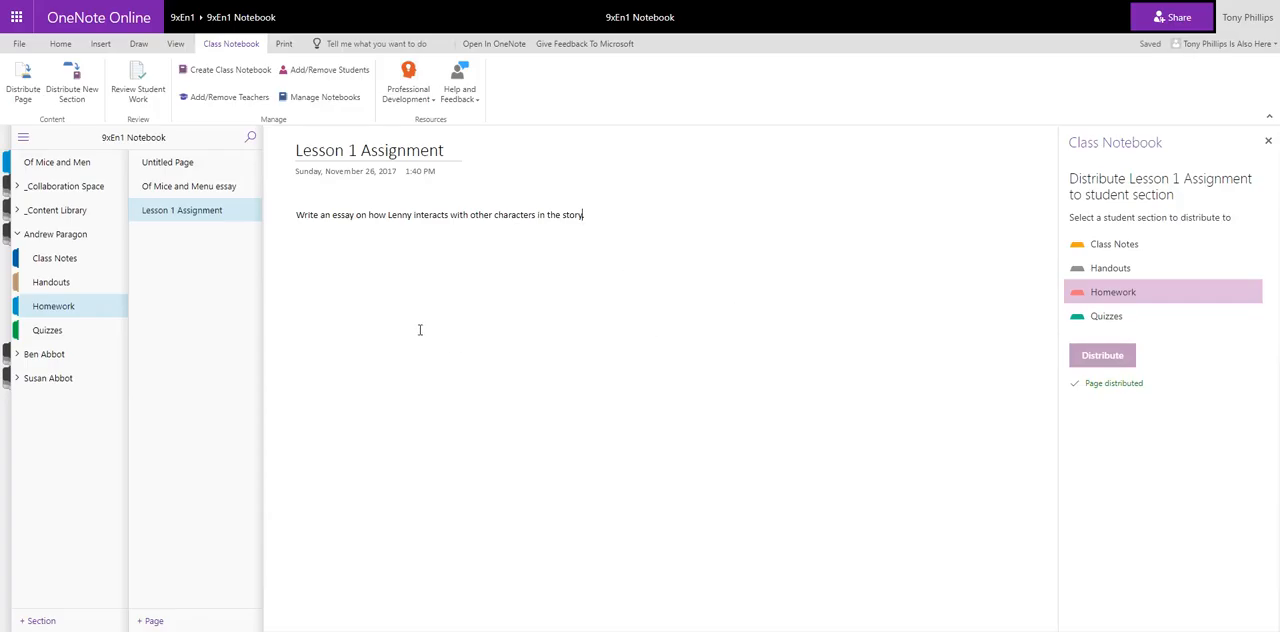
click(44, 354)
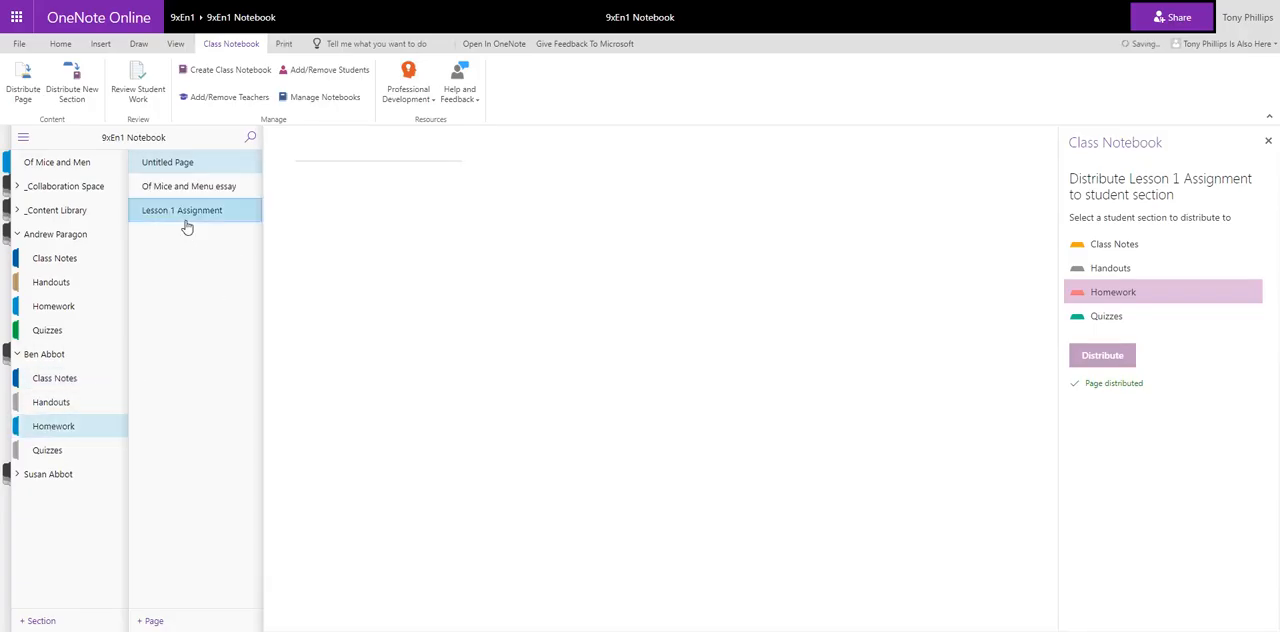
click(180, 210)
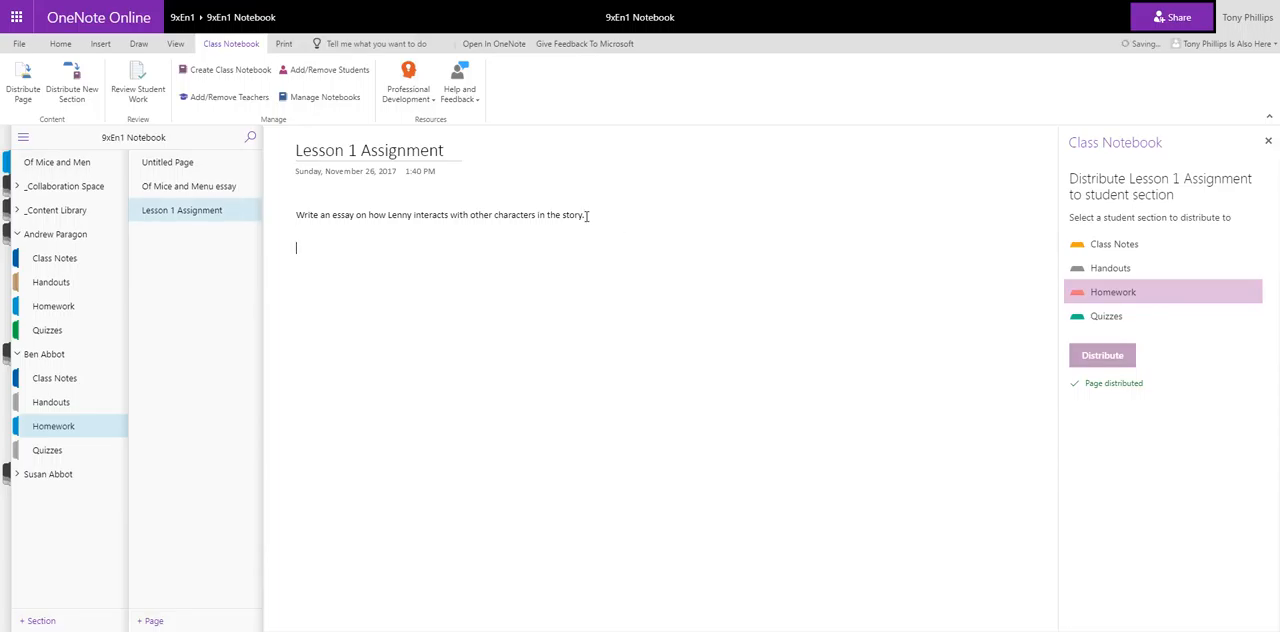
text(My response)
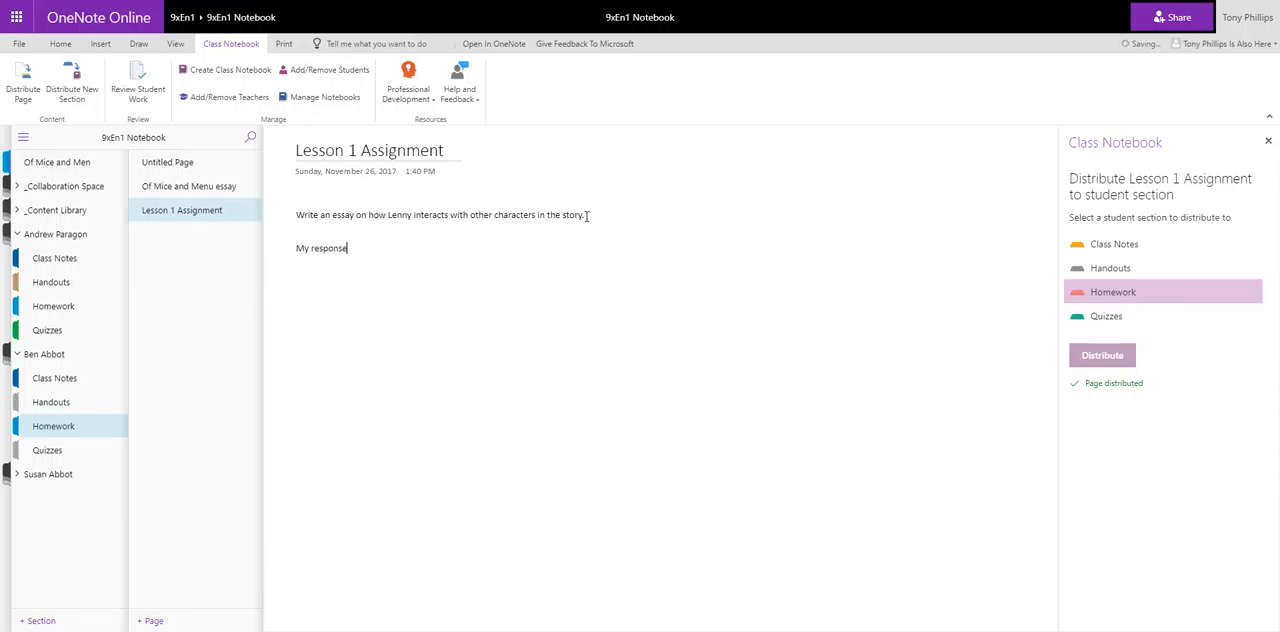
click(1268, 140)
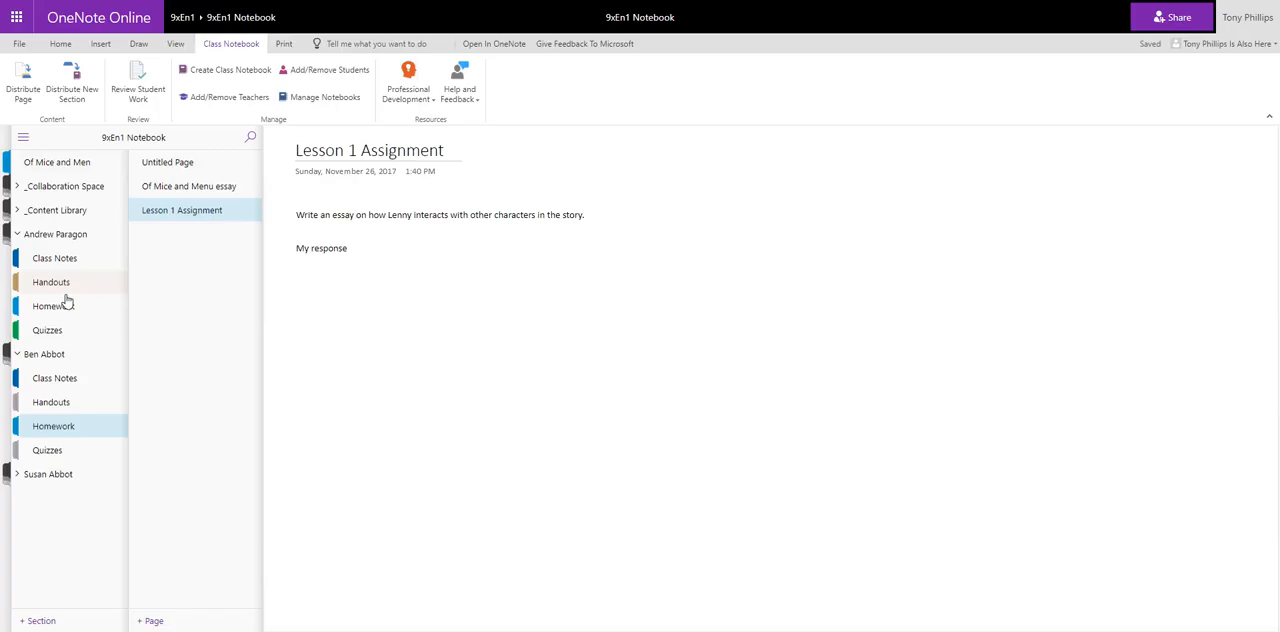
click(180, 210)
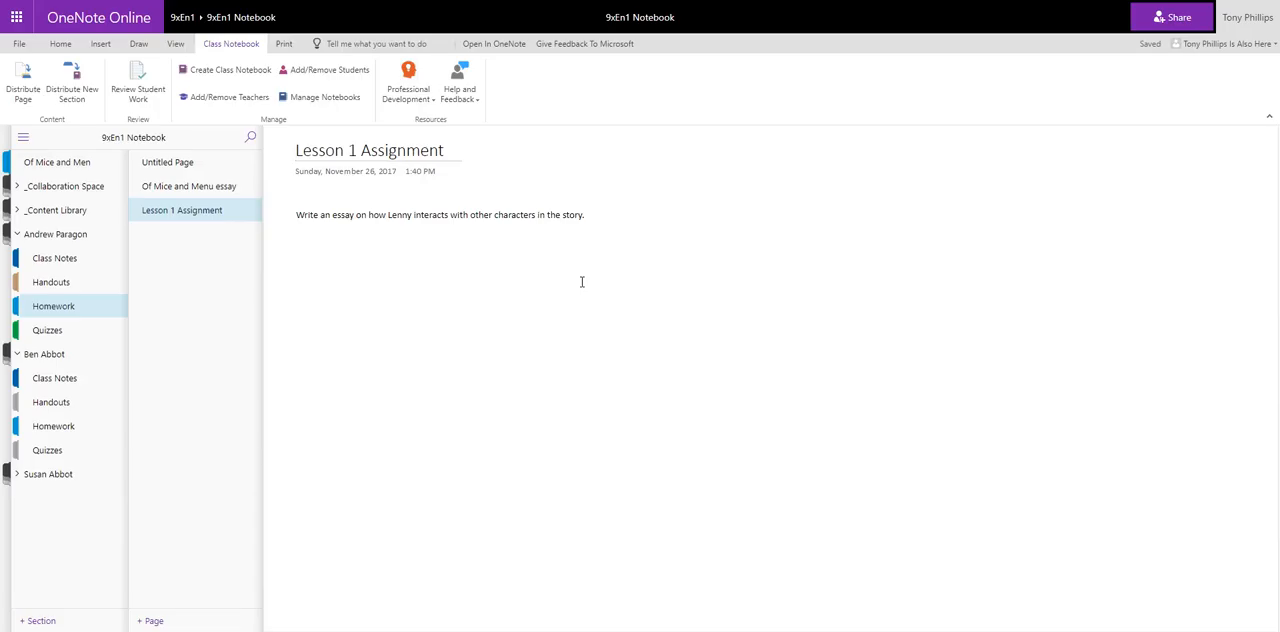
mouse_move(558, 274)
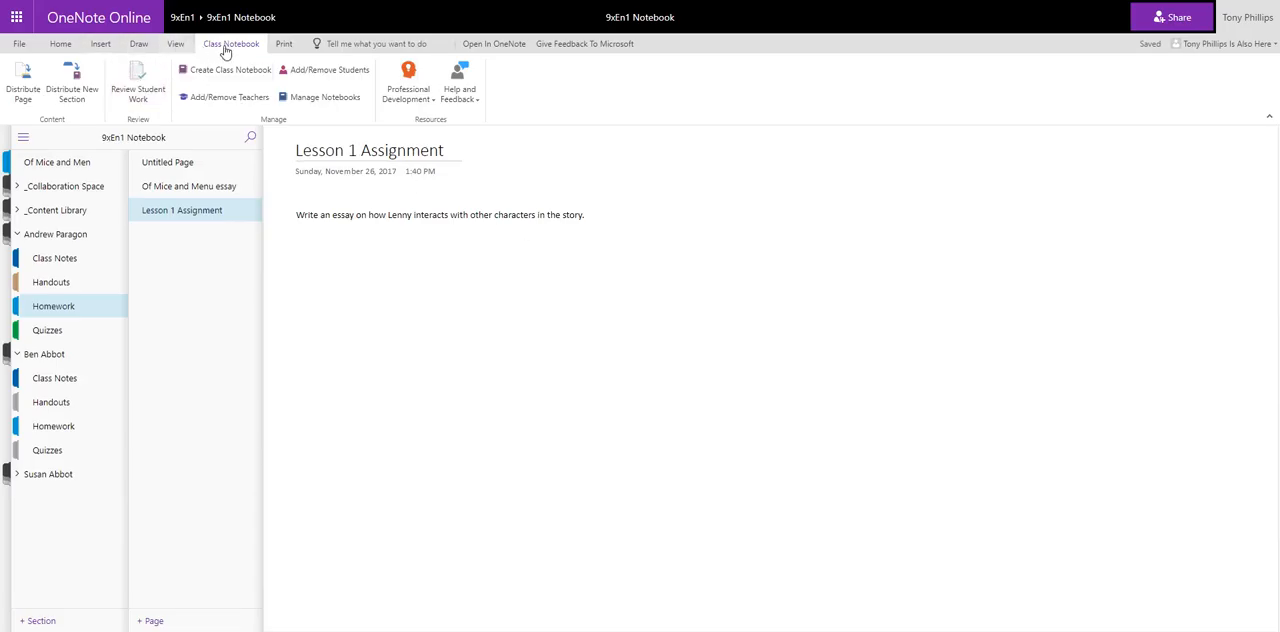
mouse_move(138, 84)
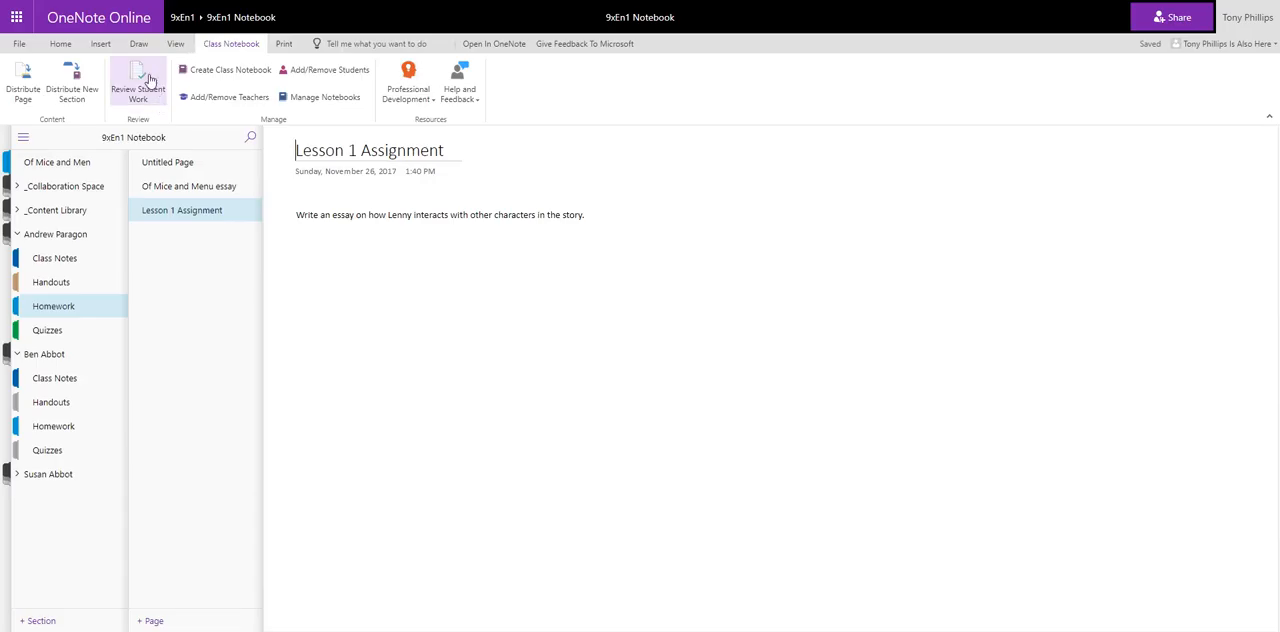
Start Review Student Work for the Homework section's Lesson 1 Assignment page
click(136, 84)
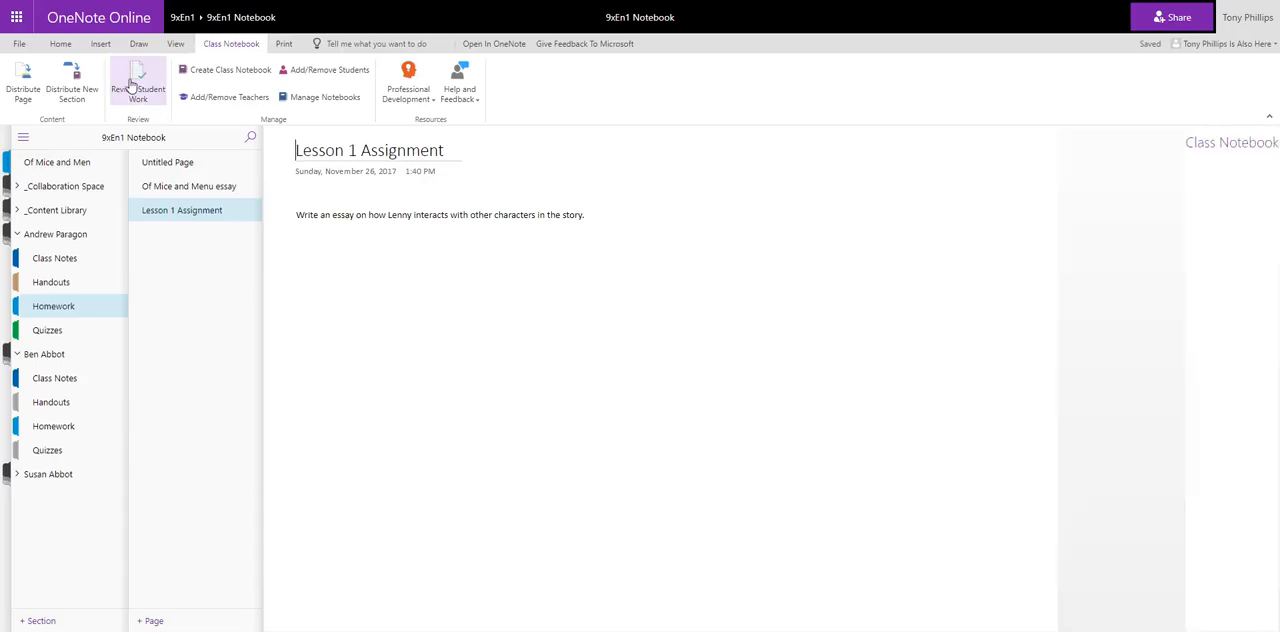
click(138, 82)
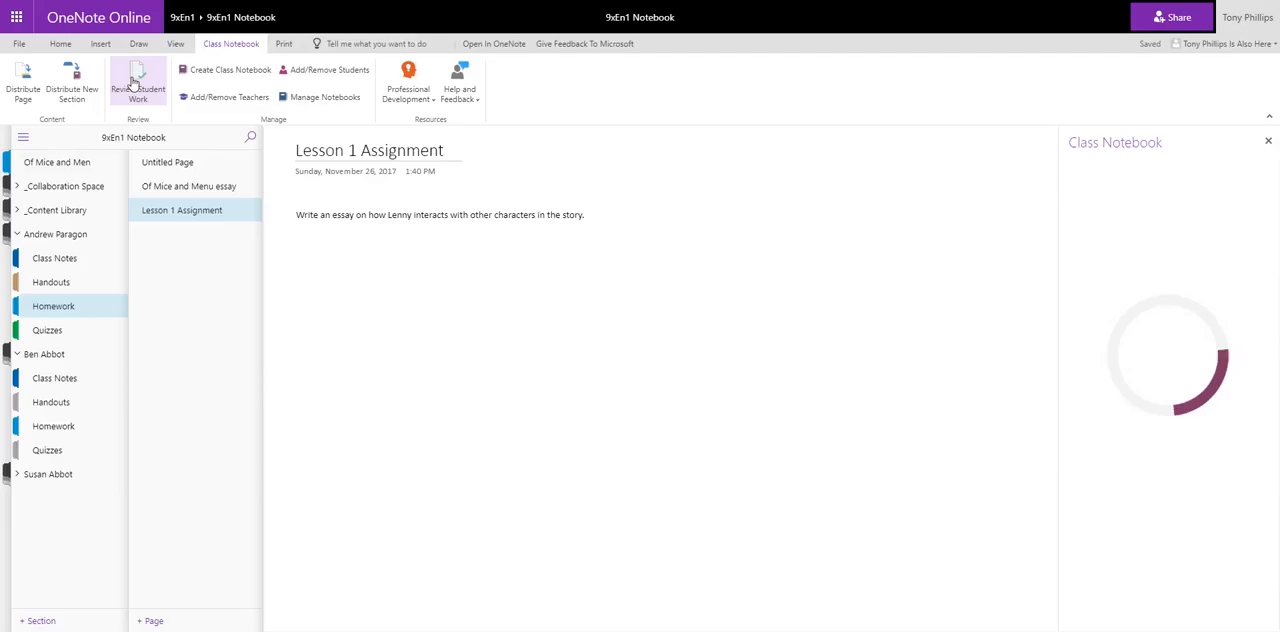
click(136, 84)
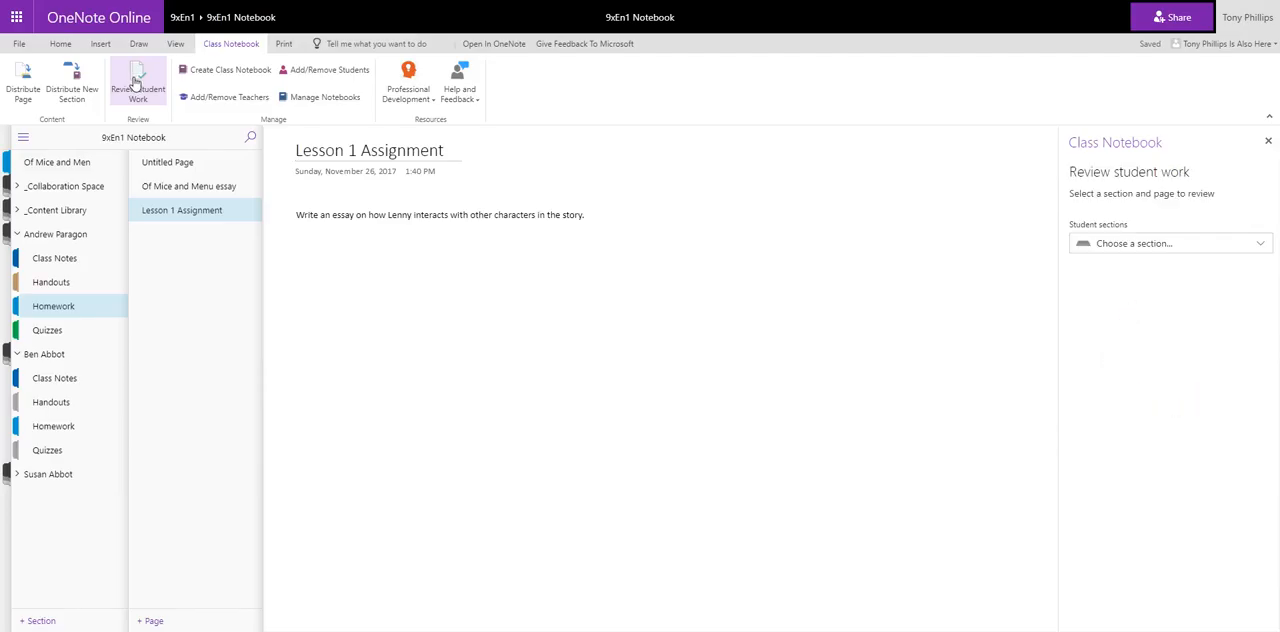
mouse_move(1024, 244)
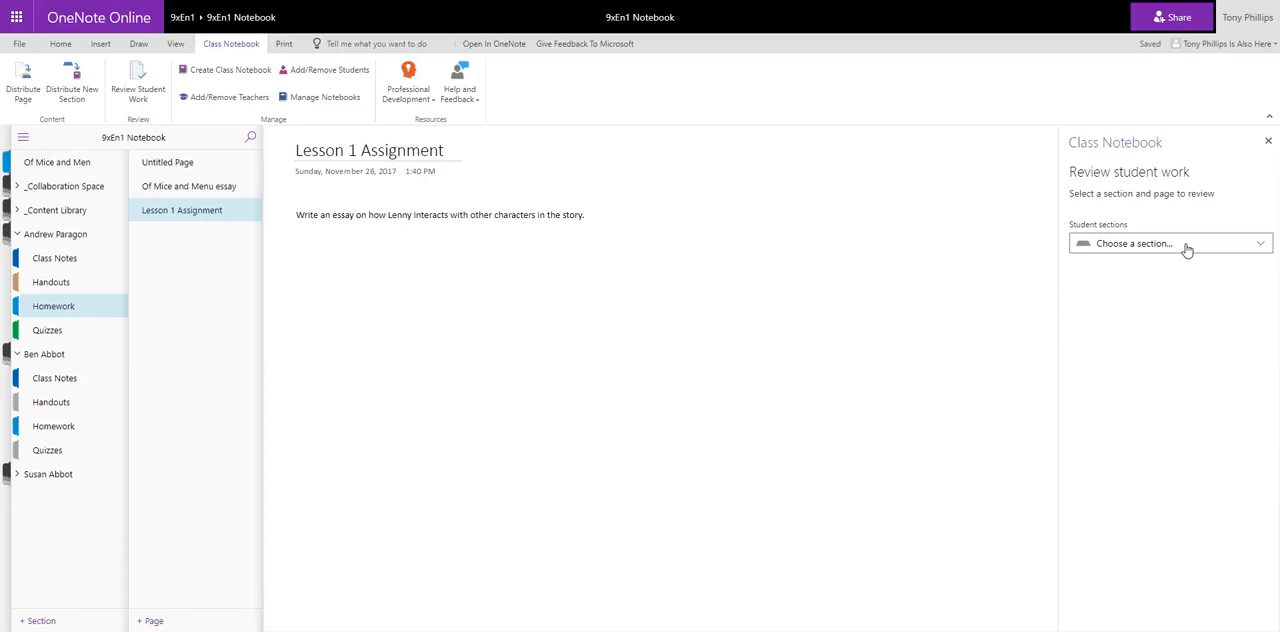
click(1170, 244)
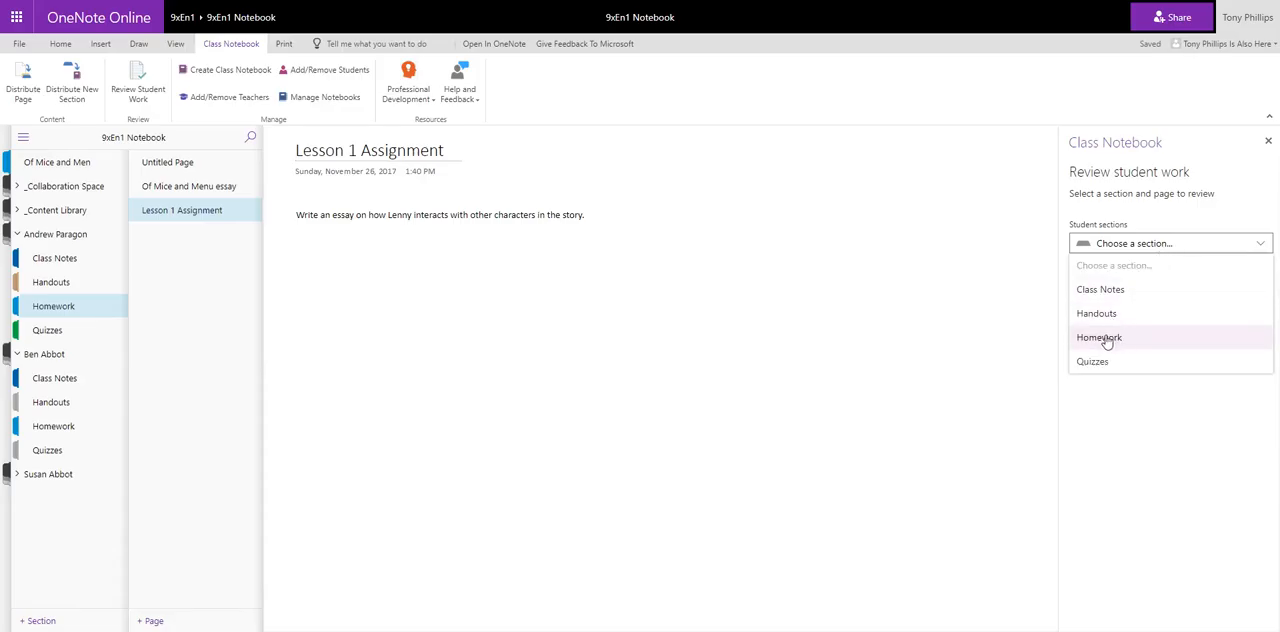
click(1100, 336)
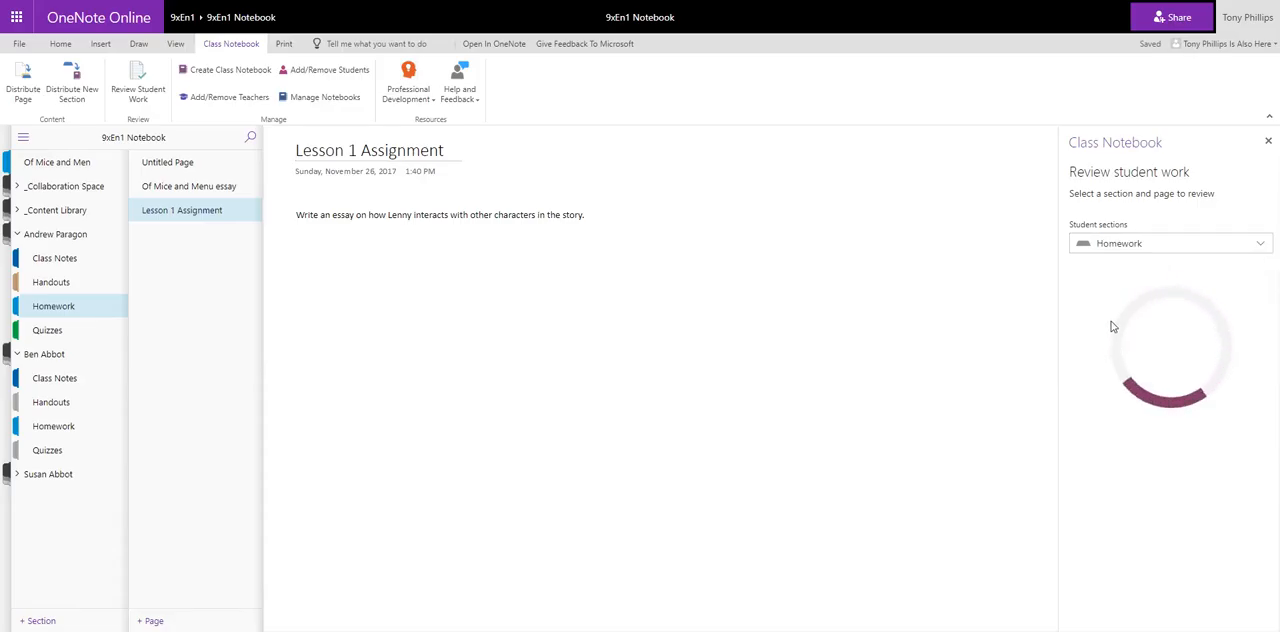
click(1168, 296)
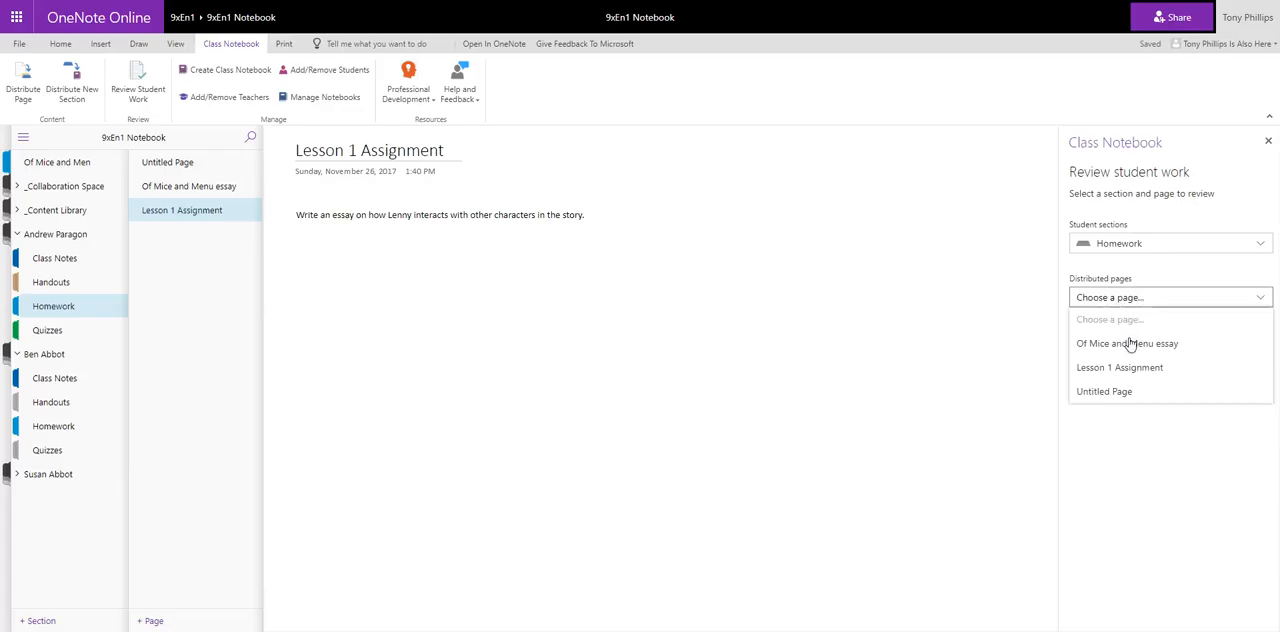
click(1120, 368)
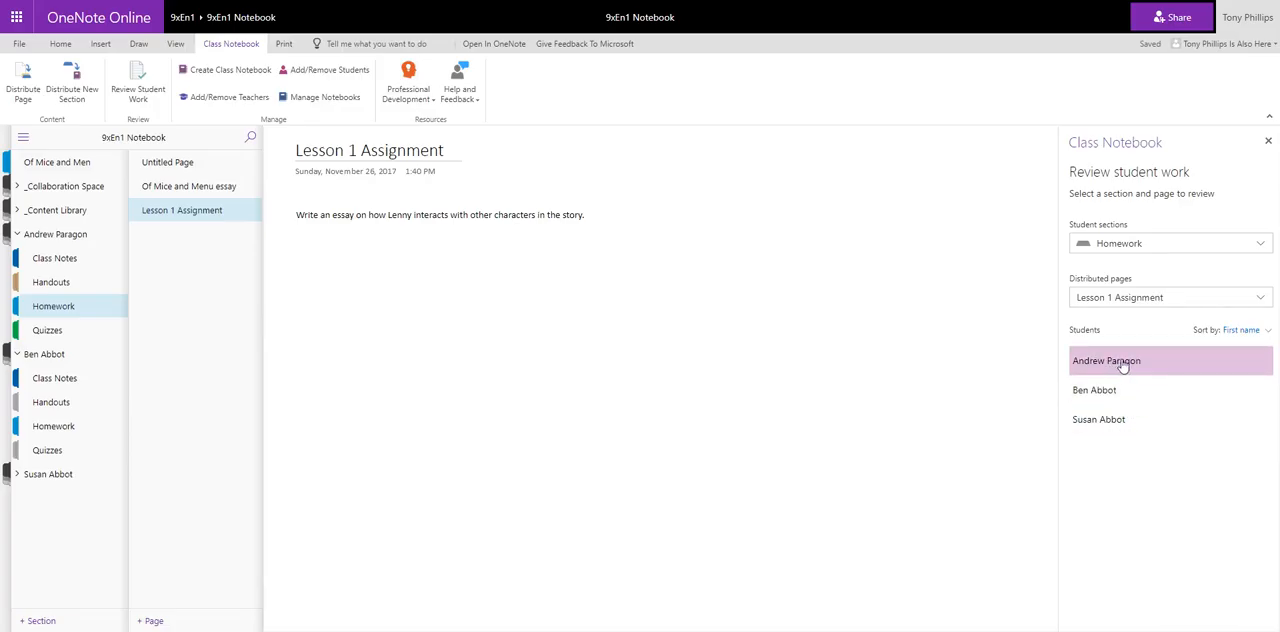
click(1094, 390)
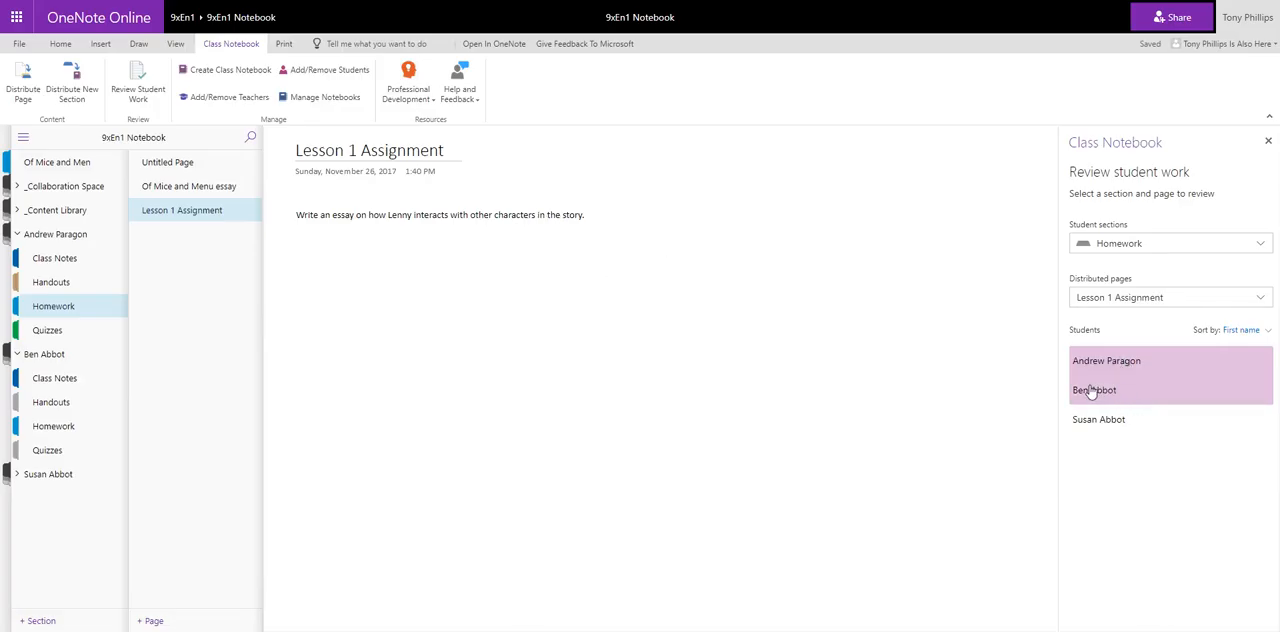
click(1094, 390)
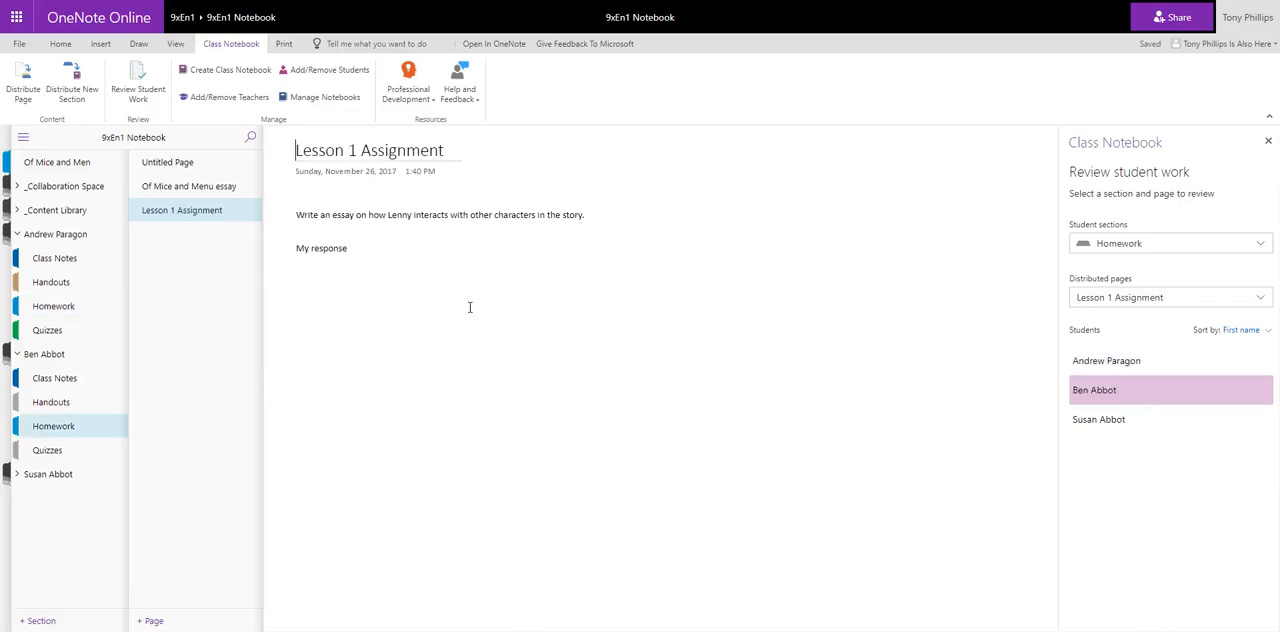
double_click(320, 248)
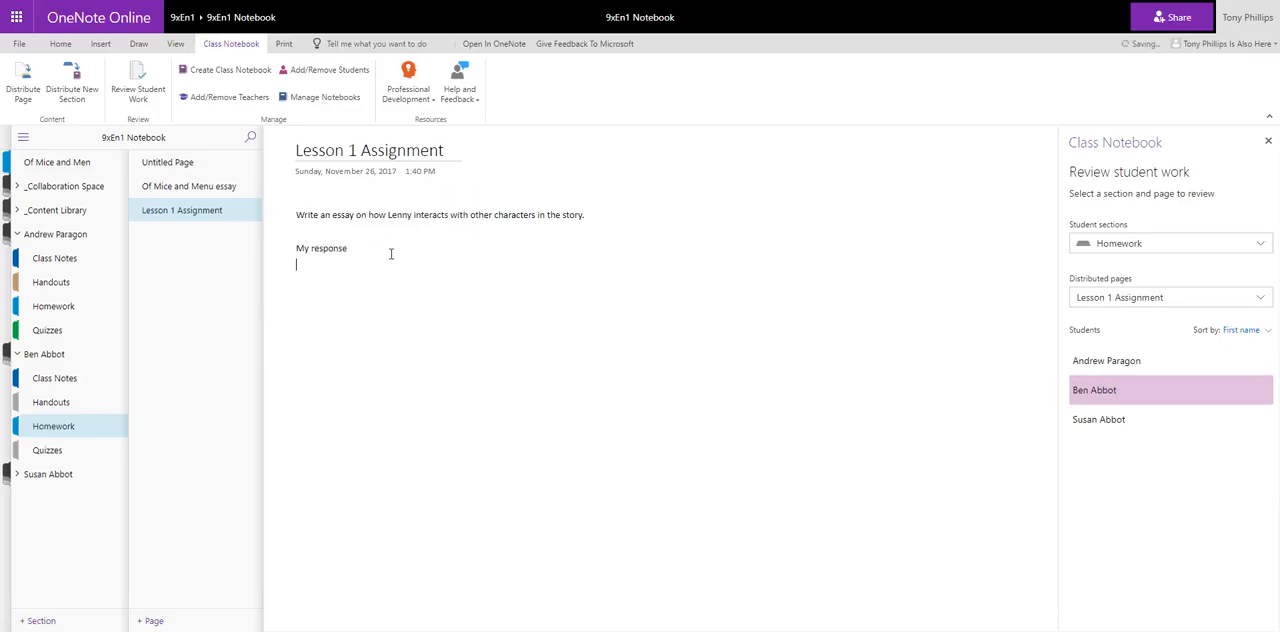
Insert a pear sticker captioned 'Well Done Ben' beneath the student's response
click(100, 44)
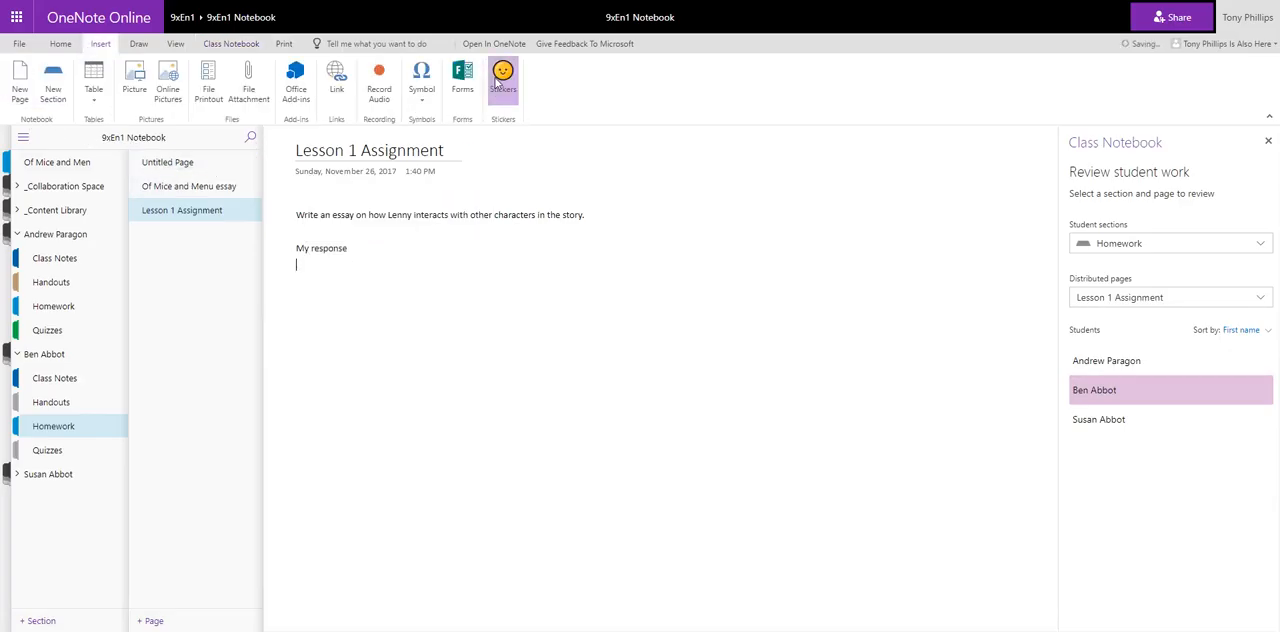
click(504, 80)
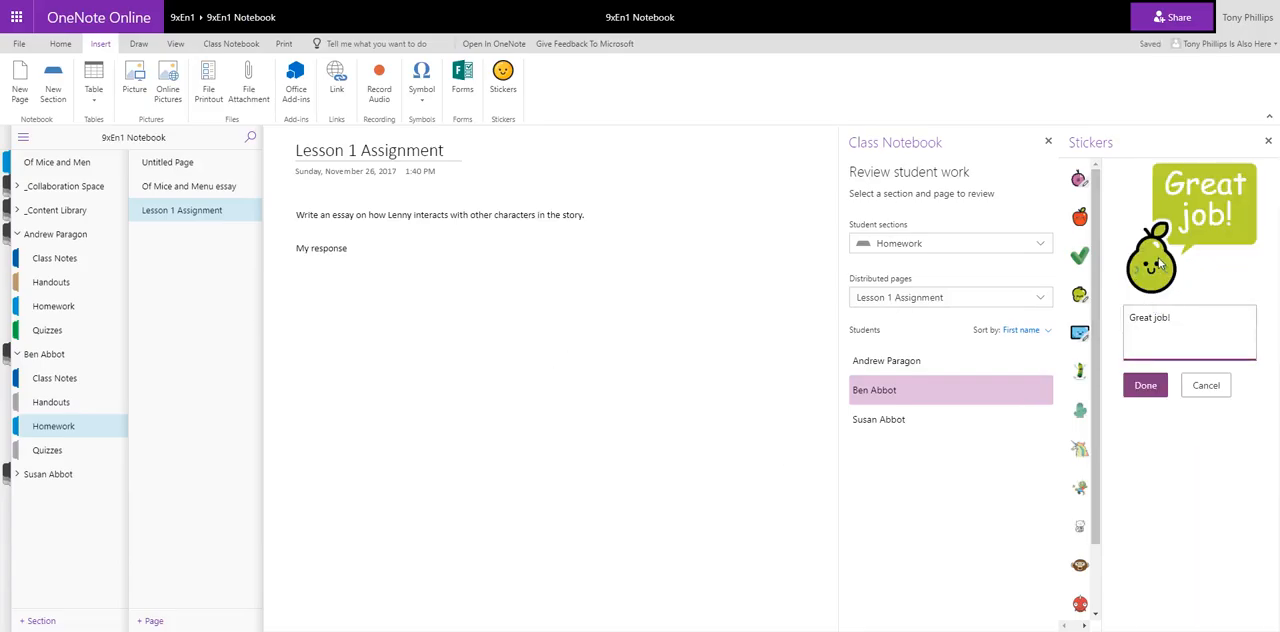
text(W)
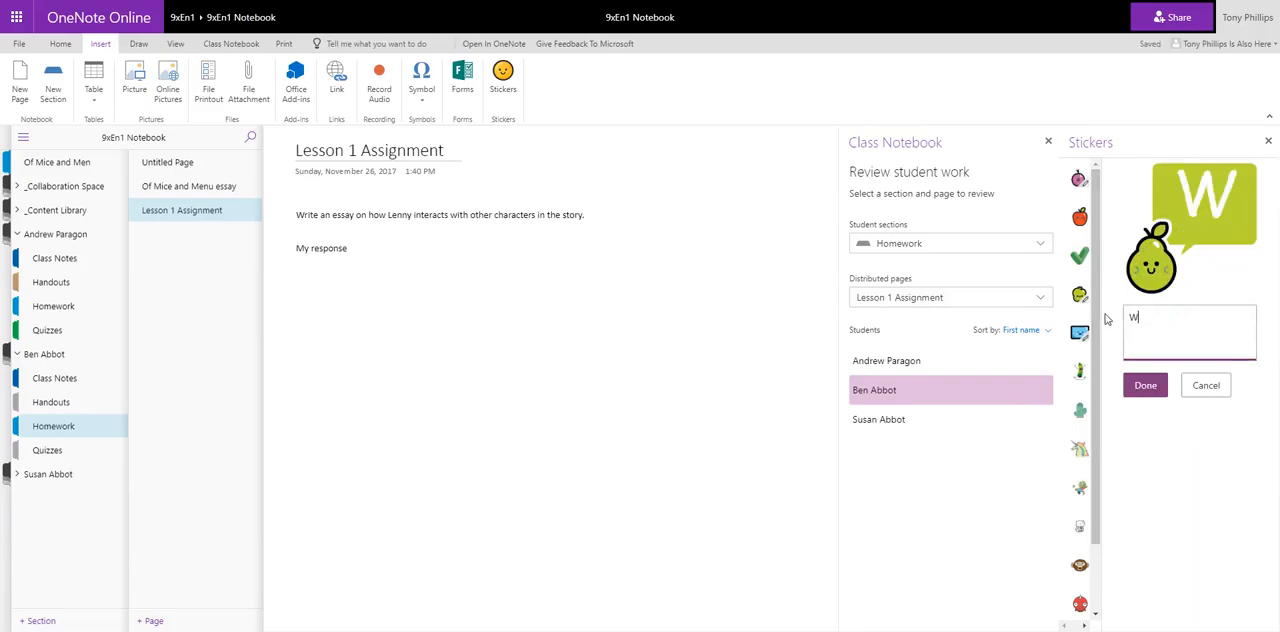
text(Well Done)
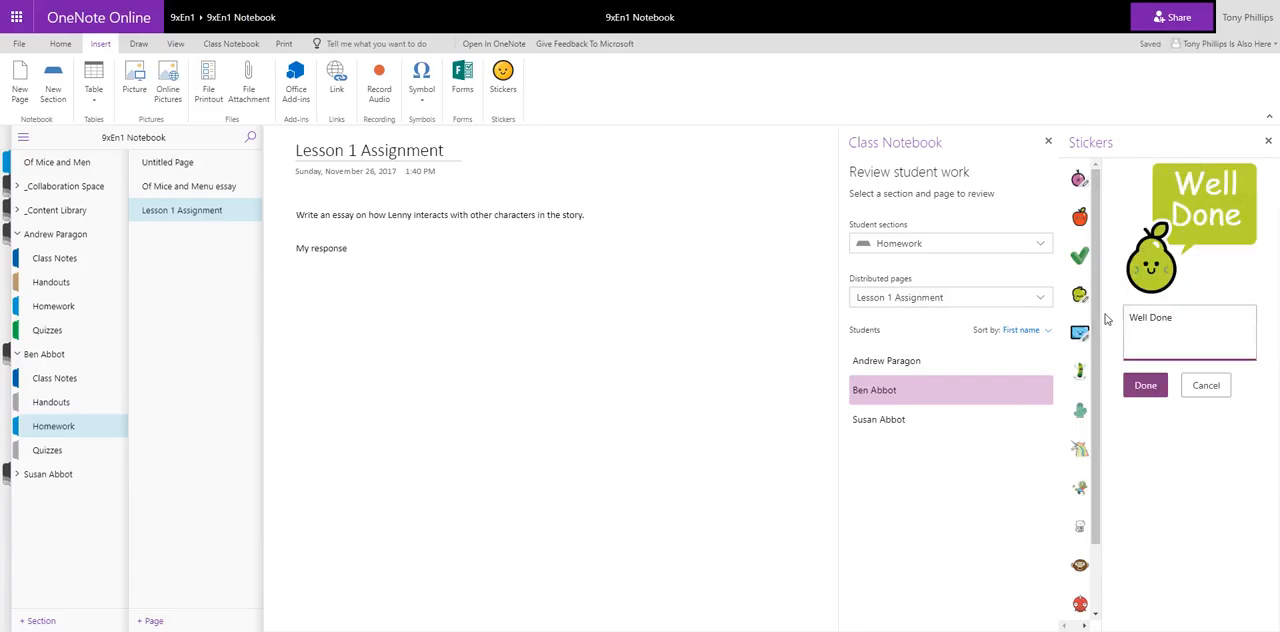
text(Ben)
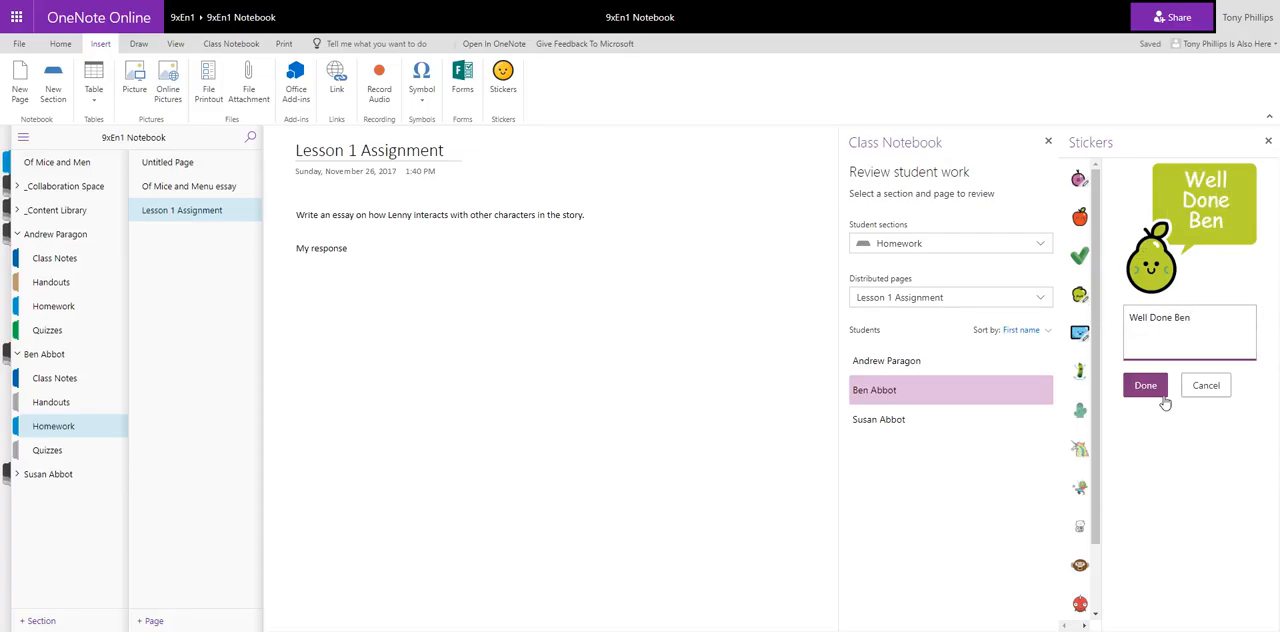
click(1144, 384)
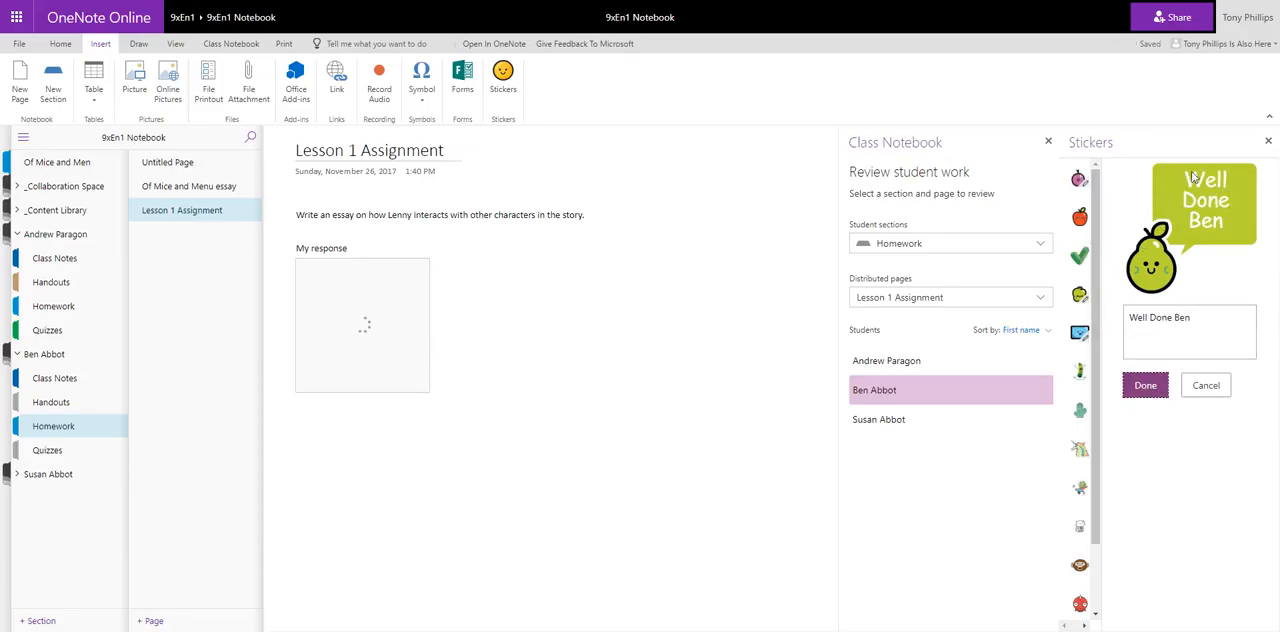
click(1144, 384)
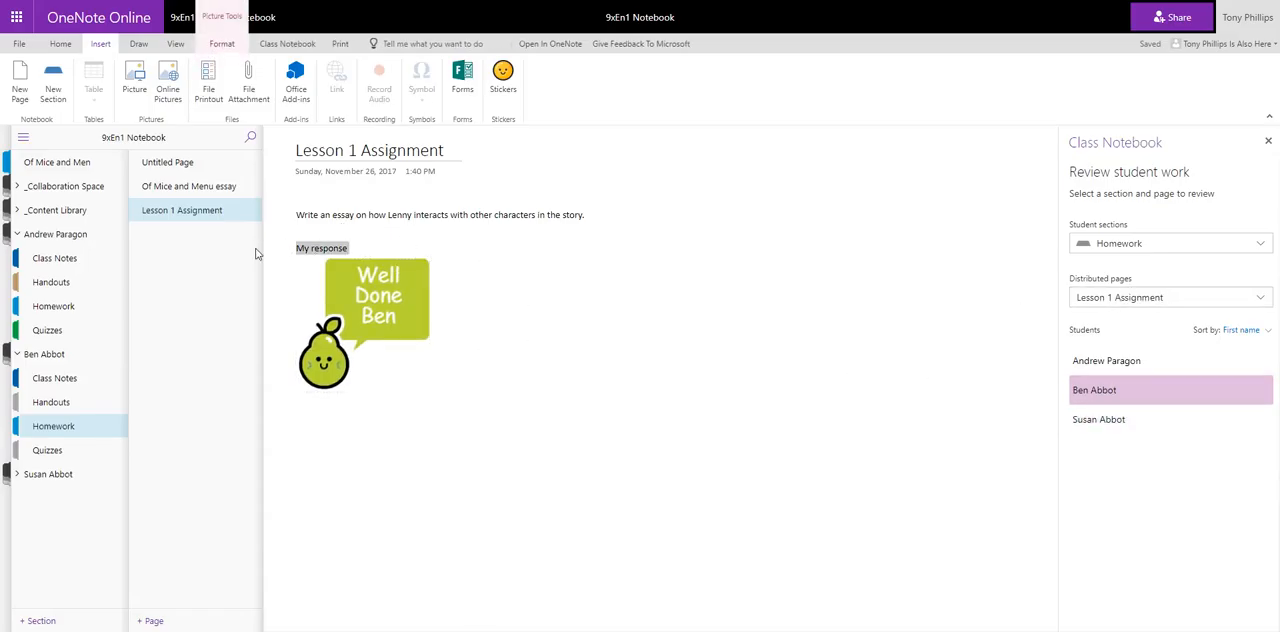
click(364, 310)
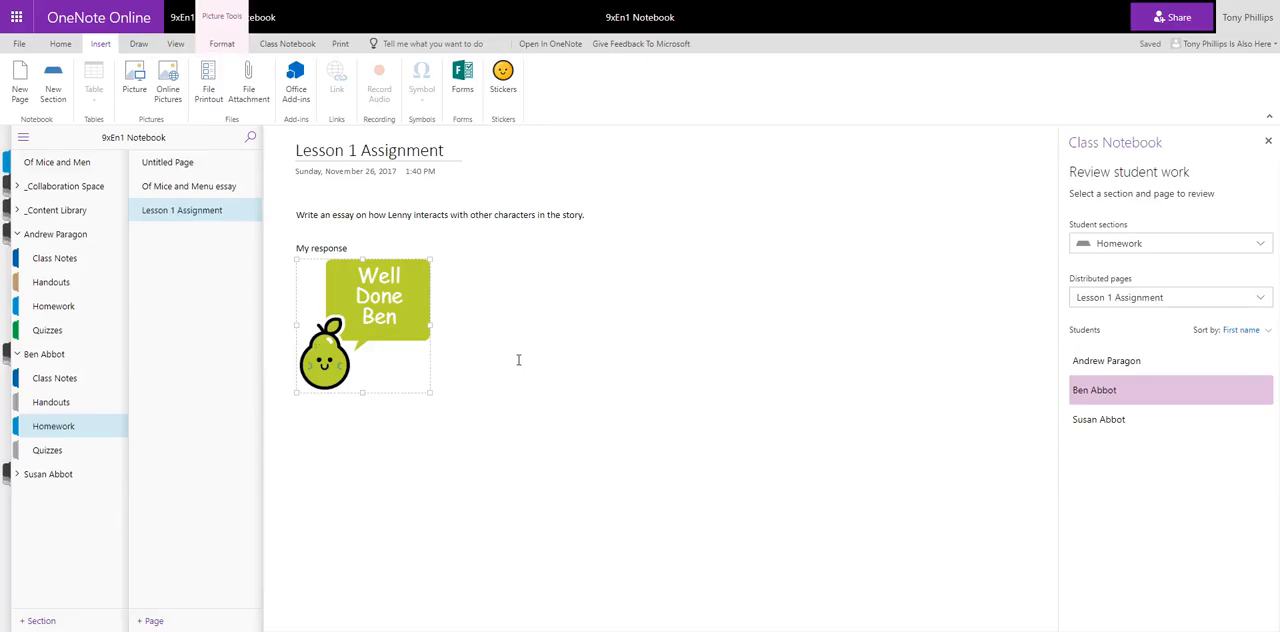
mouse_move(514, 352)
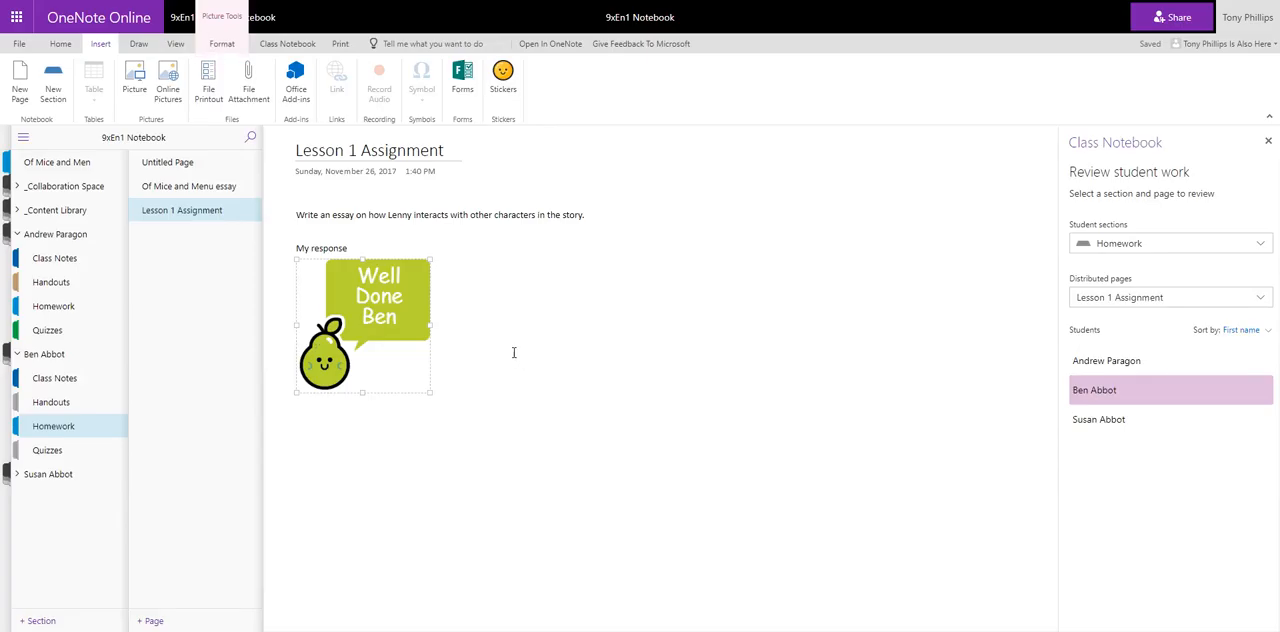
mouse_move(520, 356)
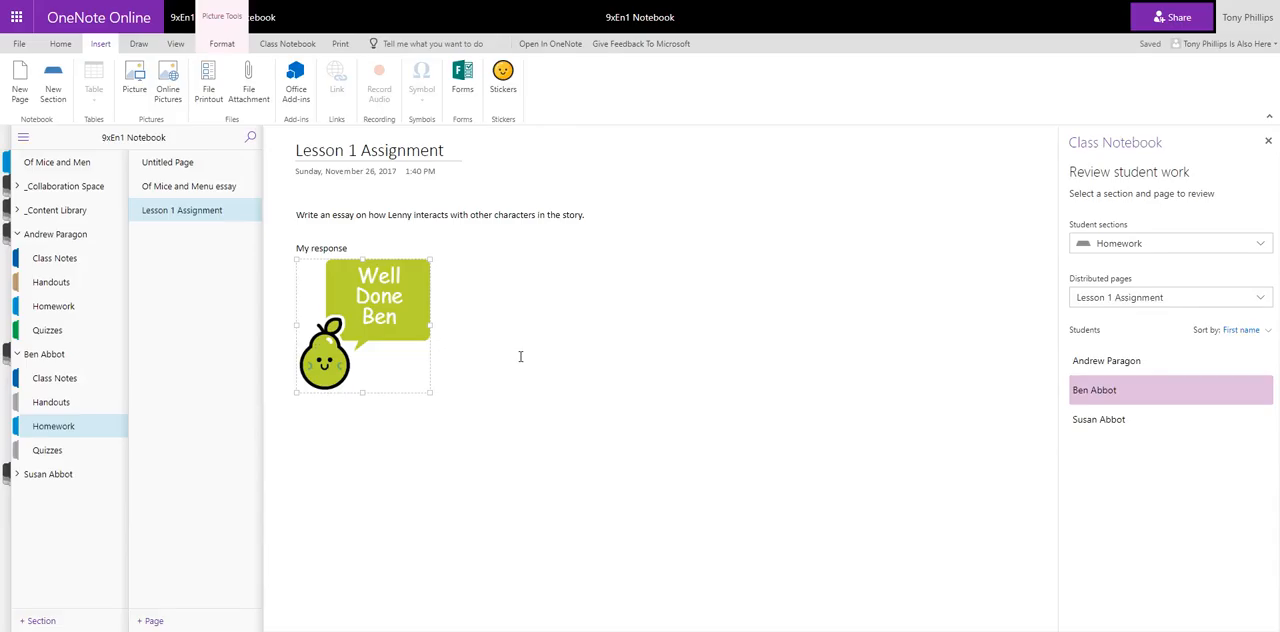
click(288, 44)
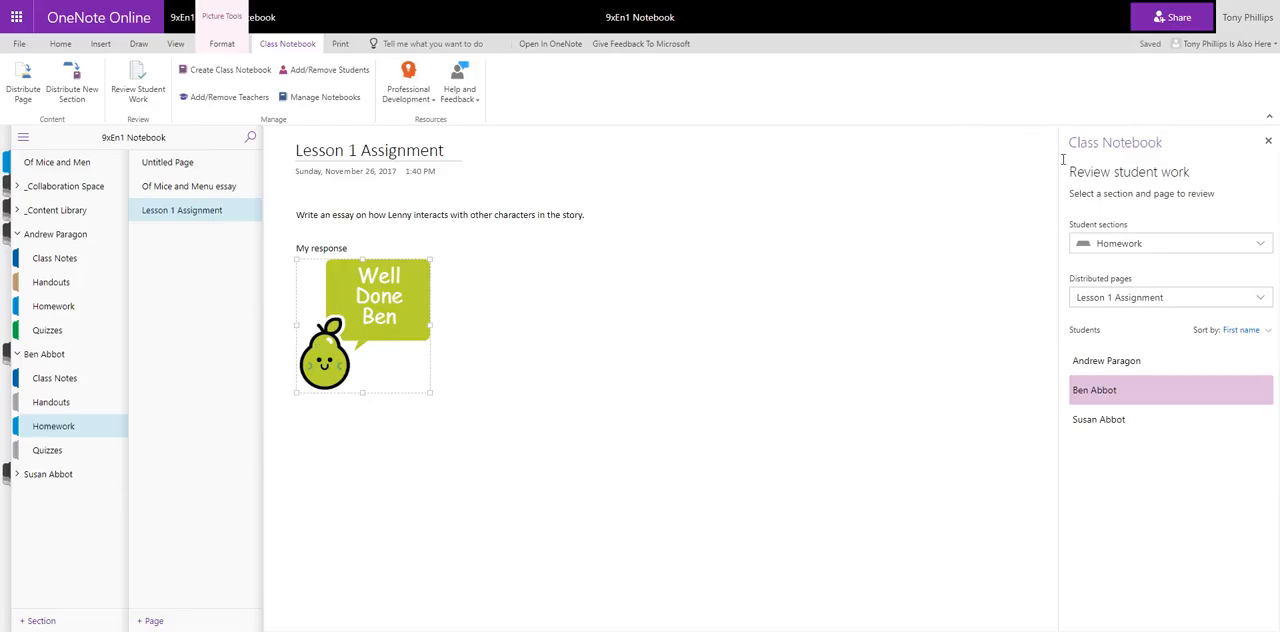
Close the Review Student Work pane and switch to the View ribbon with the sticker deselected
click(1268, 140)
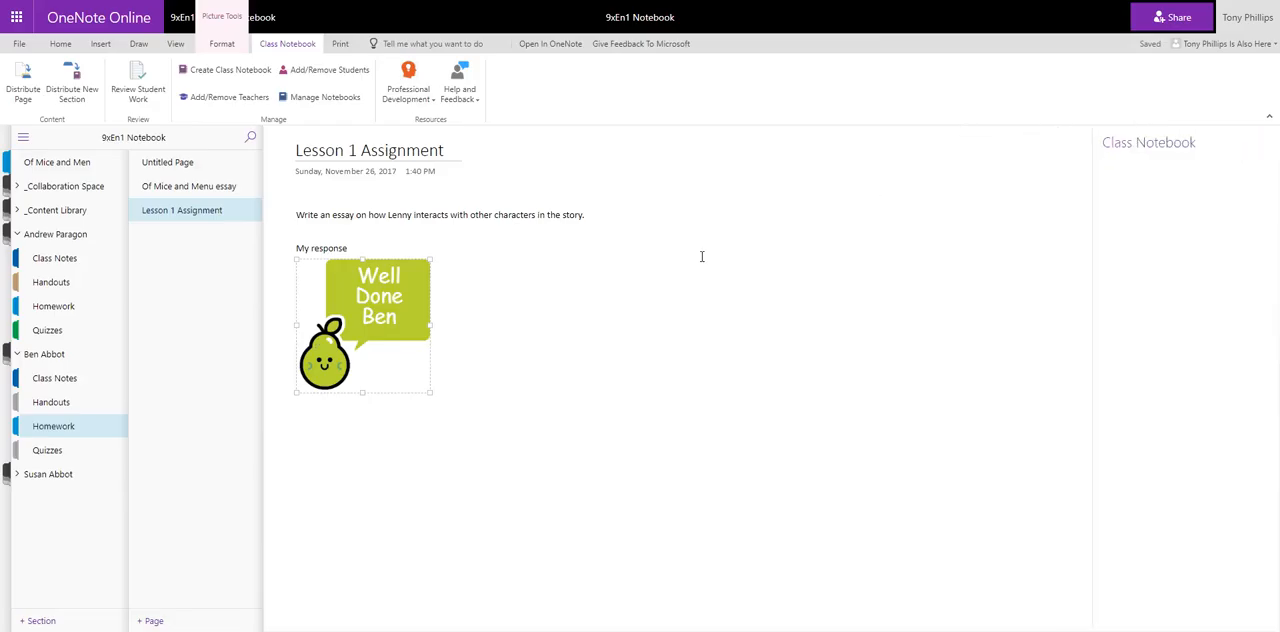
mouse_move(636, 270)
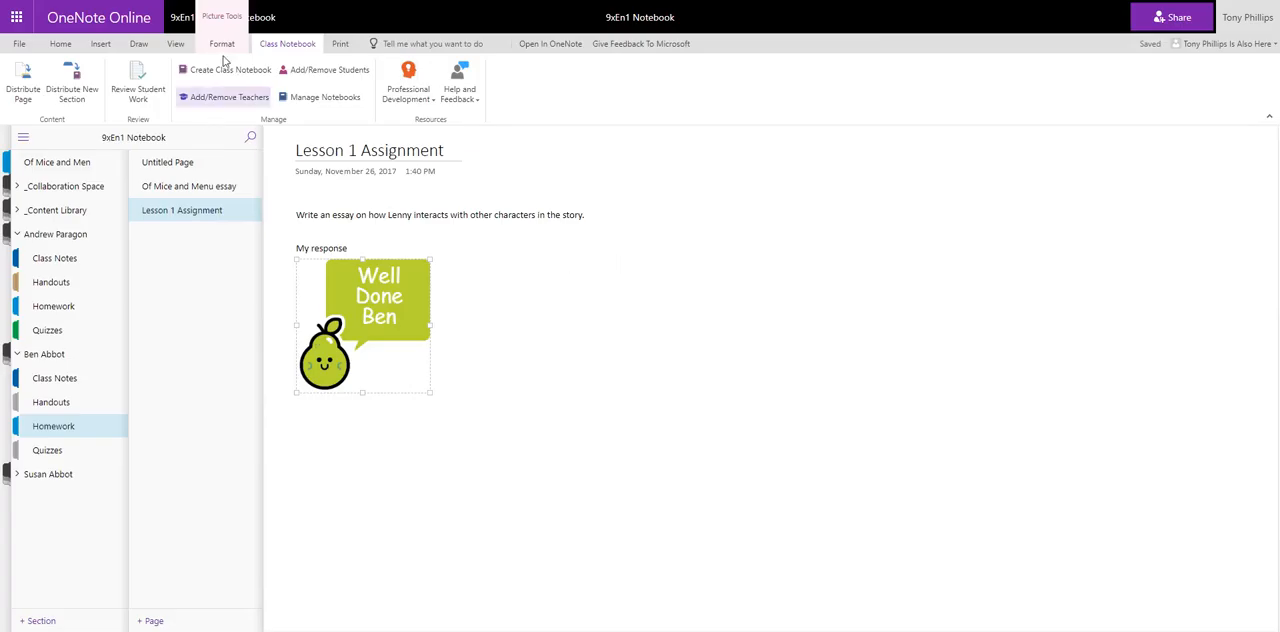
click(176, 44)
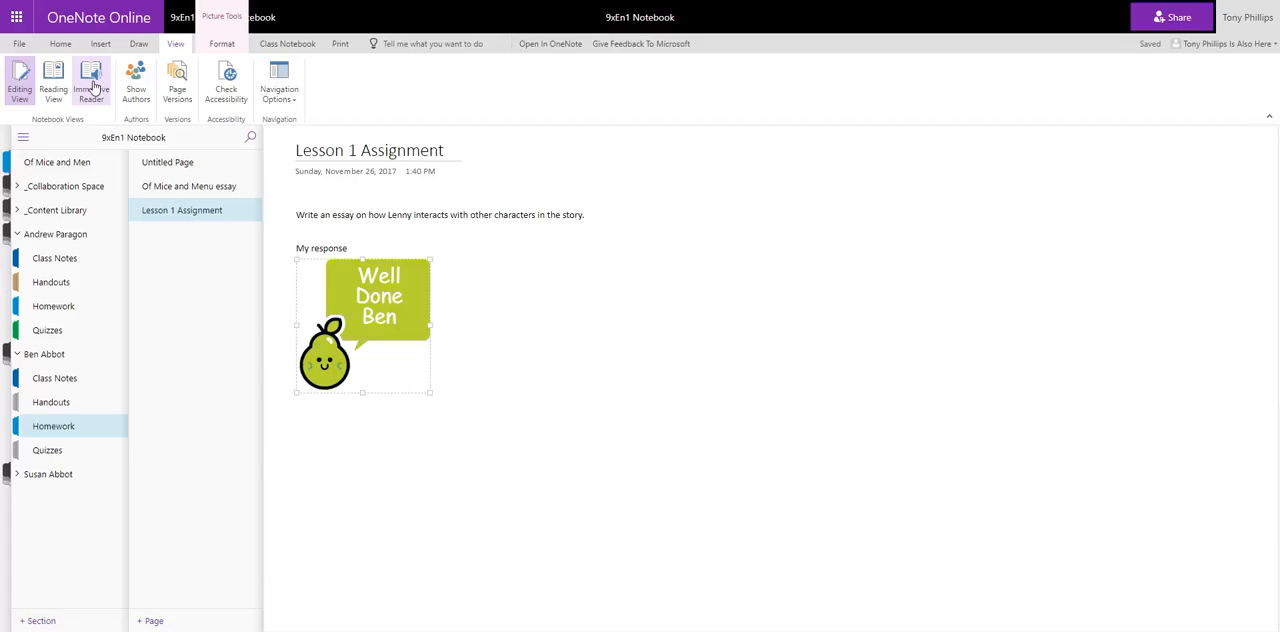
click(496, 312)
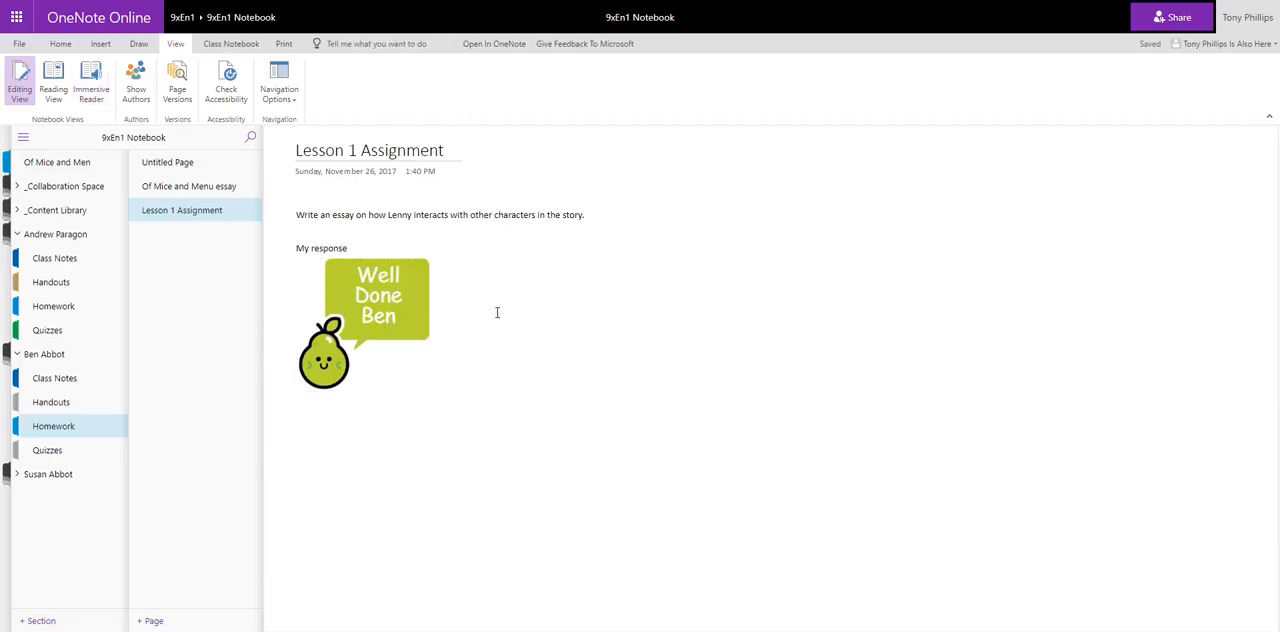
mouse_move(512, 208)
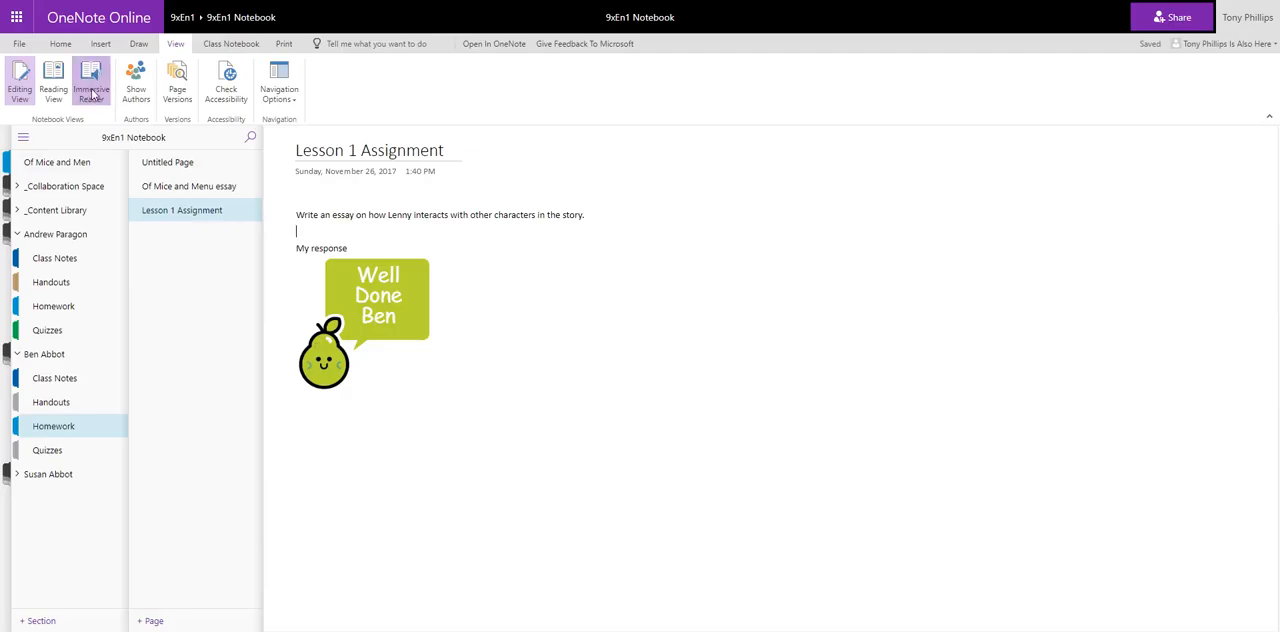
Launch Immersive Reader on the page, read the essay prompt aloud, then pause it
click(92, 82)
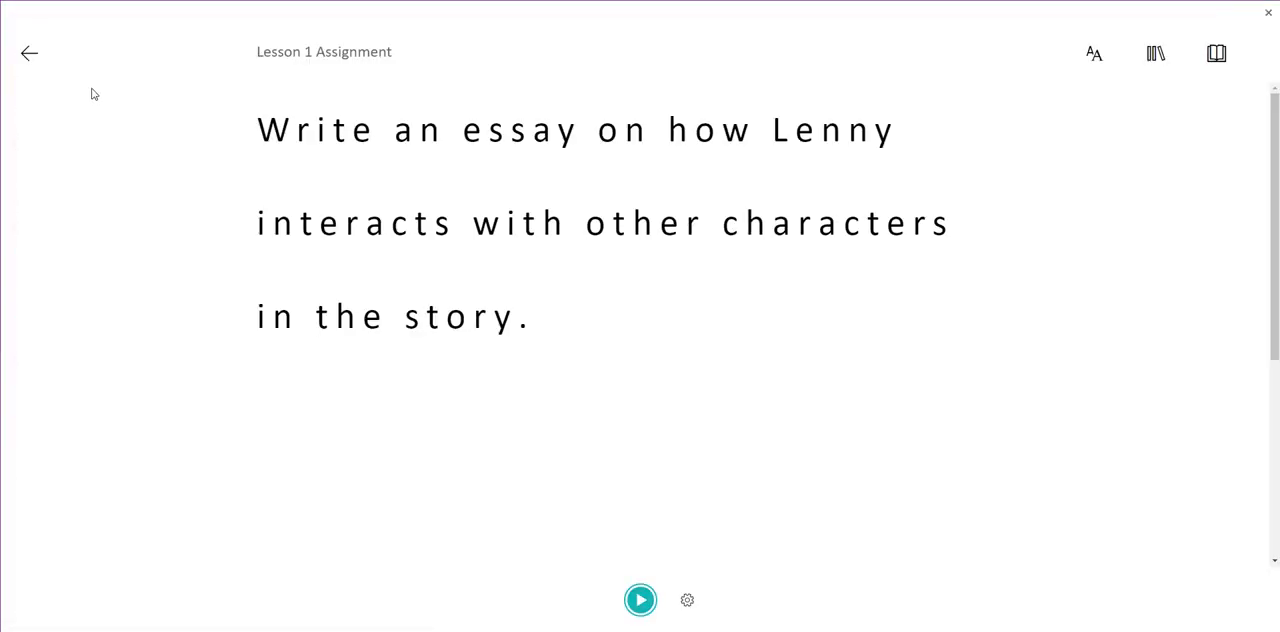
mouse_move(624, 152)
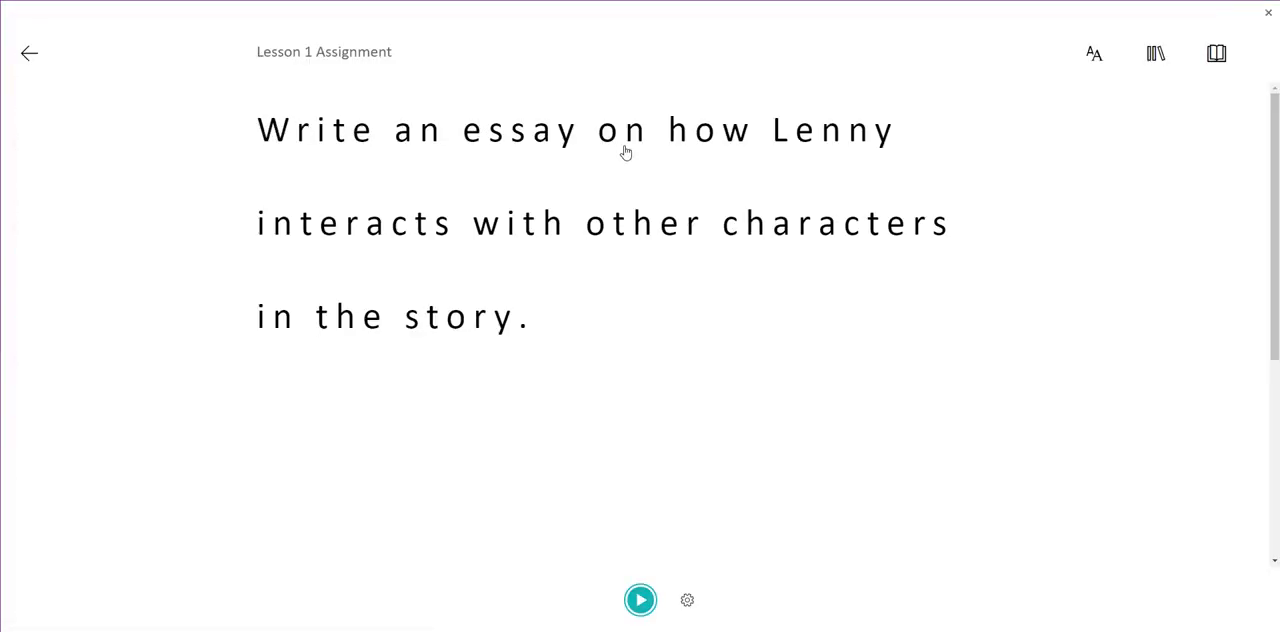
click(640, 600)
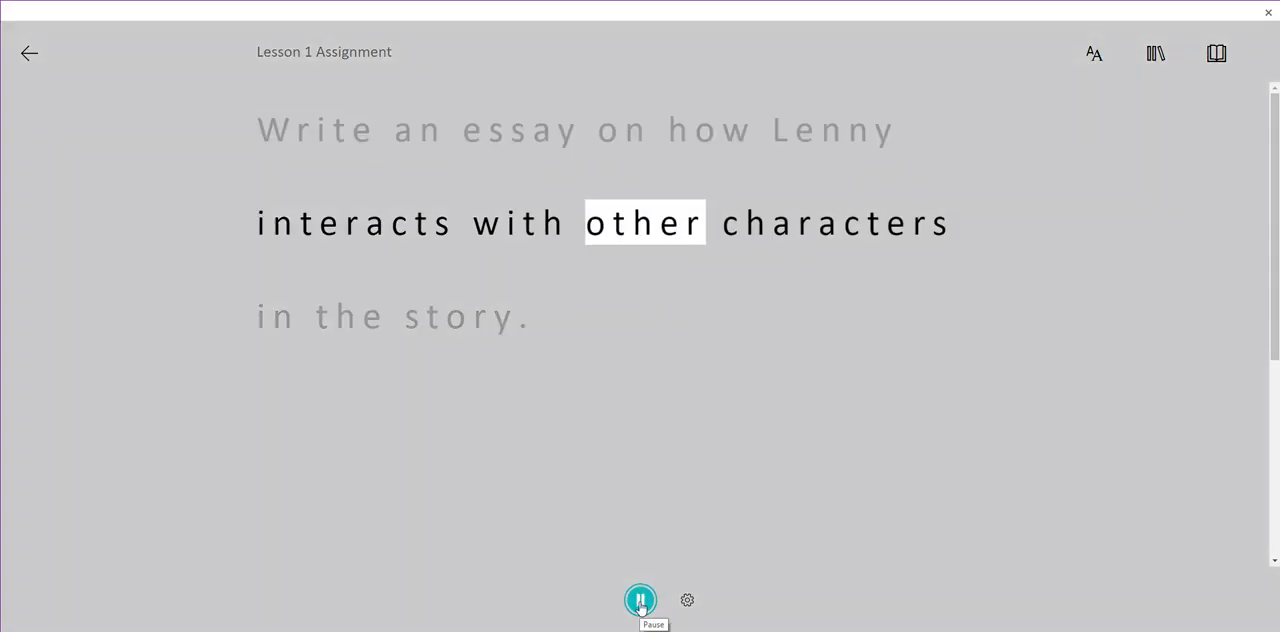
click(640, 600)
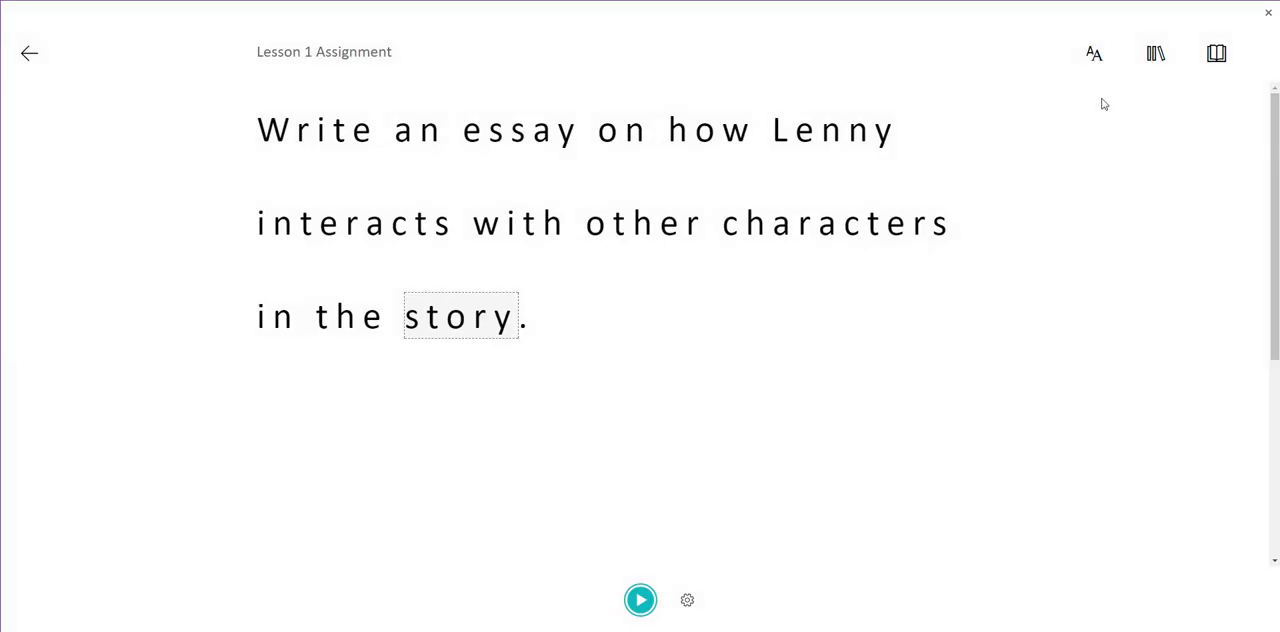
mouse_move(1092, 52)
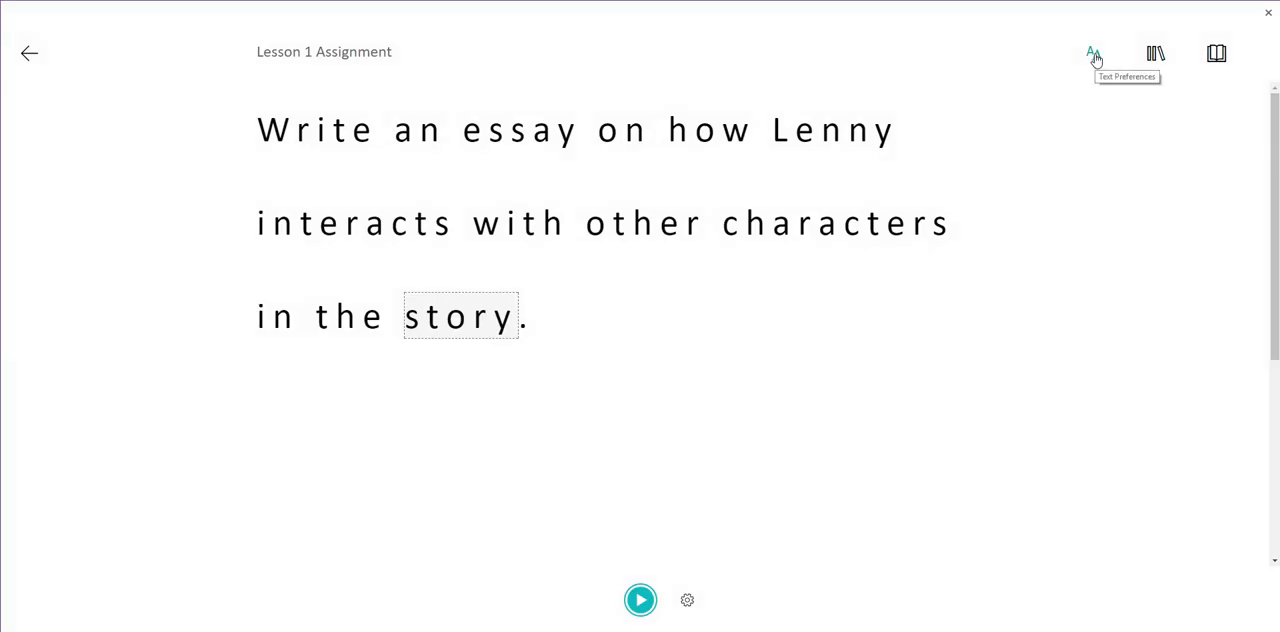
In Text Preferences adjust the text size and try Sitka before returning to Calibri
click(1092, 52)
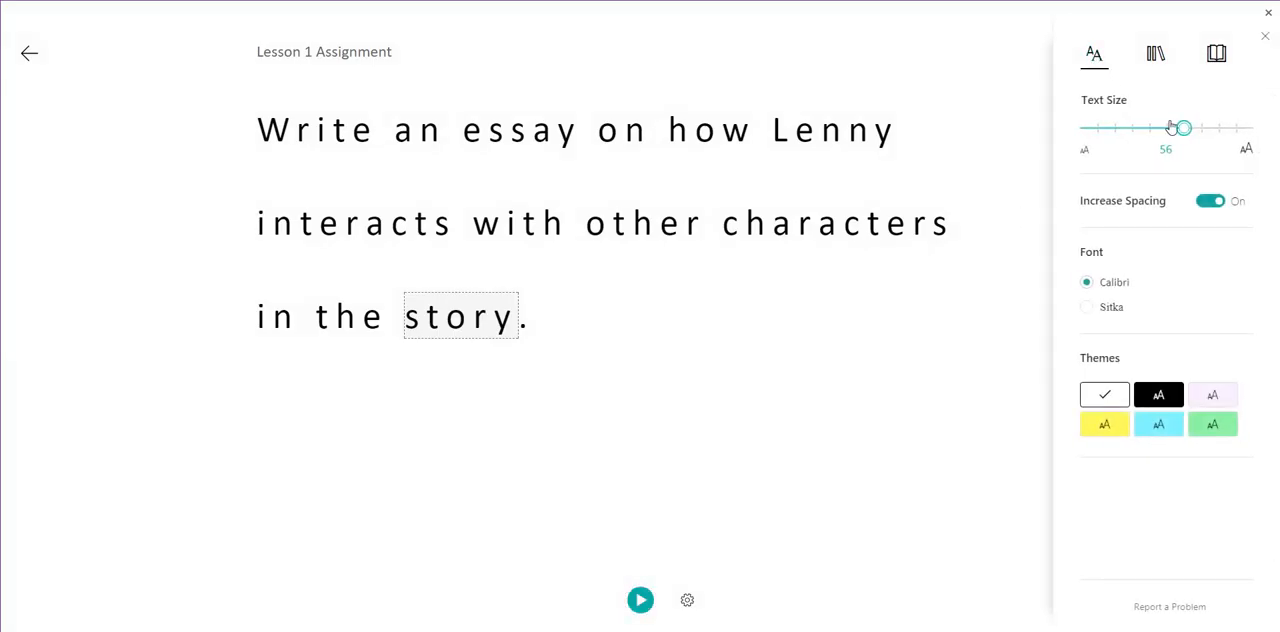
drag(1184, 126, 1170, 130)
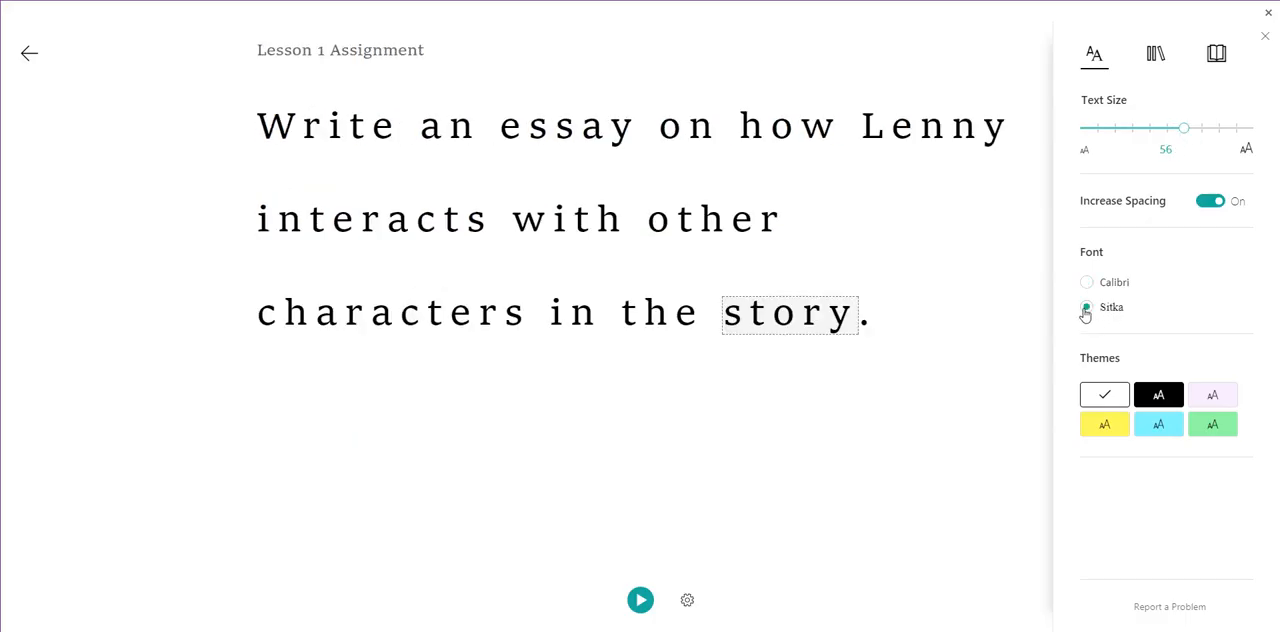
click(1088, 282)
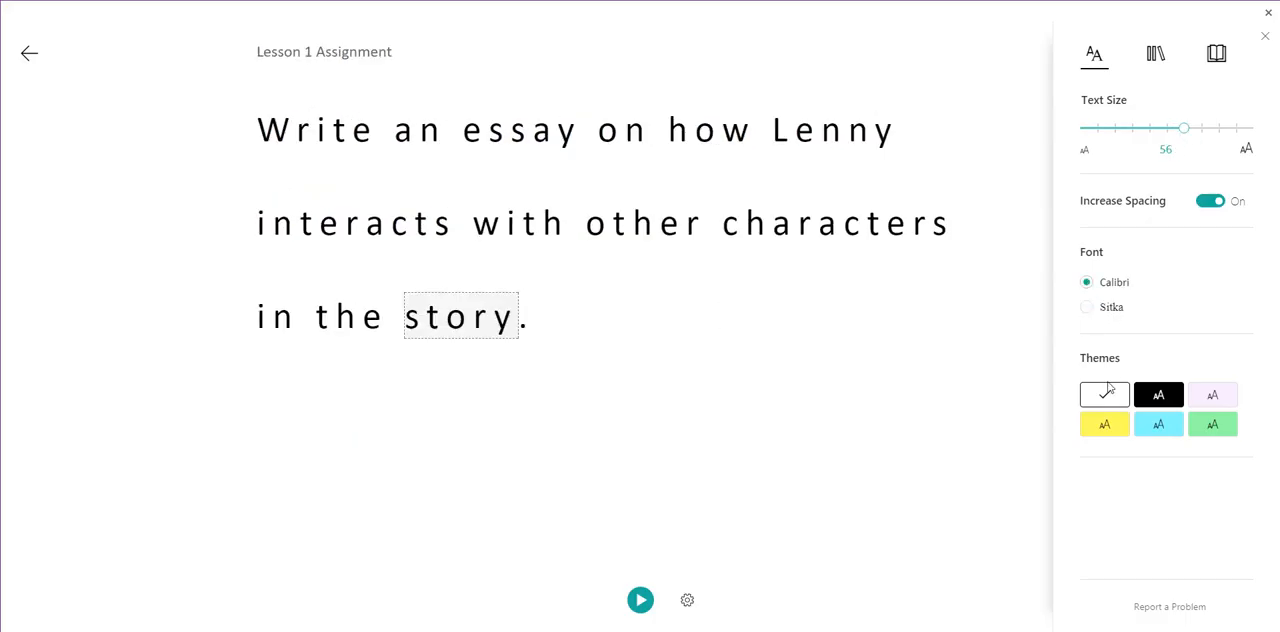
Try the yellow page theme, revert to white, and move on to Grammar Options
click(1104, 424)
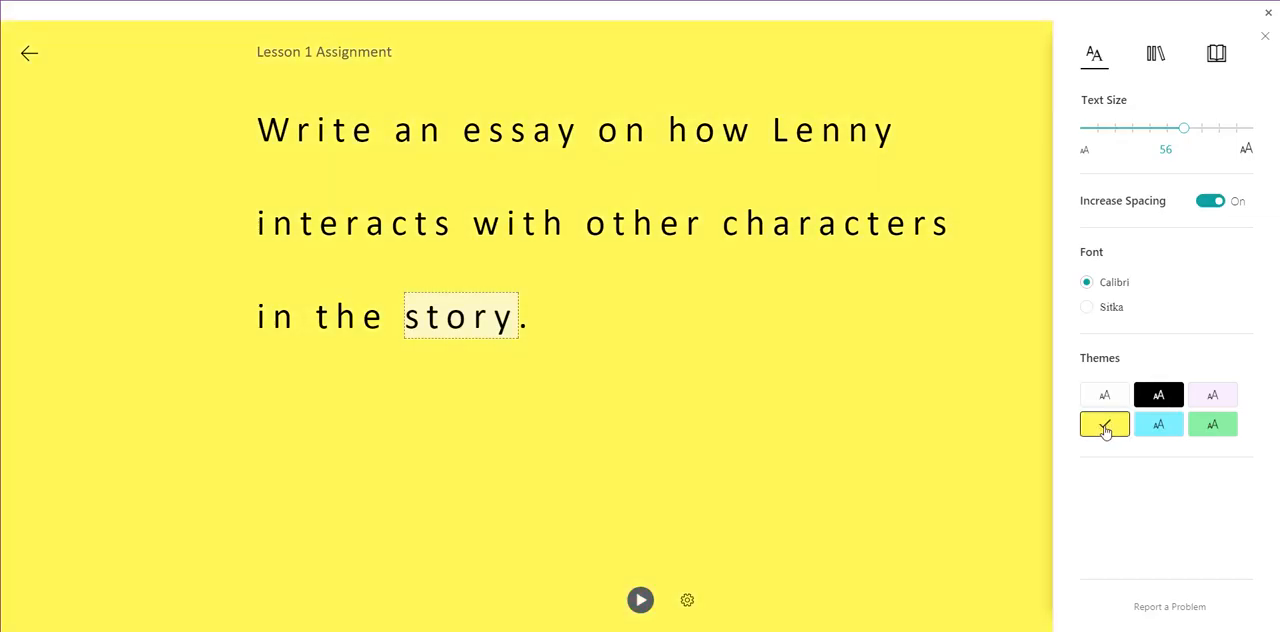
click(1104, 424)
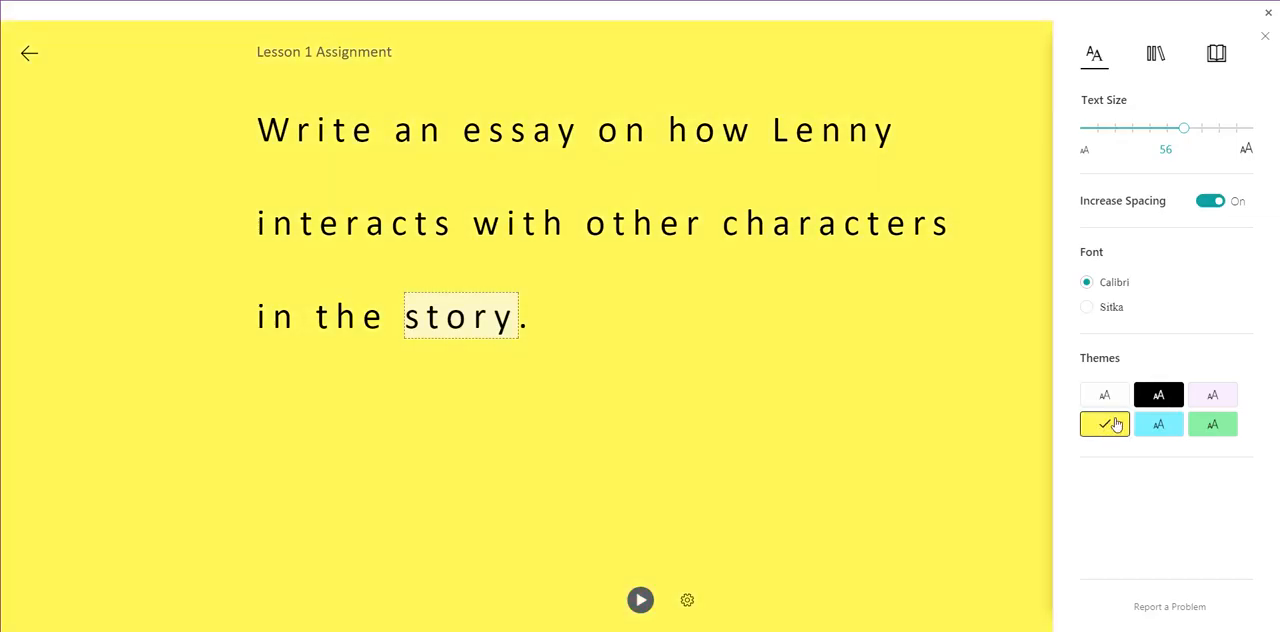
click(1104, 394)
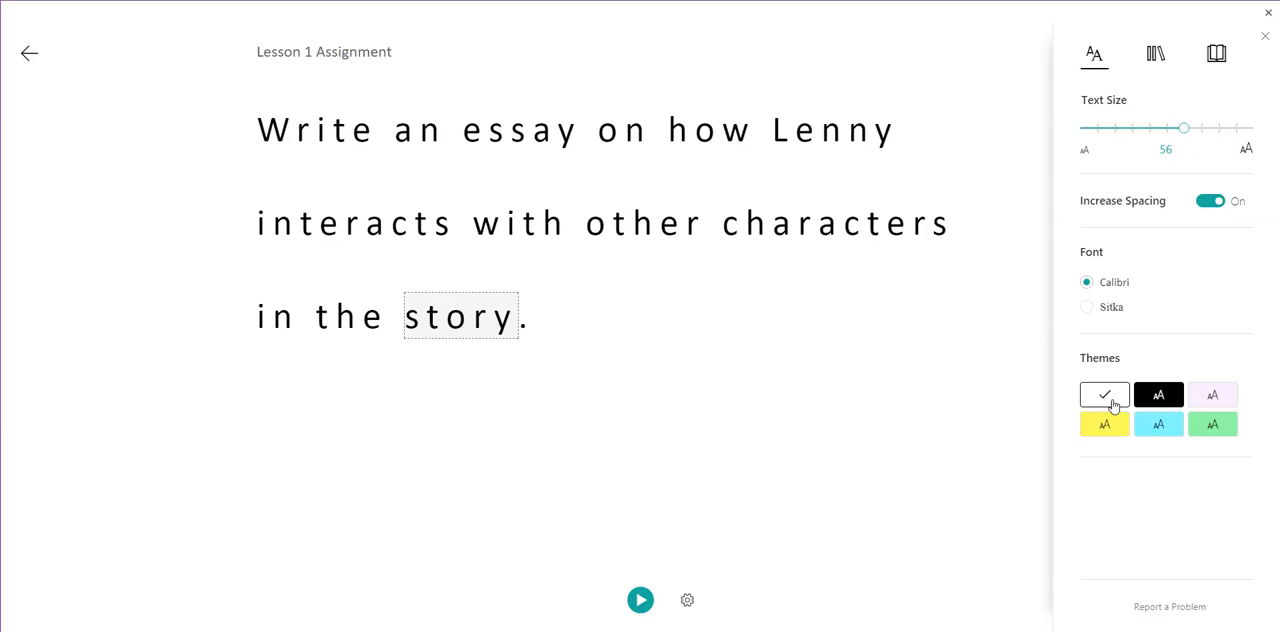
mouse_move(1104, 392)
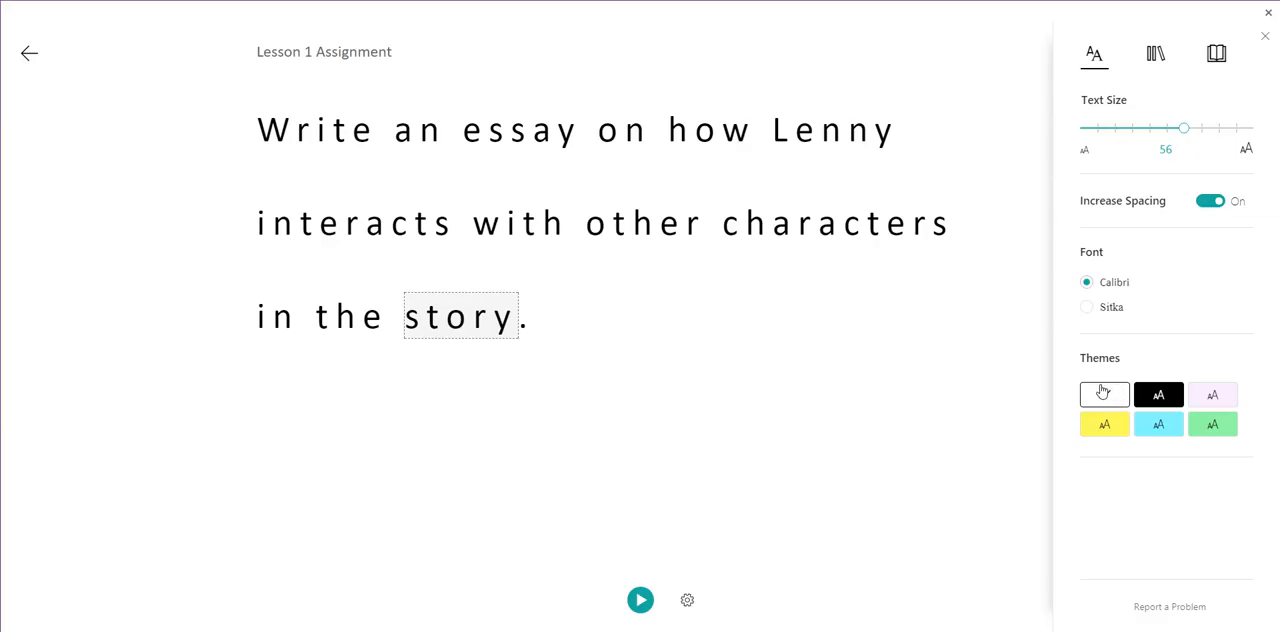
click(1156, 52)
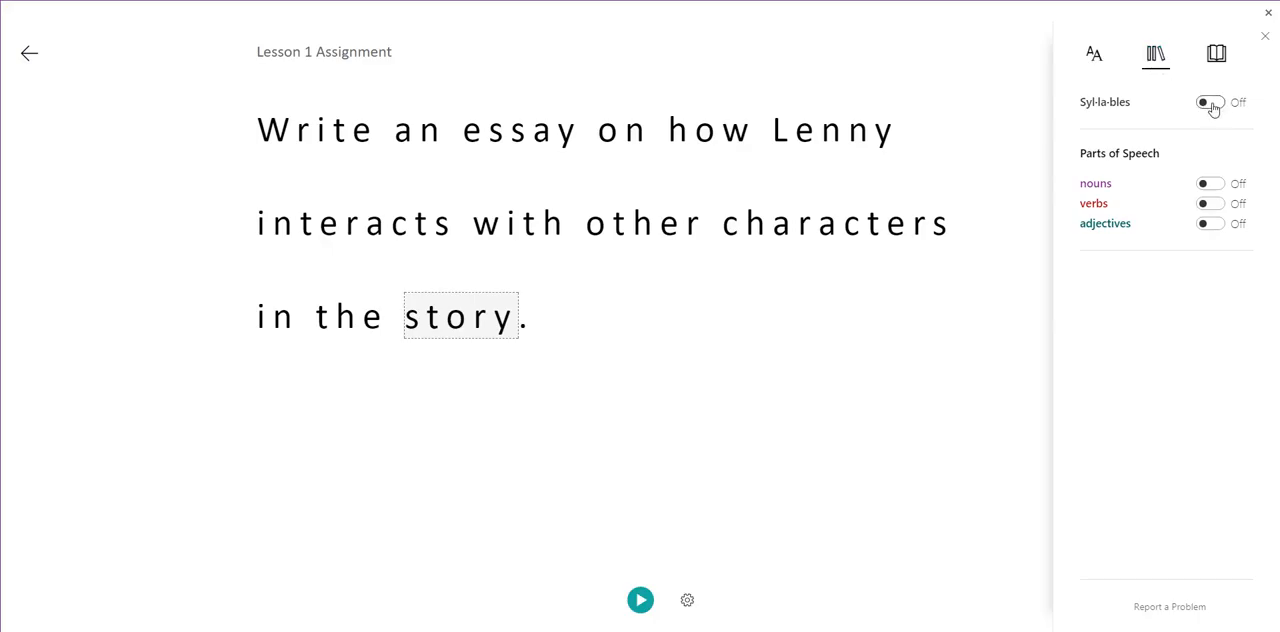
Toggle Syllables and Nouns highlighting on and back off in Grammar Options
click(1210, 102)
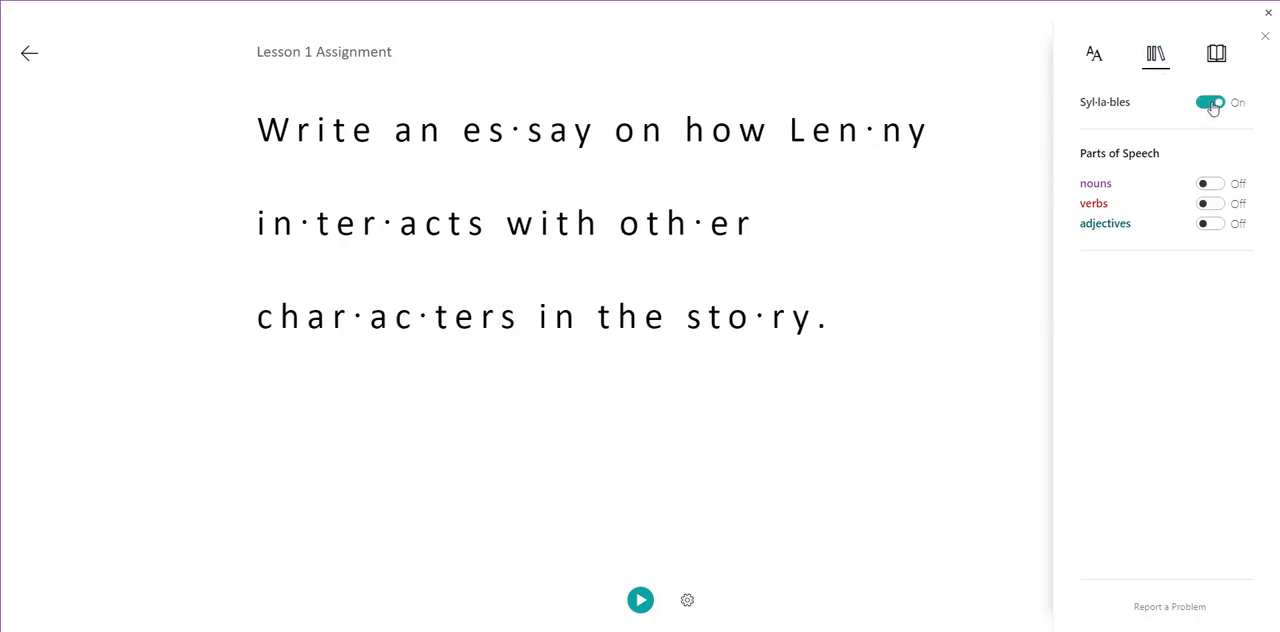
click(1210, 102)
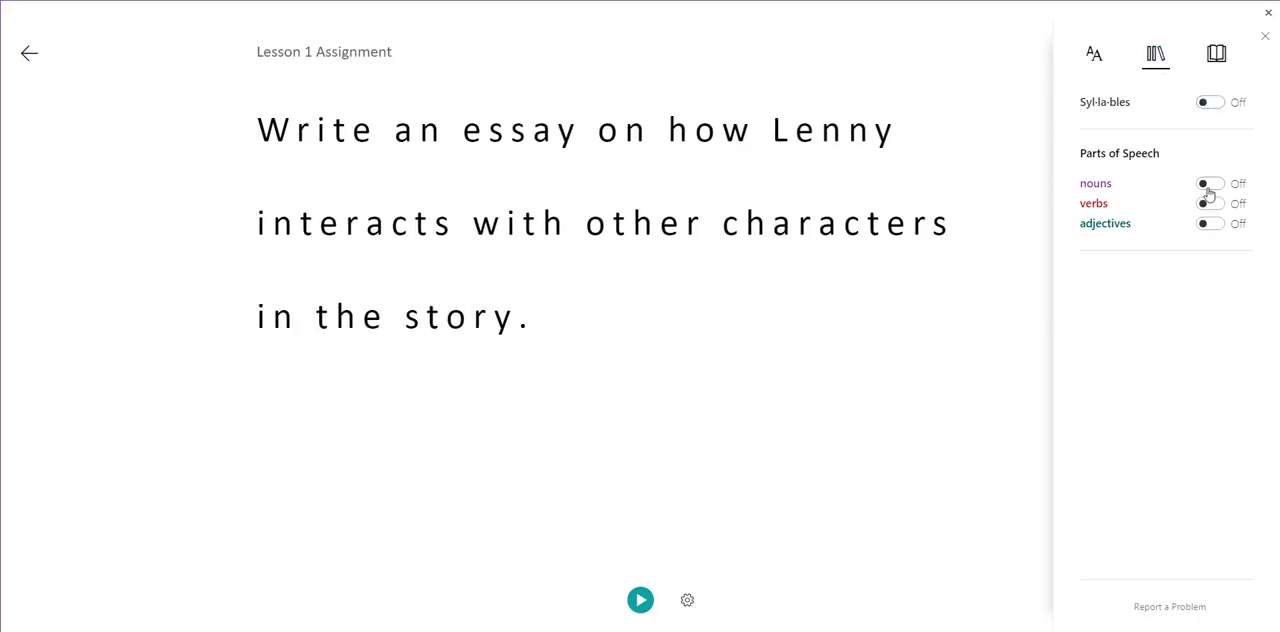
click(1208, 184)
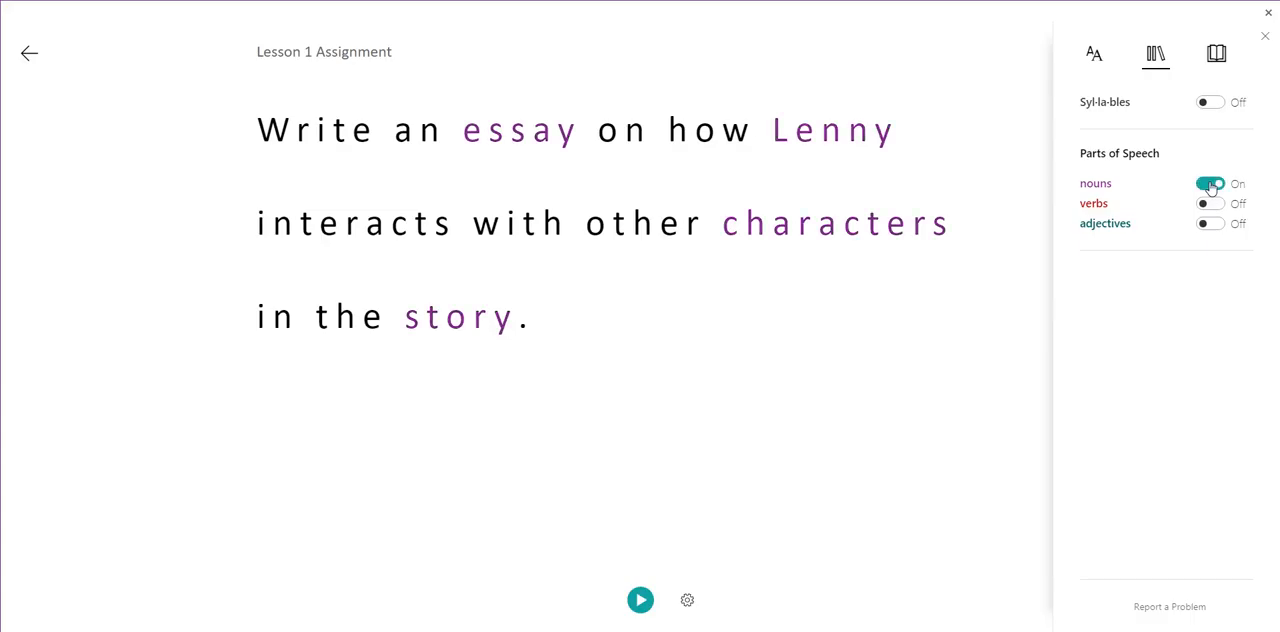
click(1210, 184)
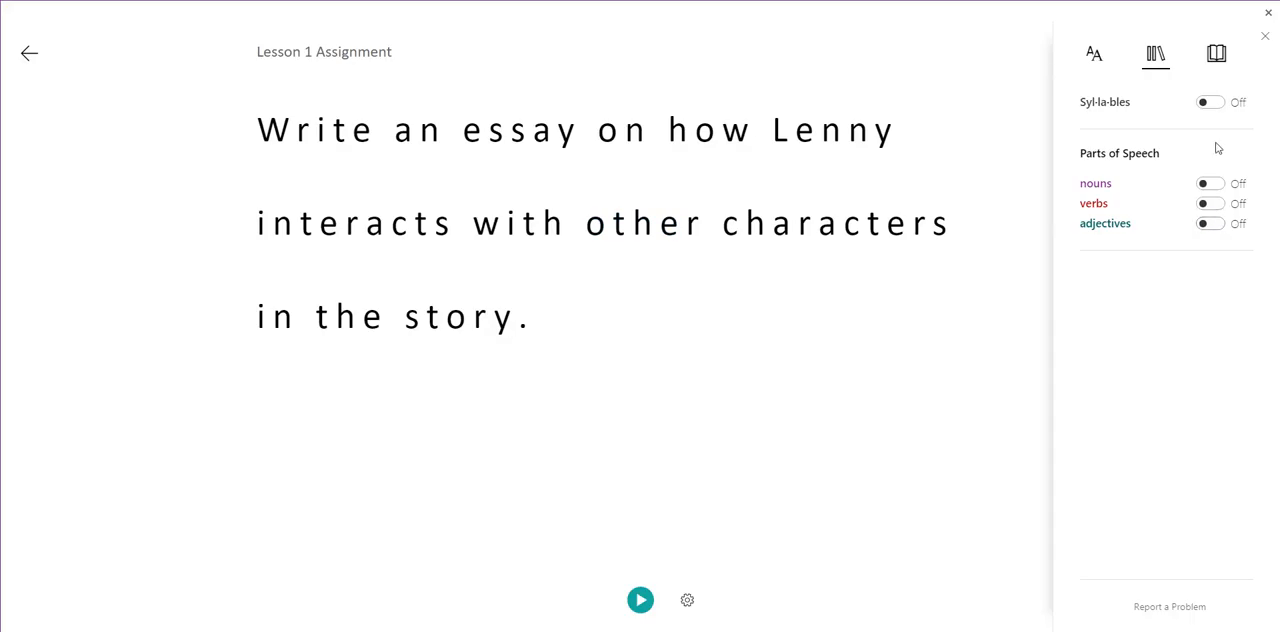
In Reading Preferences turn Line Focus on, then off again
click(1216, 52)
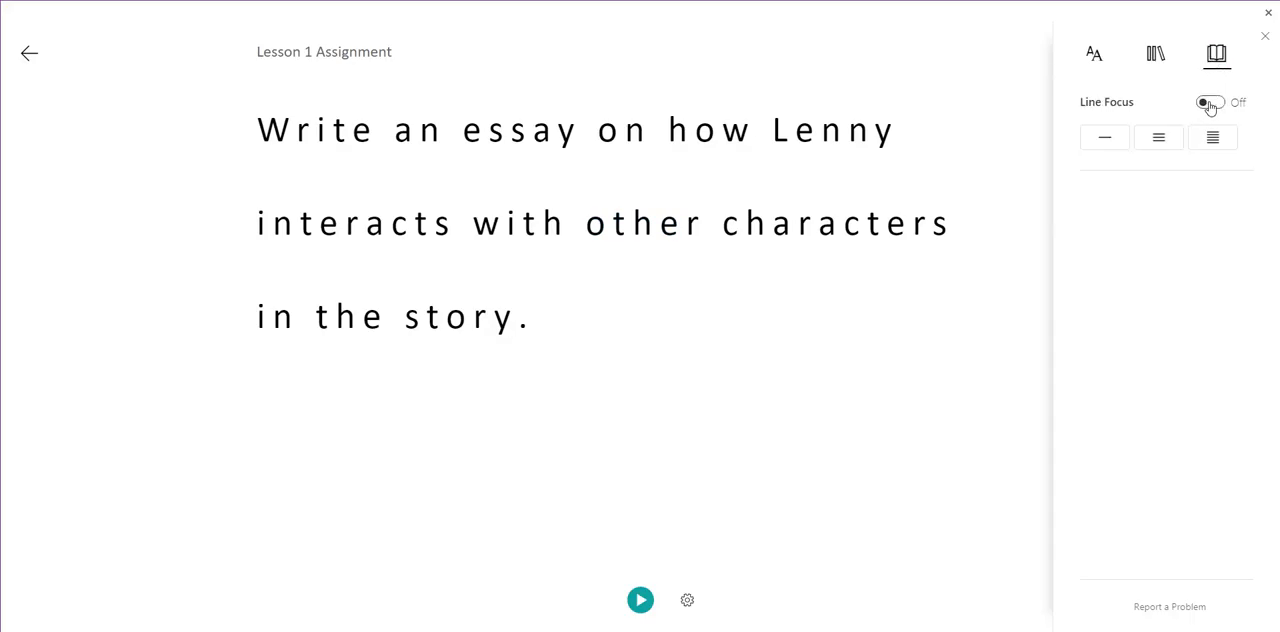
click(1210, 102)
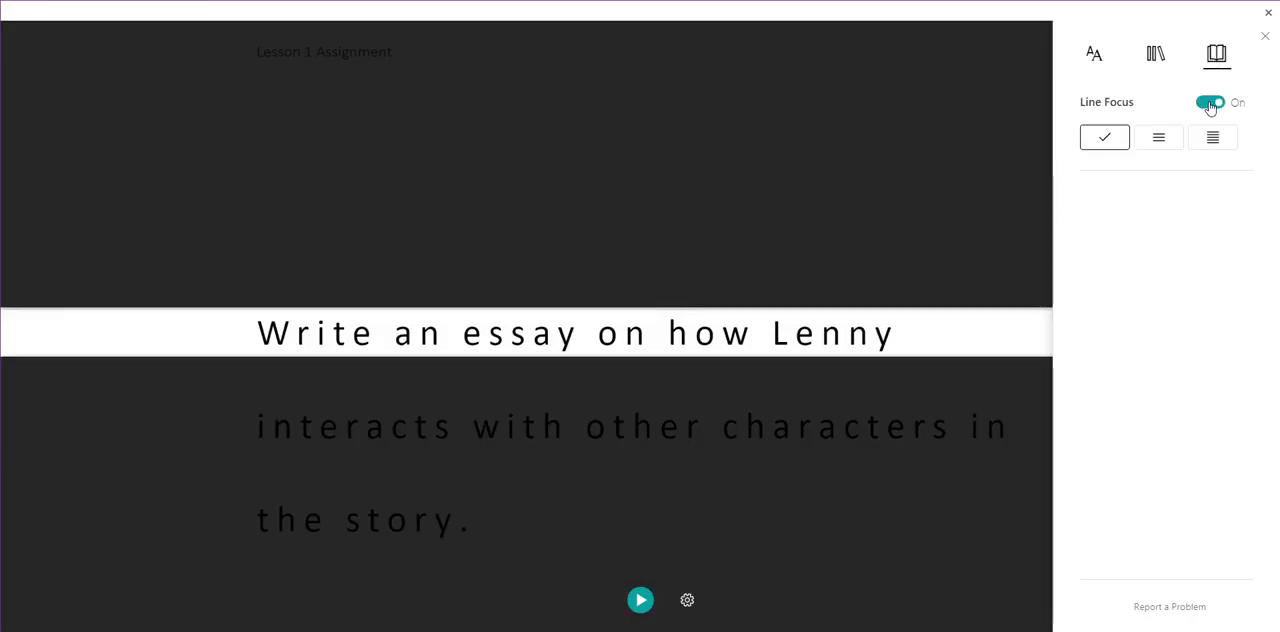
click(1208, 102)
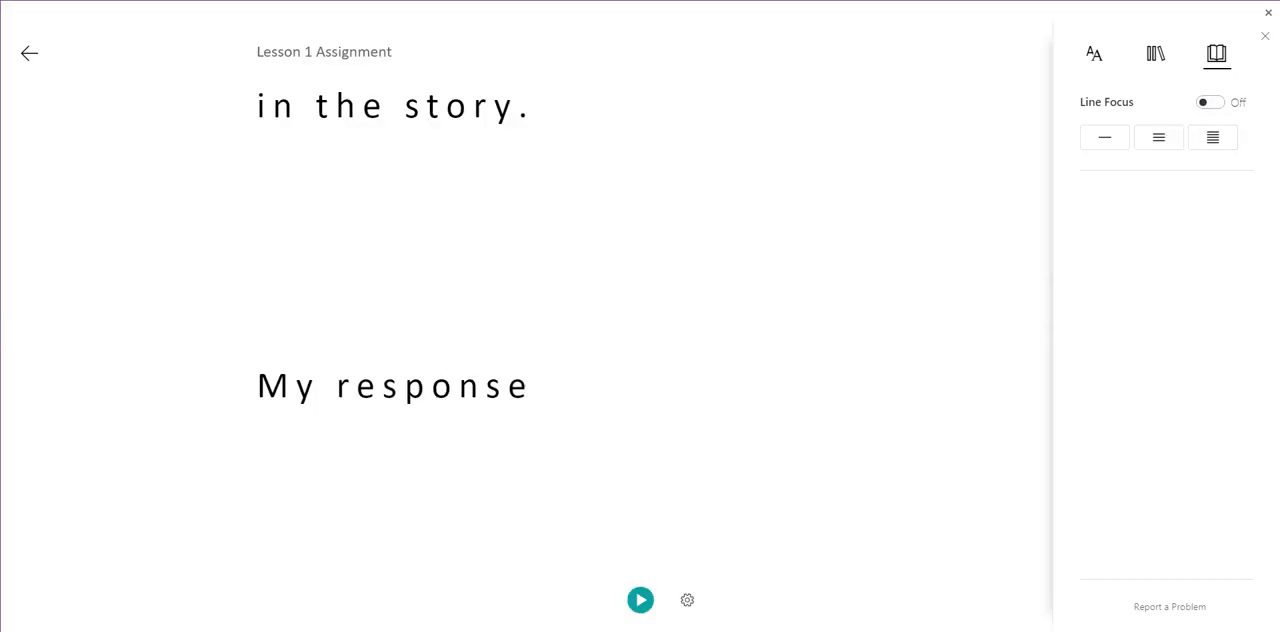